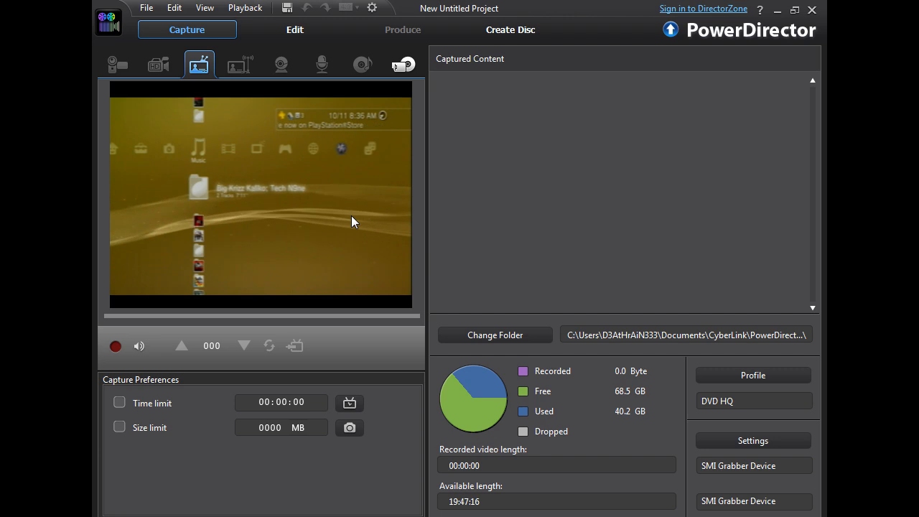
mouse_move(645, 111)
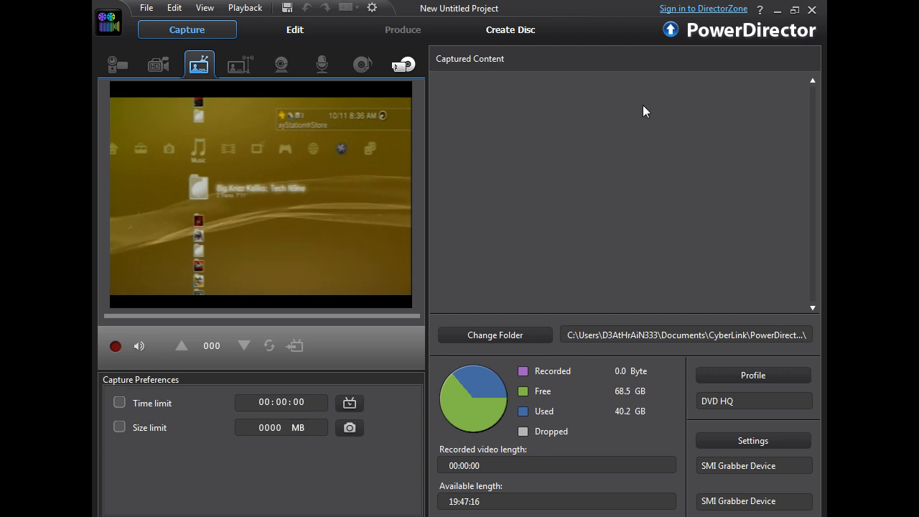
mouse_move(655, 63)
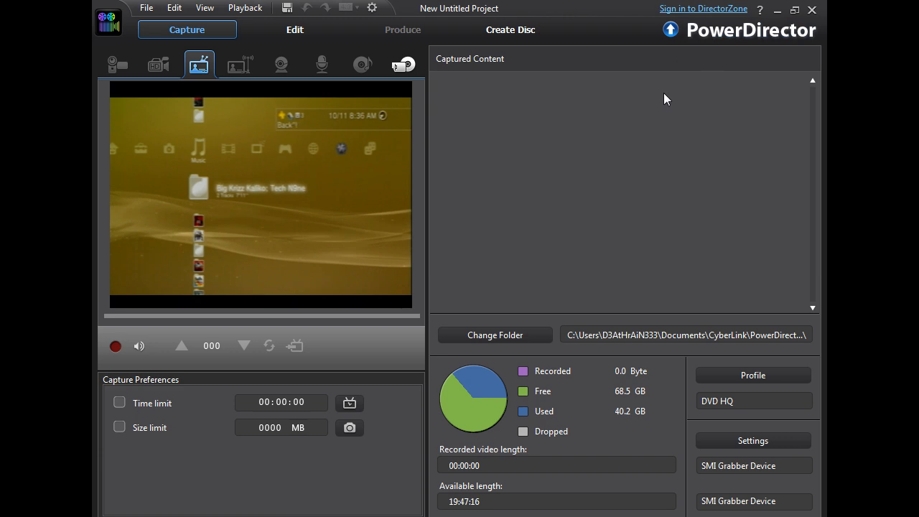
mouse_move(620, 10)
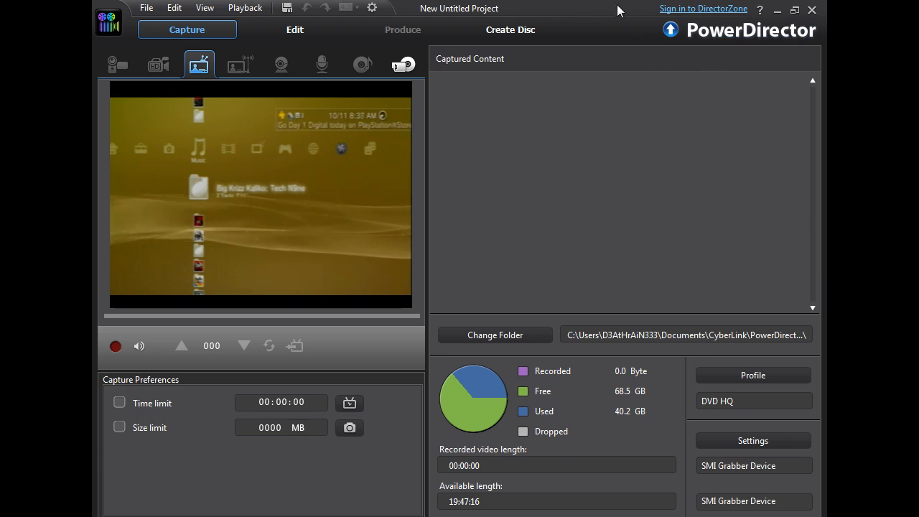
mouse_move(814, 12)
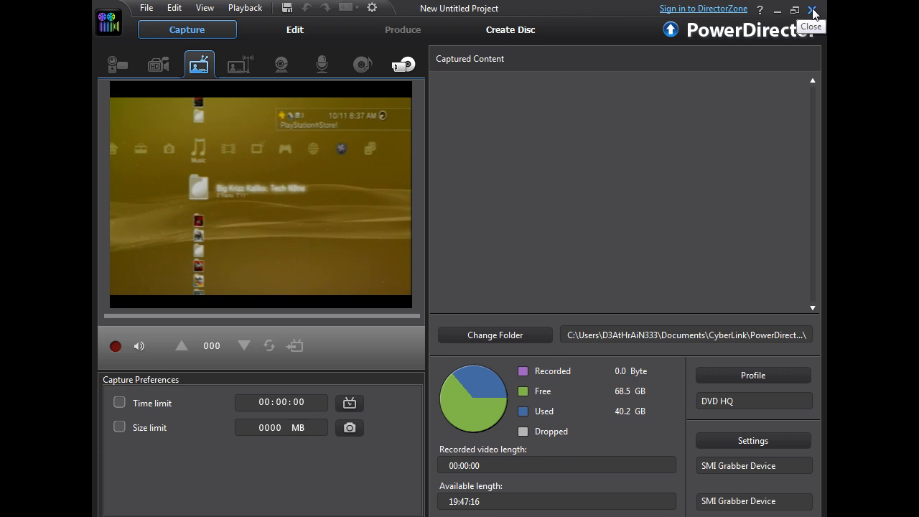
Step: Close PowerDirector, show Safari's Downloads list, minimize the browser, and scroll the list
left_click(814, 11)
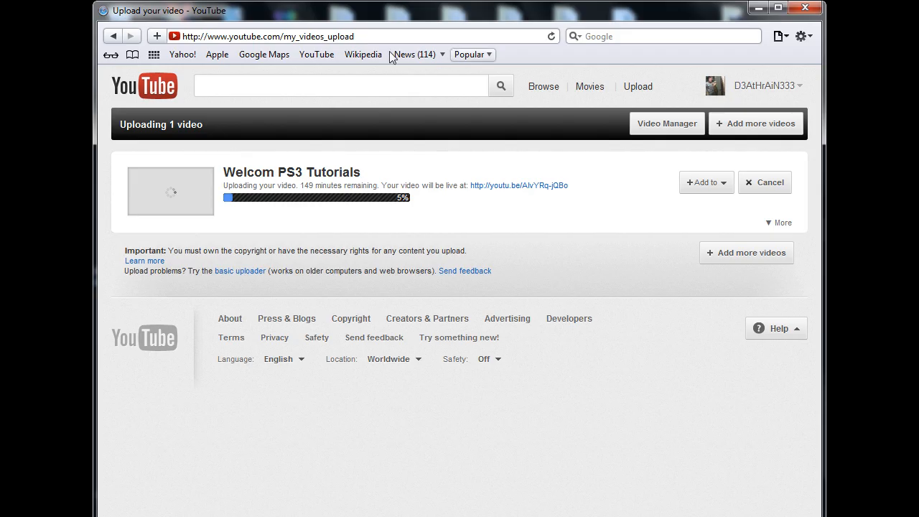
mouse_move(534, 79)
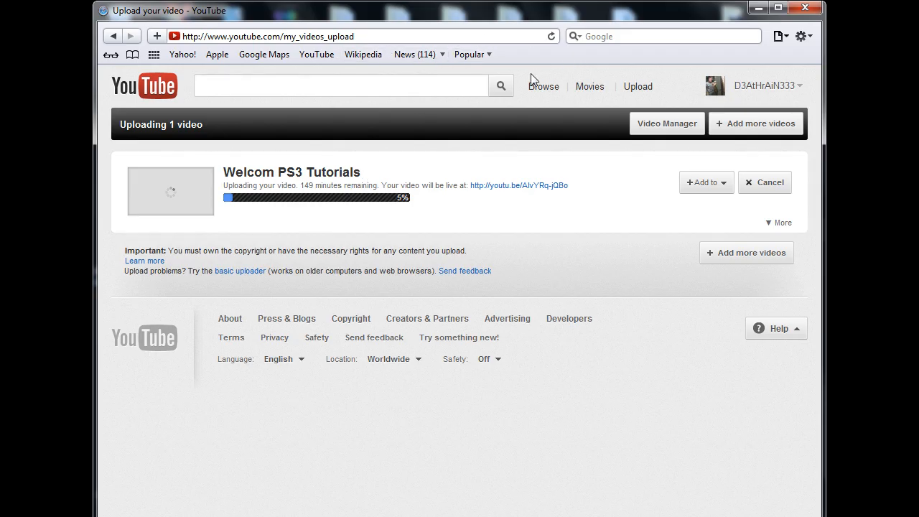
left_click(803, 35)
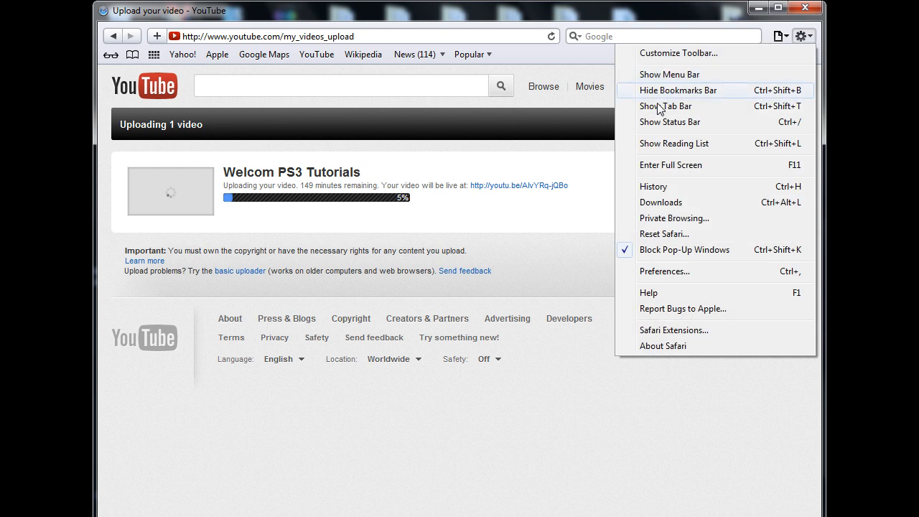
mouse_move(679, 203)
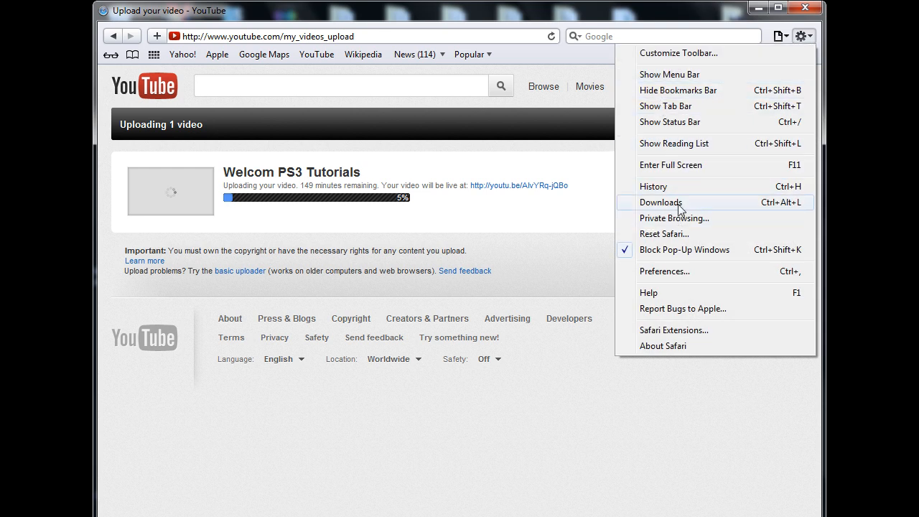
left_click(660, 202)
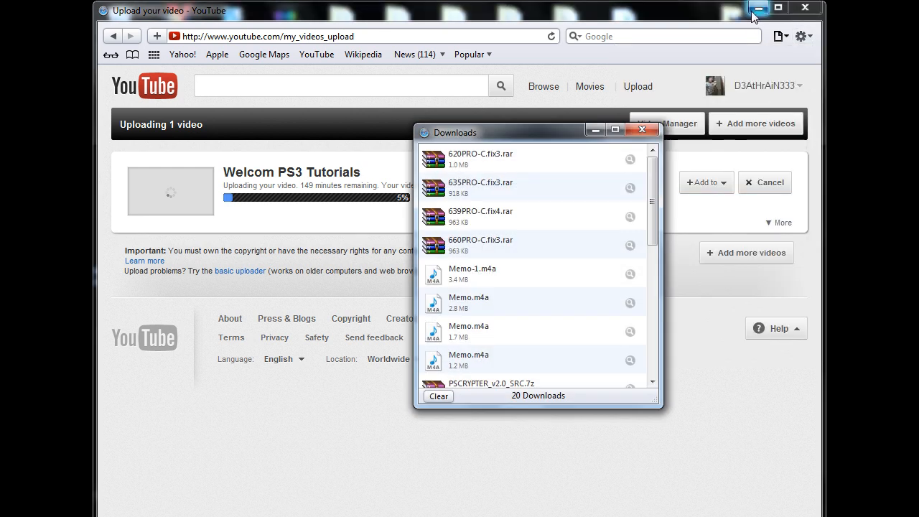
left_click(755, 8)
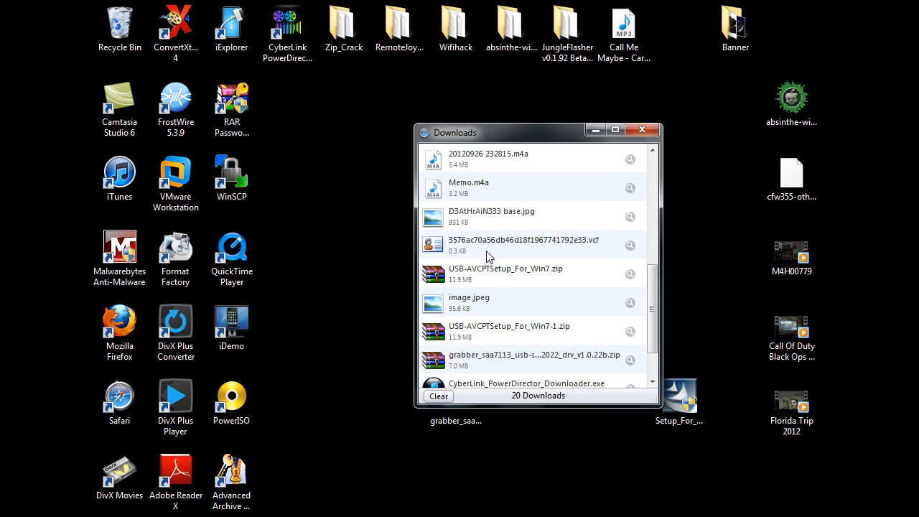
scroll("down", 3)
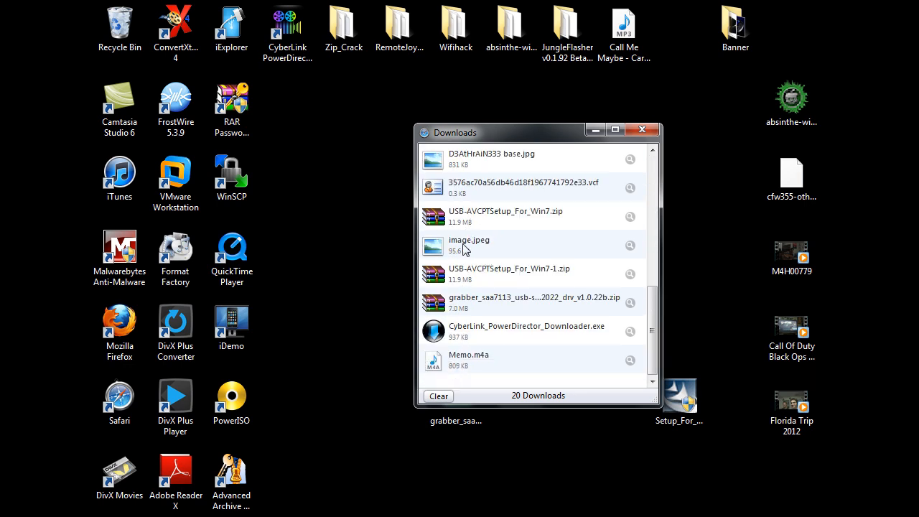
Step: Open the downloaded image.jpeg photo and keep the current colour scheme with no more warnings
double_click(469, 240)
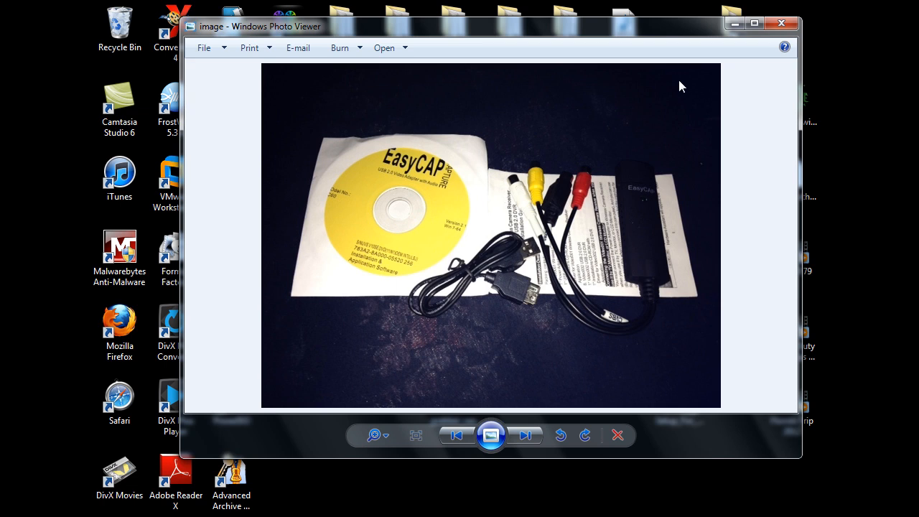
mouse_move(648, 129)
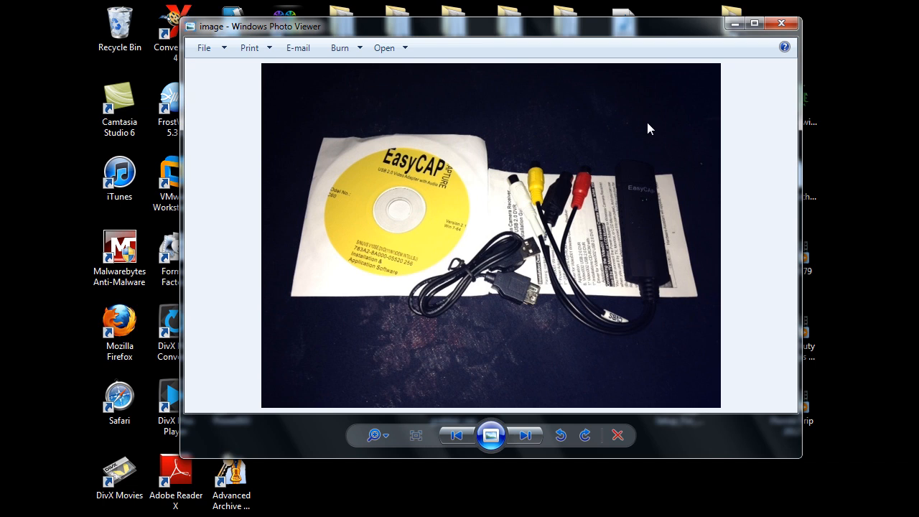
mouse_move(553, 154)
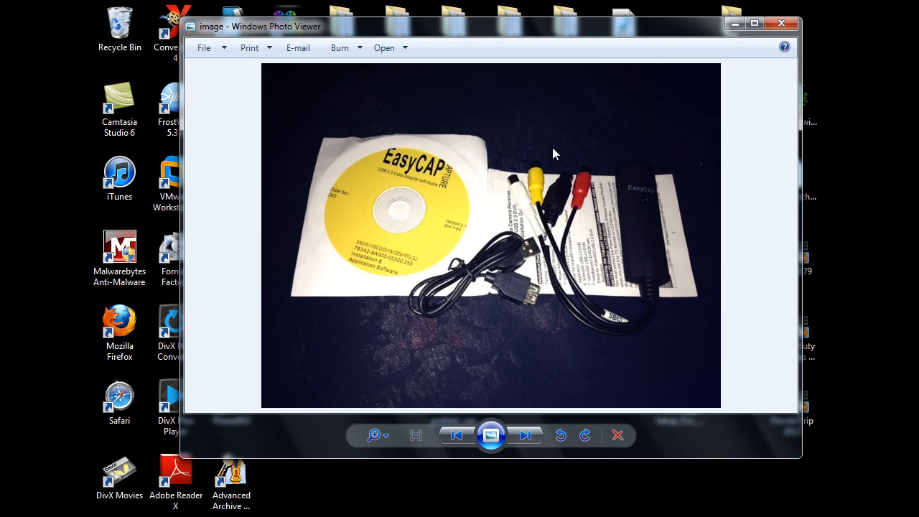
mouse_move(535, 171)
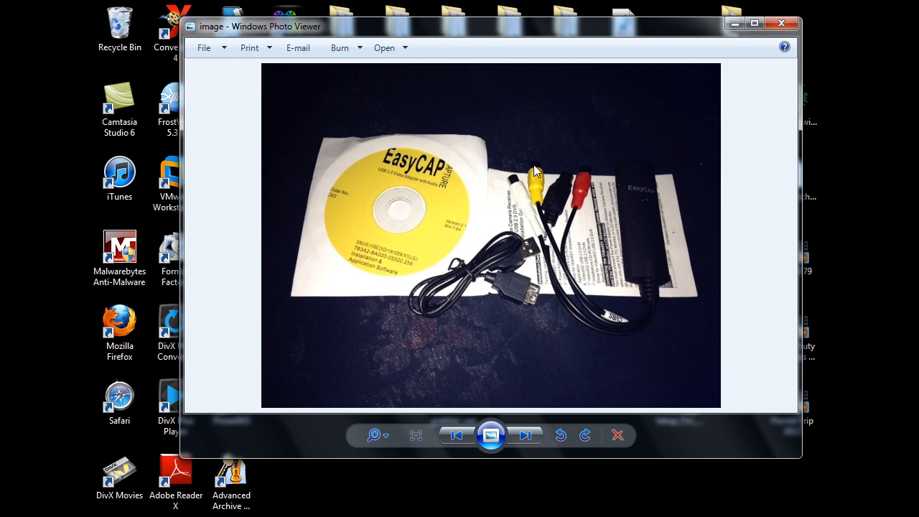
mouse_move(611, 199)
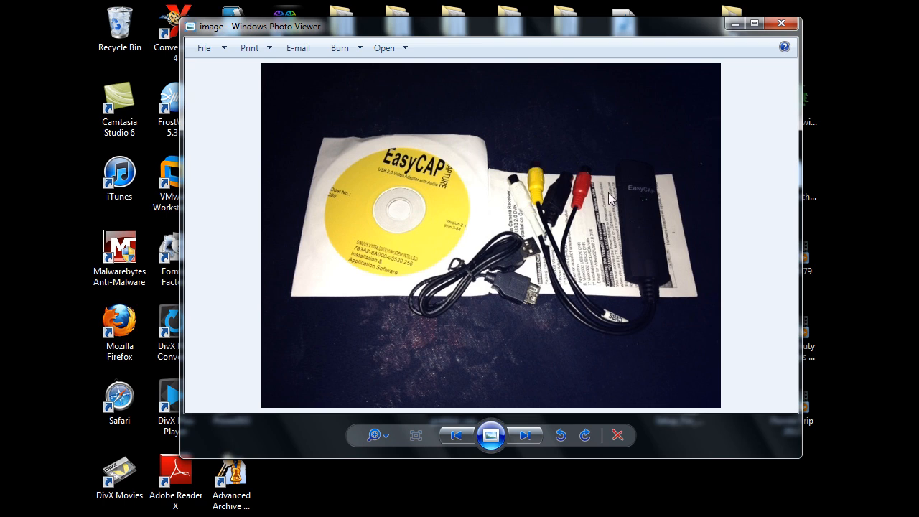
mouse_move(650, 209)
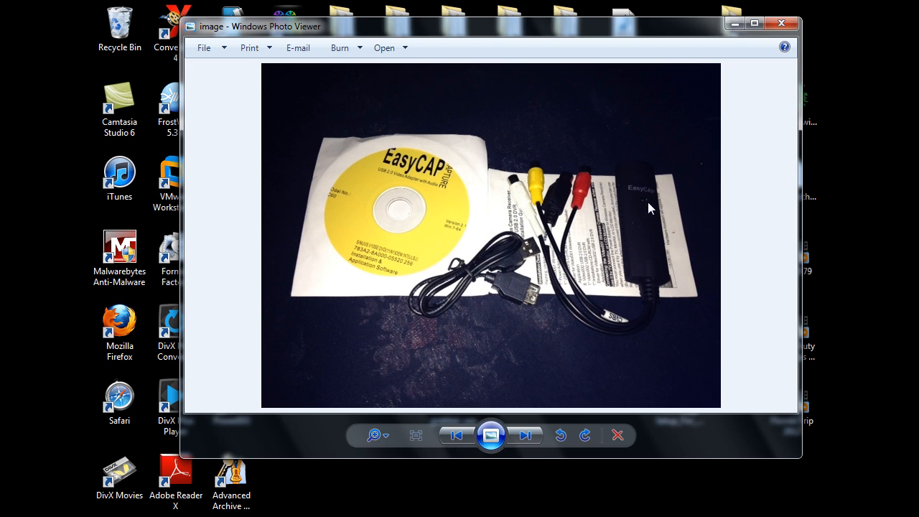
mouse_move(488, 279)
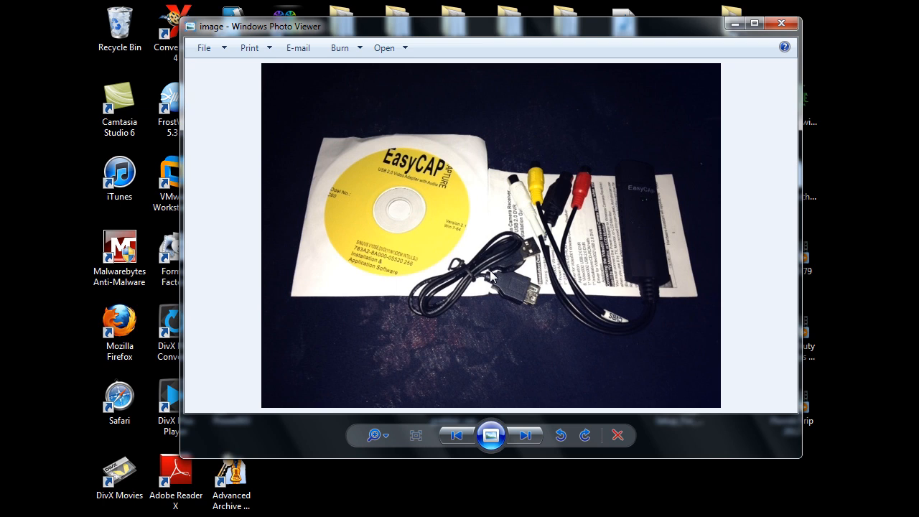
mouse_move(572, 260)
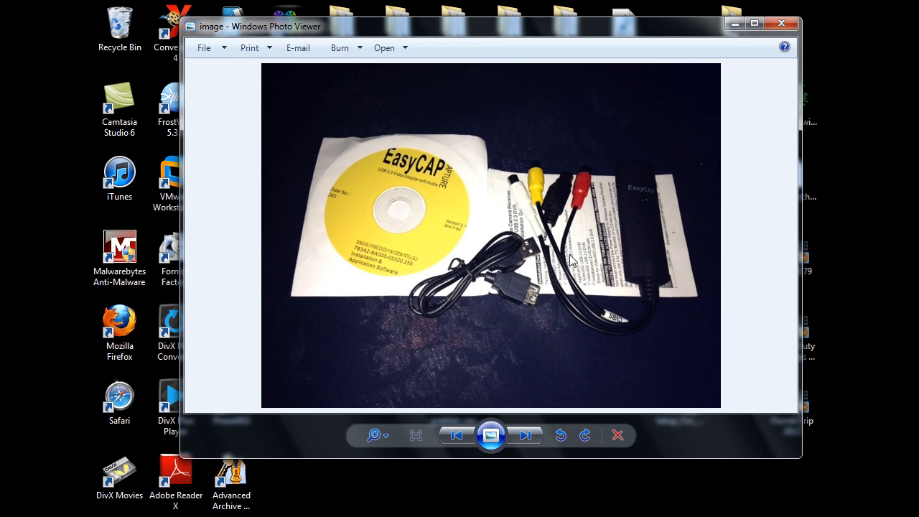
mouse_move(635, 230)
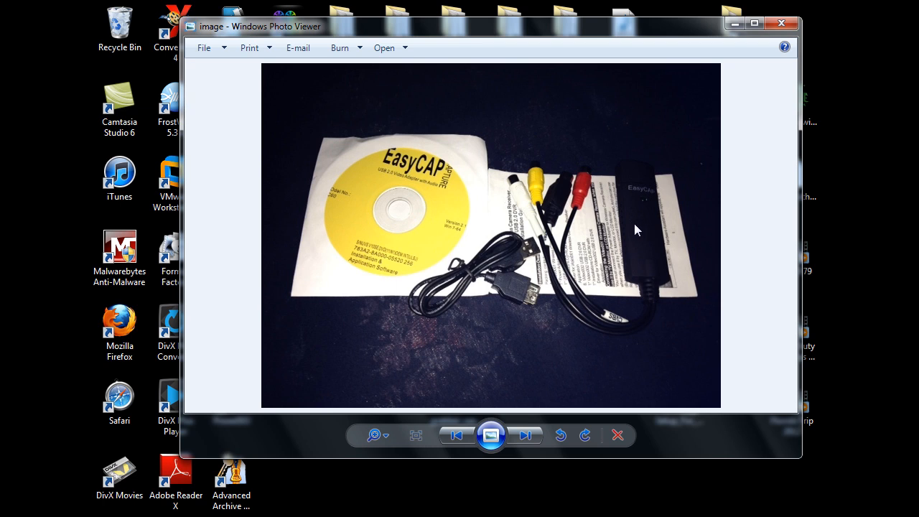
mouse_move(552, 246)
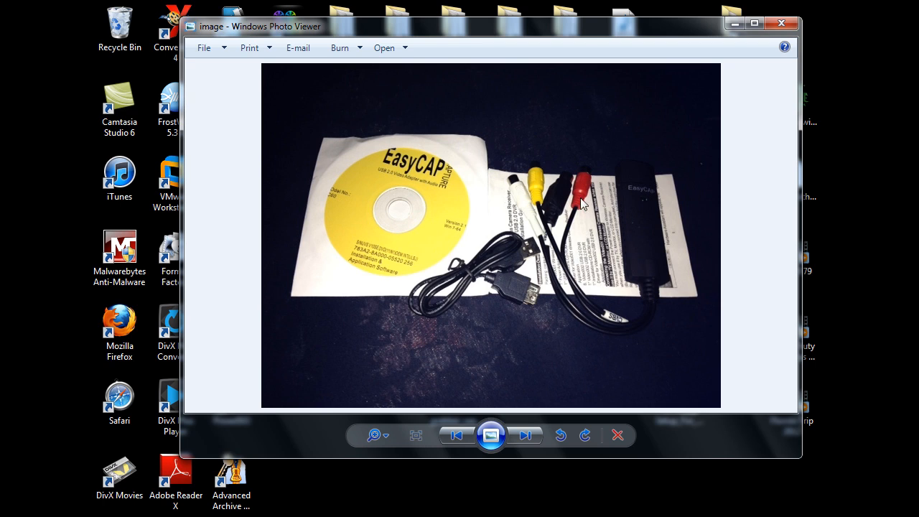
mouse_move(560, 197)
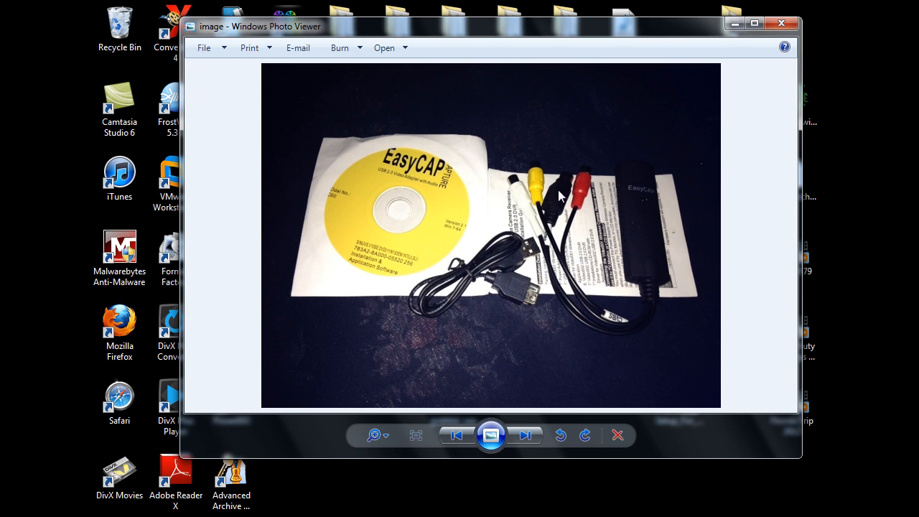
mouse_move(535, 219)
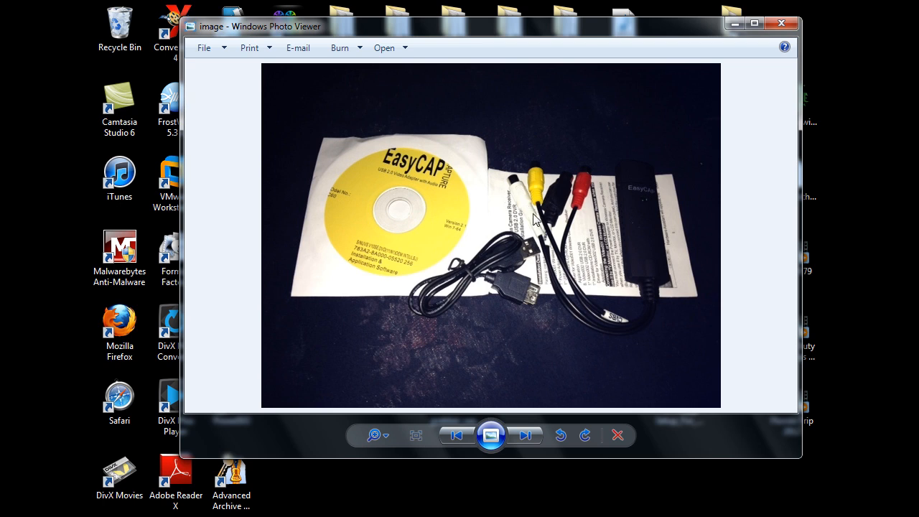
mouse_move(541, 203)
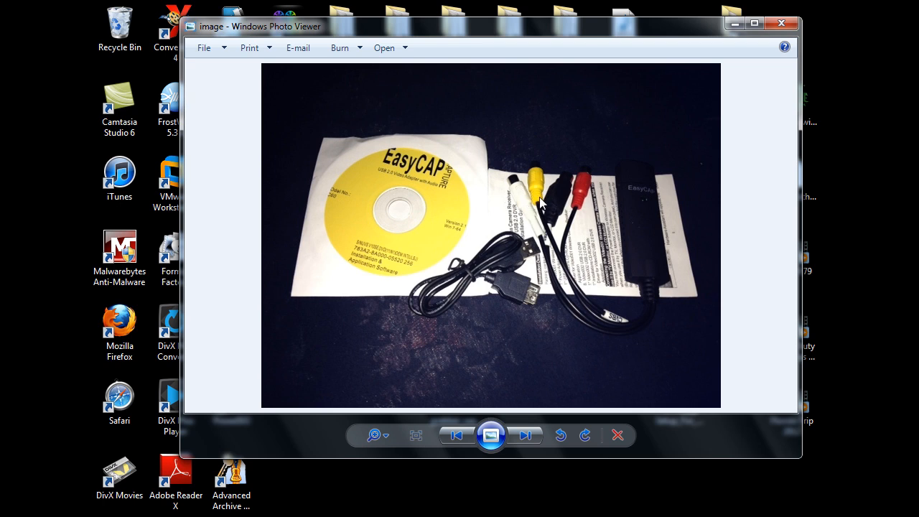
mouse_move(579, 203)
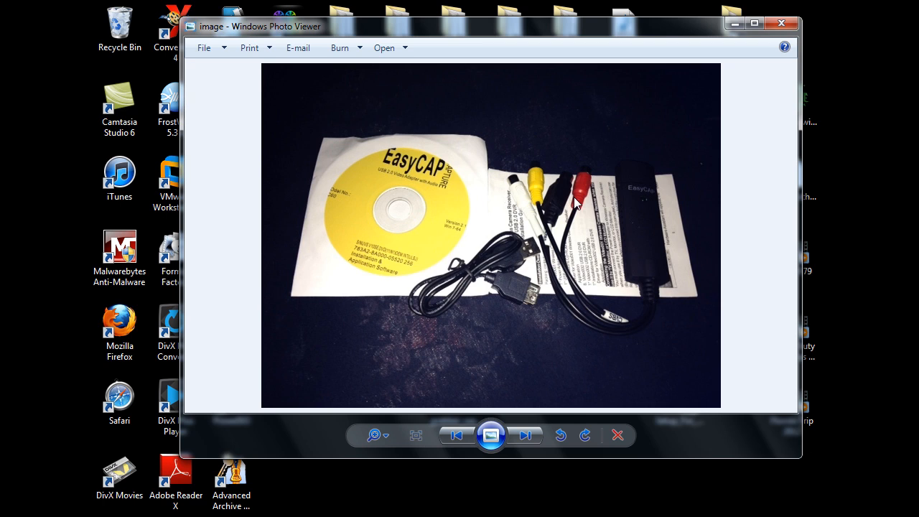
mouse_move(386, 255)
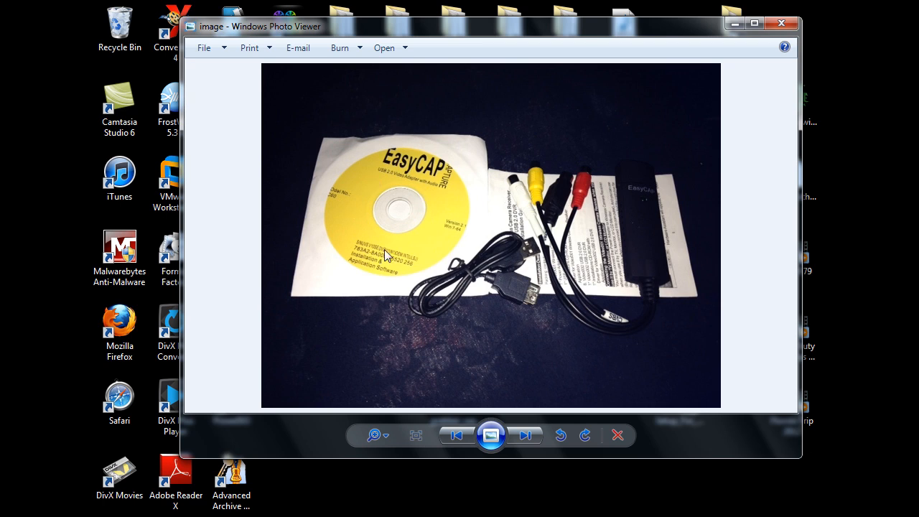
mouse_move(422, 257)
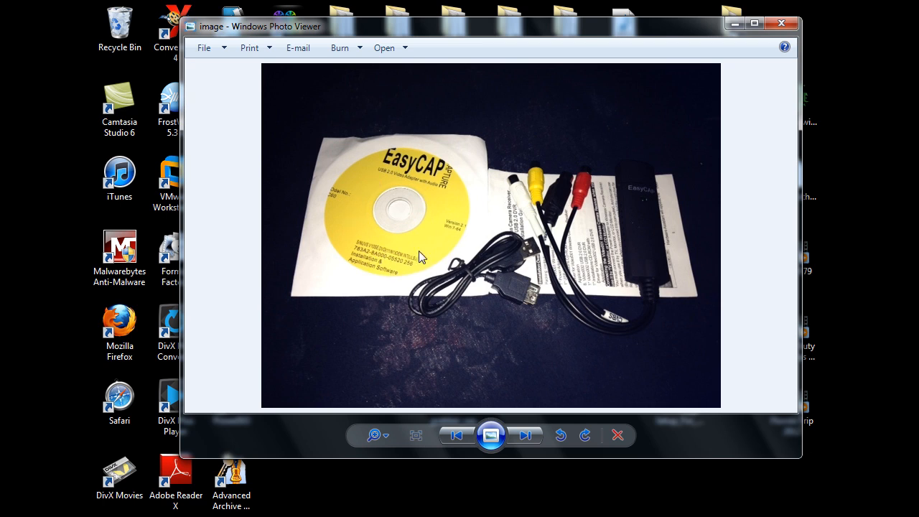
mouse_move(384, 266)
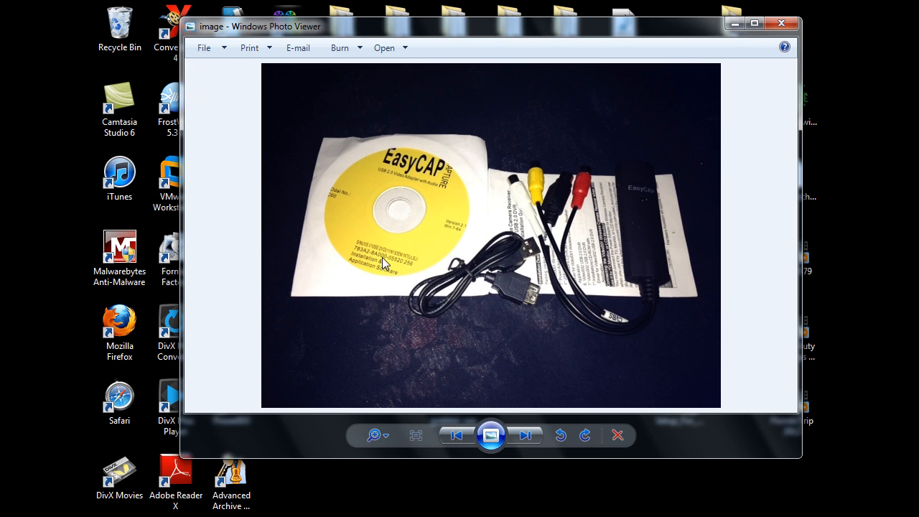
mouse_move(395, 259)
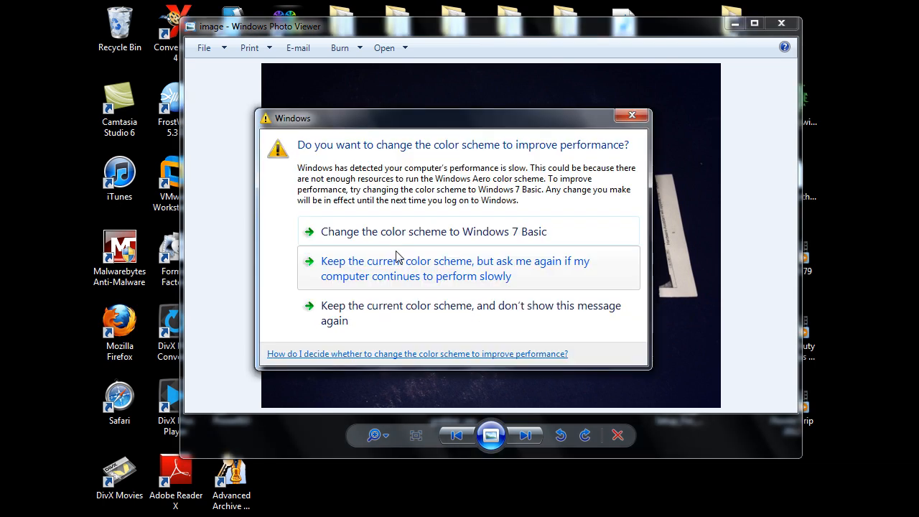
mouse_move(380, 312)
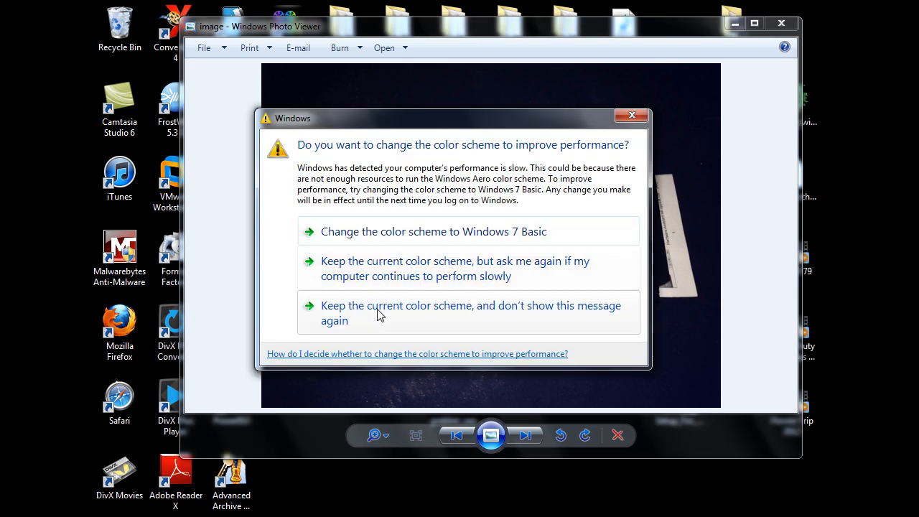
left_click(471, 312)
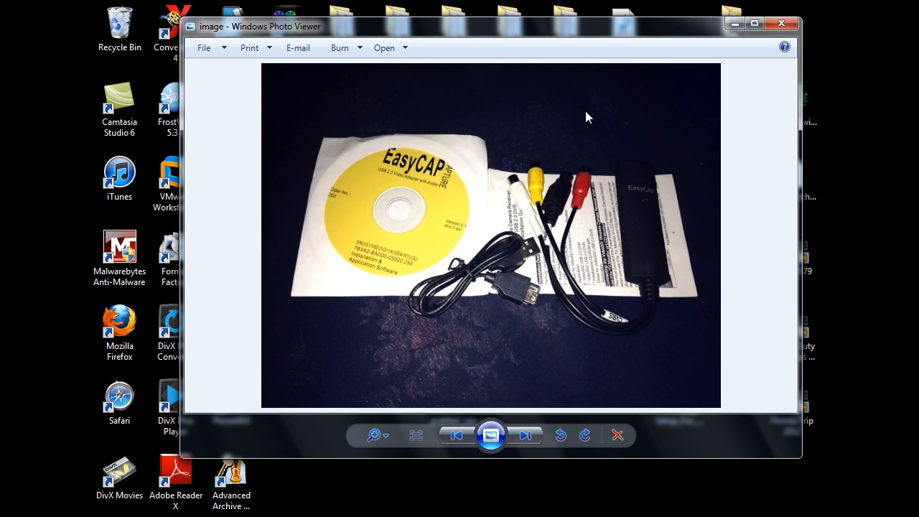
mouse_move(559, 169)
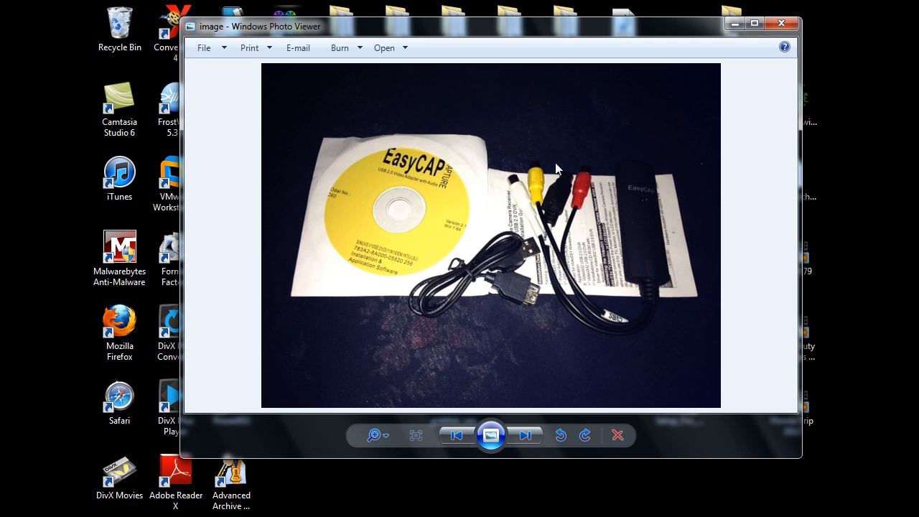
mouse_move(395, 184)
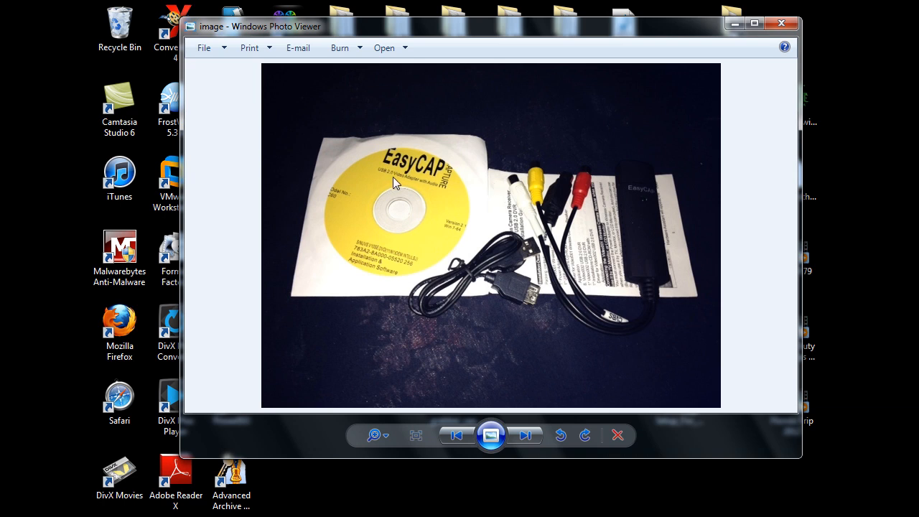
mouse_move(587, 151)
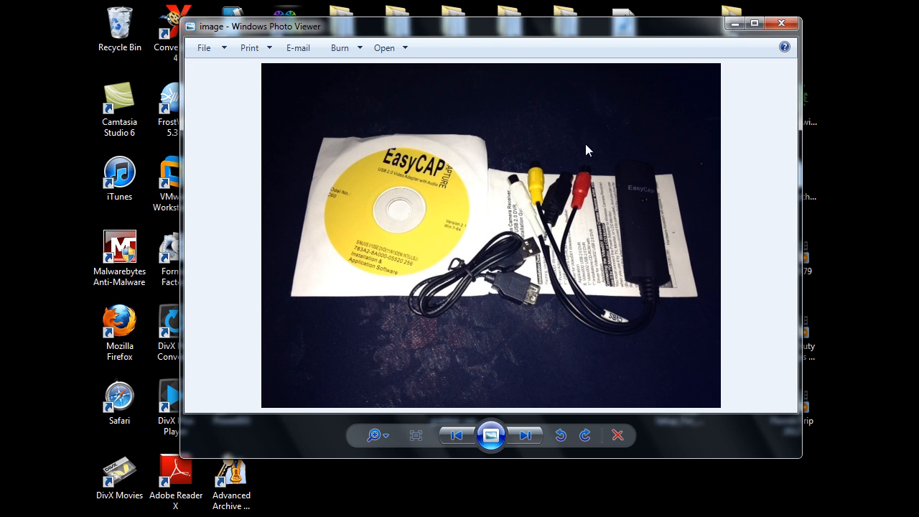
mouse_move(774, 32)
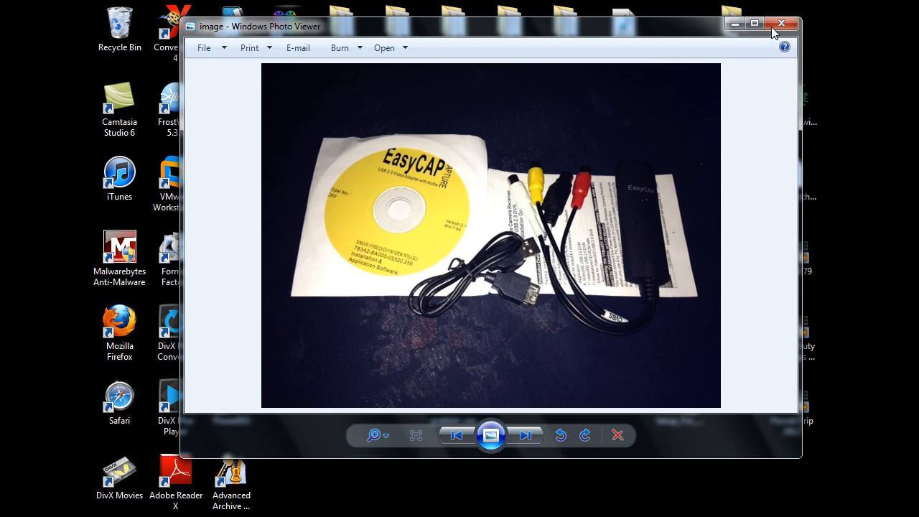
Step: Close the EasyCAP kit photo in Windows Photo Viewer
left_click(782, 23)
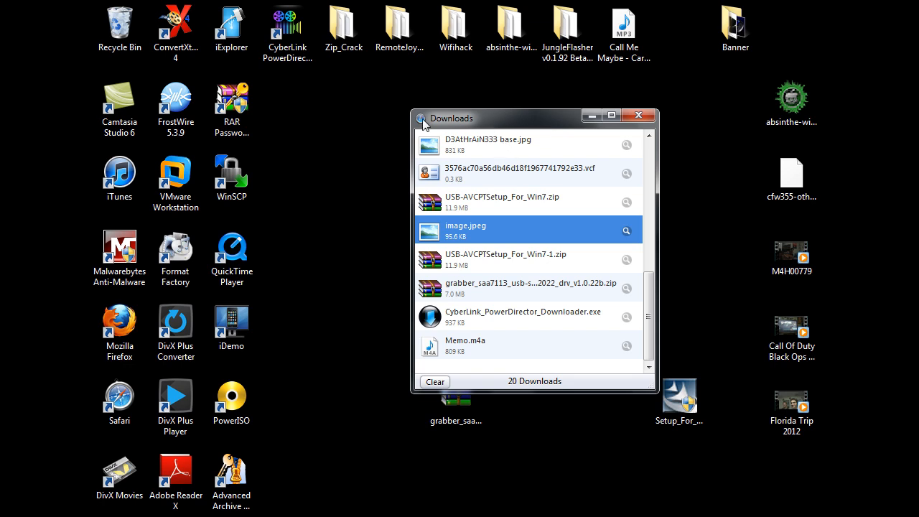
mouse_move(456, 123)
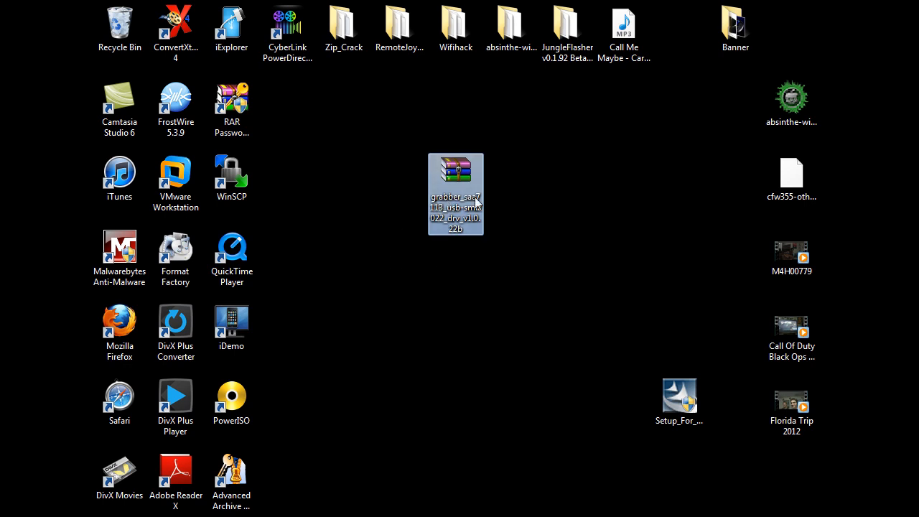
mouse_move(445, 216)
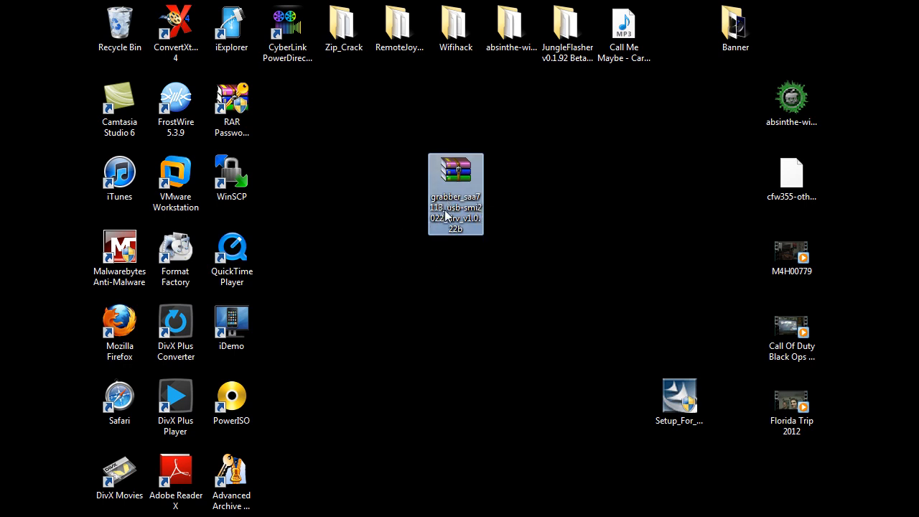
mouse_move(440, 228)
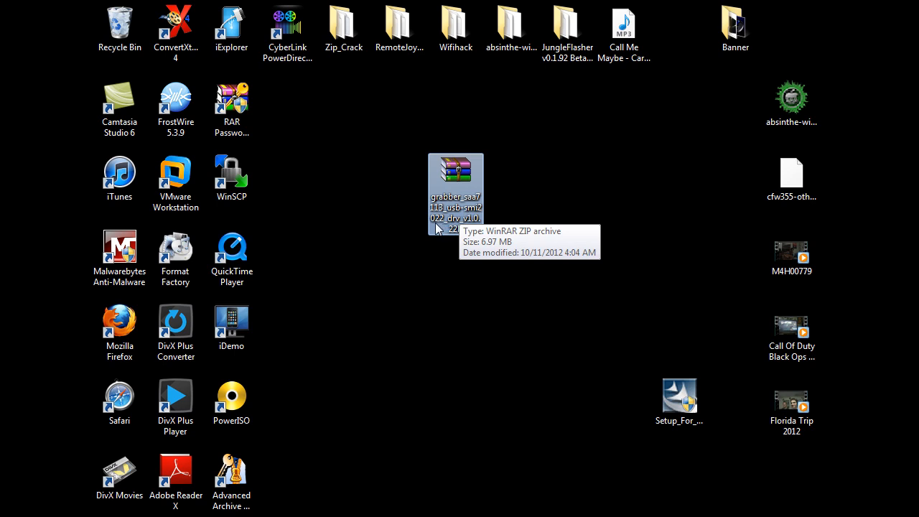
mouse_move(515, 213)
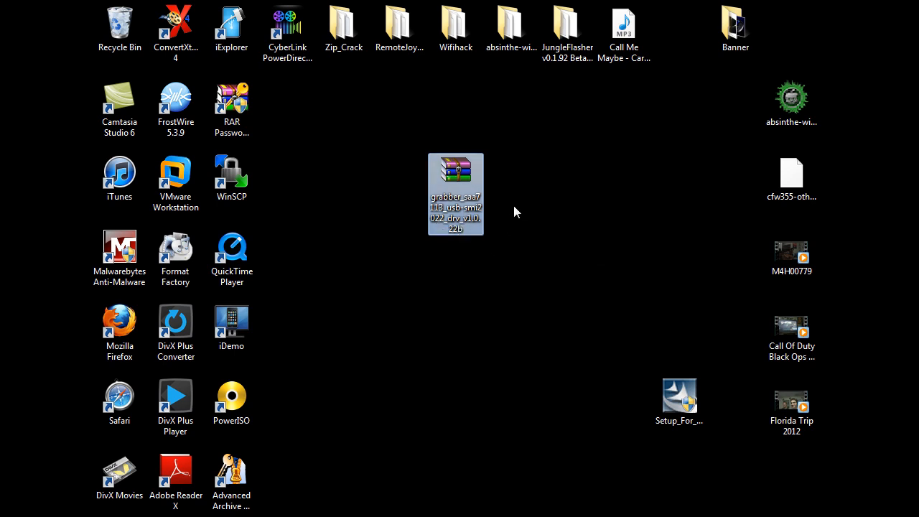
mouse_move(473, 215)
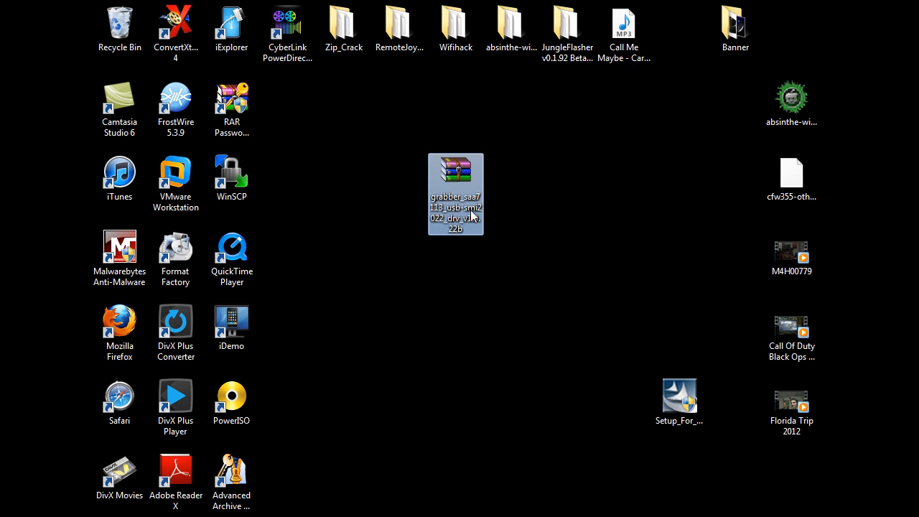
mouse_move(532, 175)
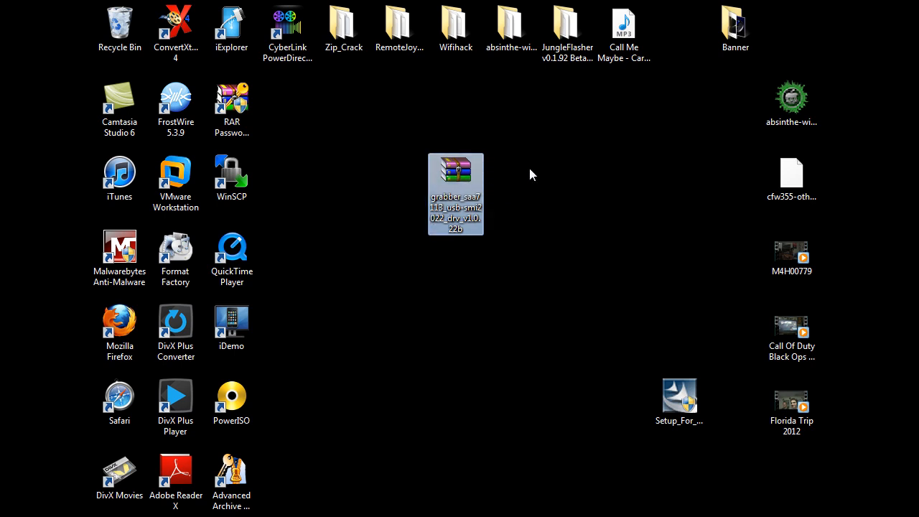
mouse_move(501, 189)
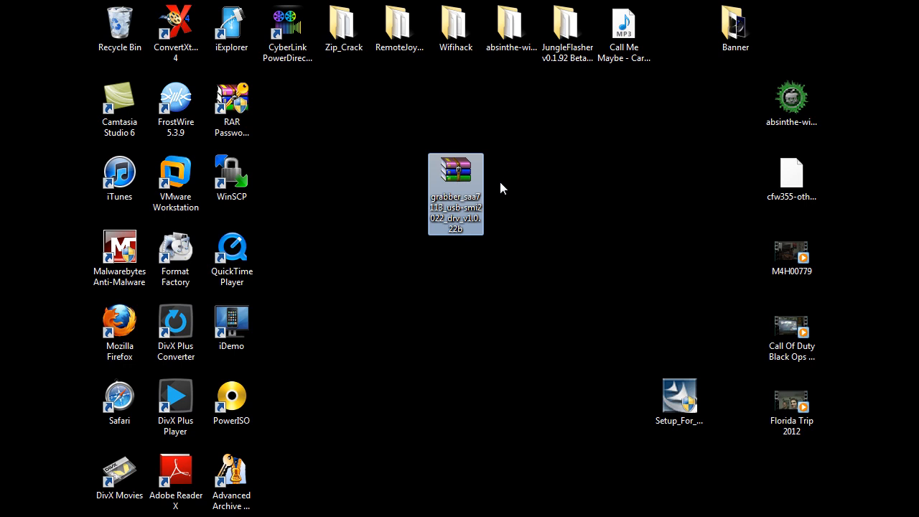
mouse_move(514, 171)
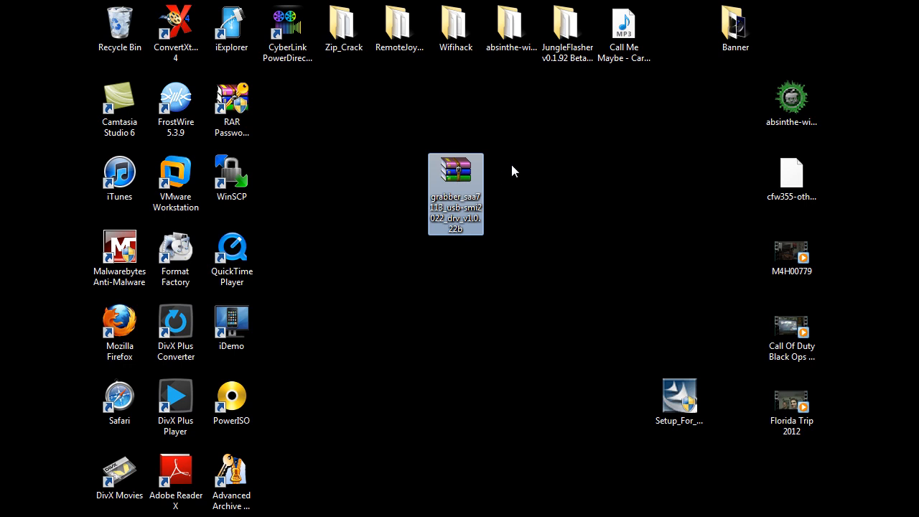
Step: Drag the grabber_saa7113 ZIP icon down and right into the open desktop area
left_click_drag(456, 194, 512, 269)
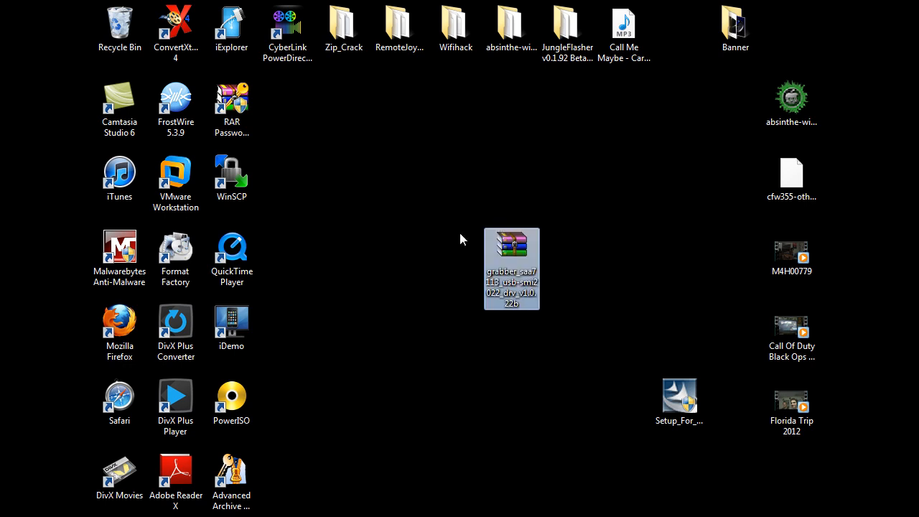
mouse_move(384, 301)
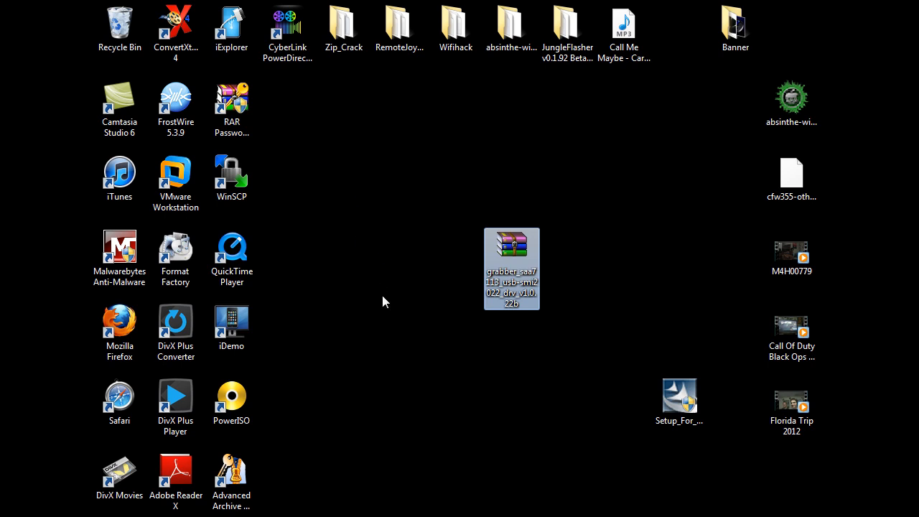
mouse_move(453, 212)
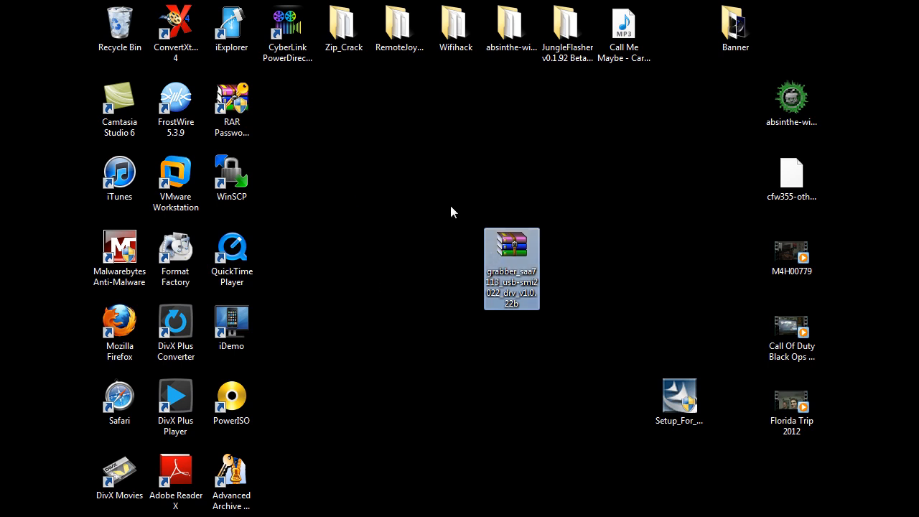
mouse_move(352, 322)
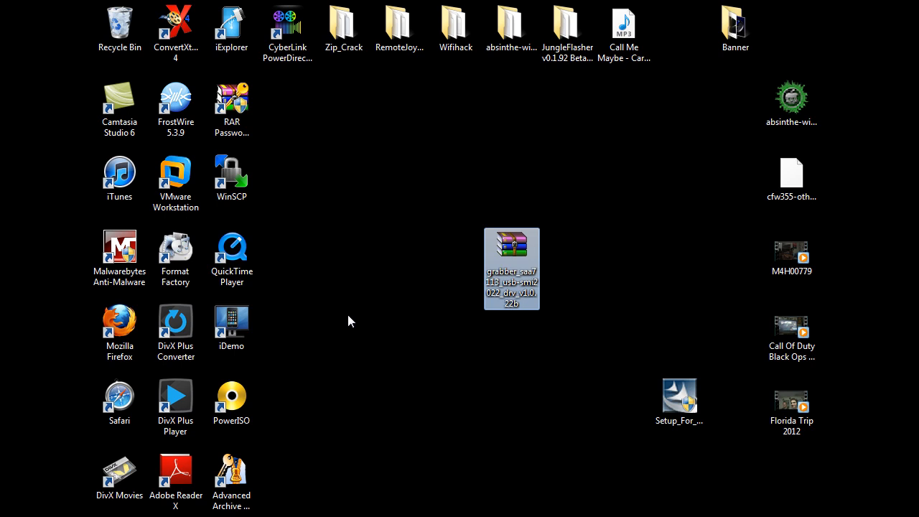
mouse_move(333, 326)
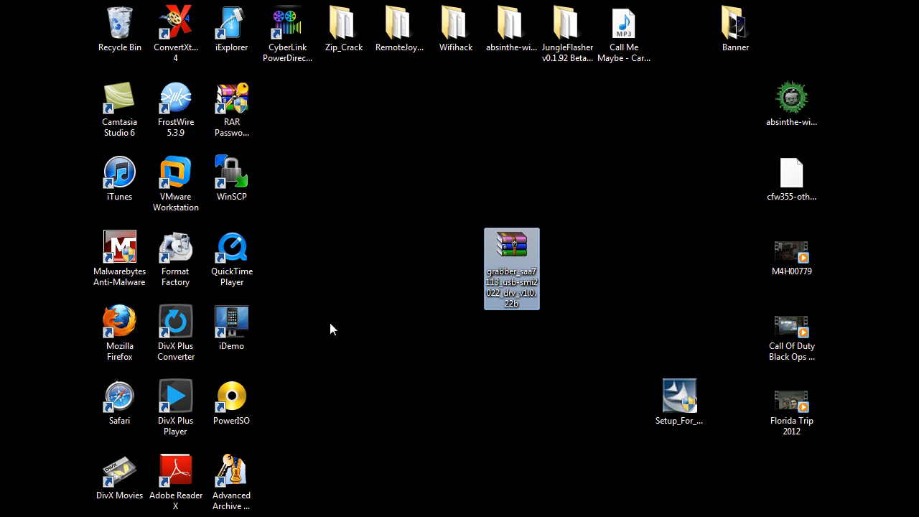
mouse_move(362, 319)
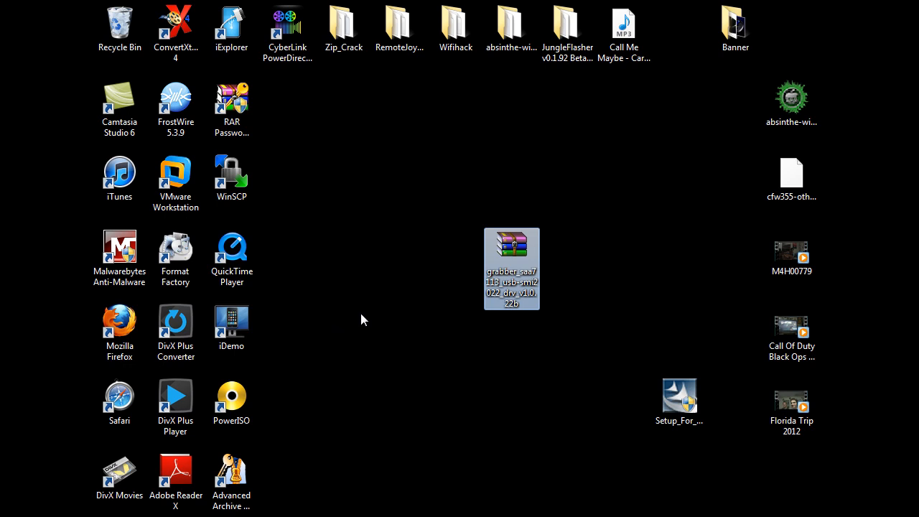
mouse_move(352, 249)
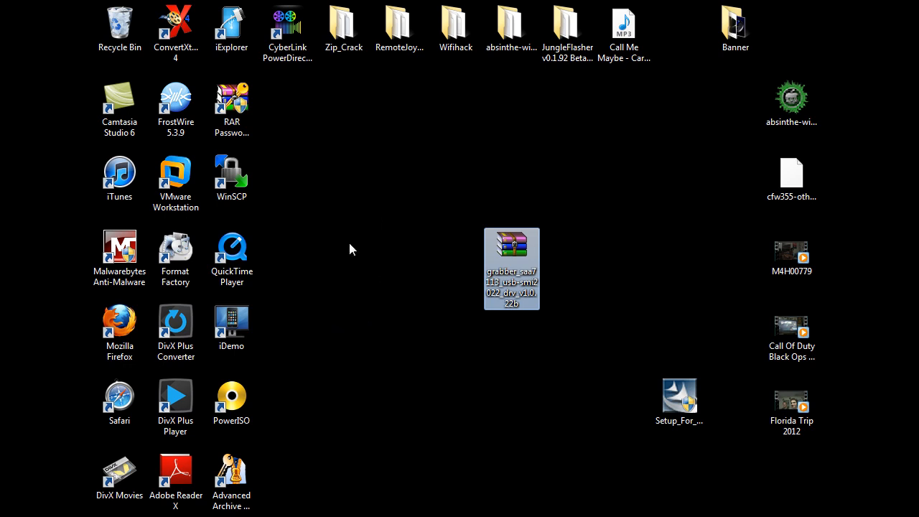
left_click(343, 338)
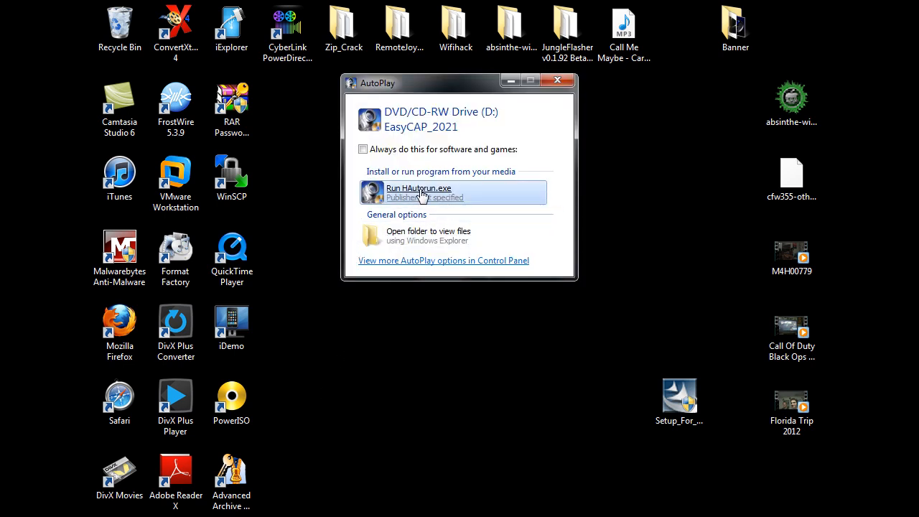
left_click(418, 188)
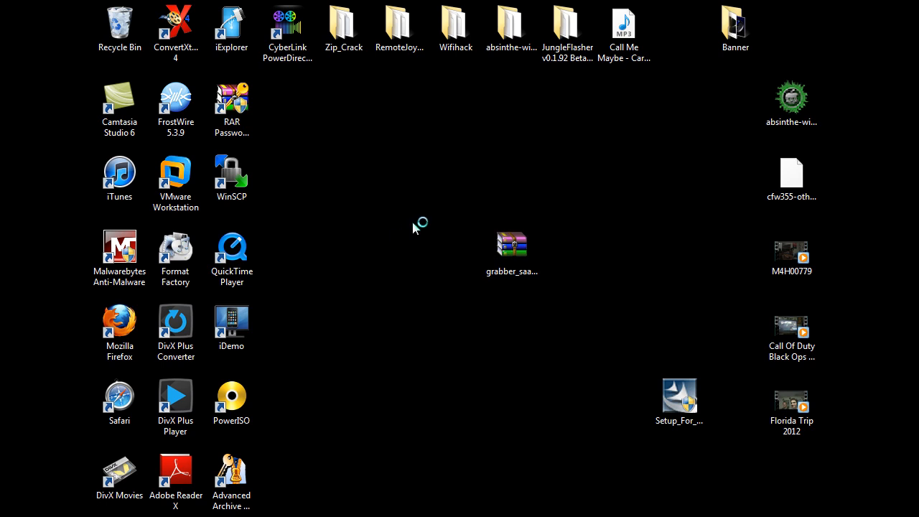
mouse_move(428, 219)
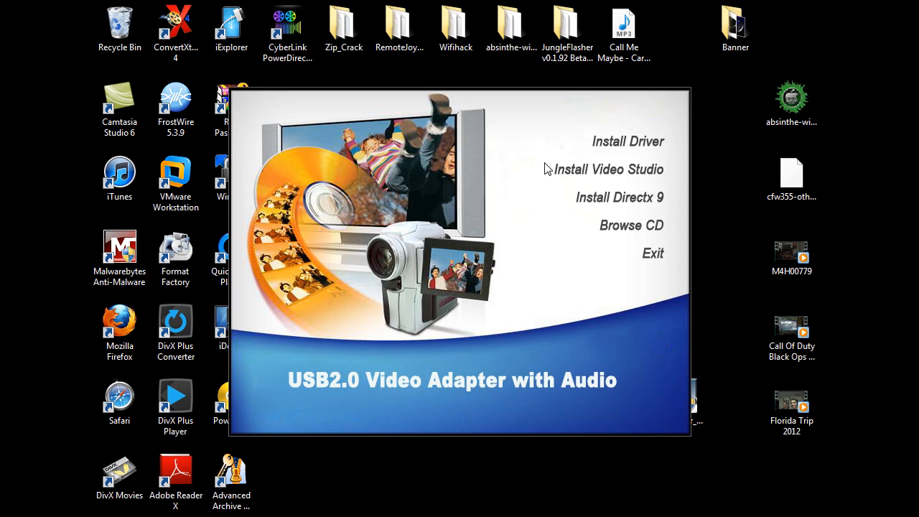
mouse_move(628, 142)
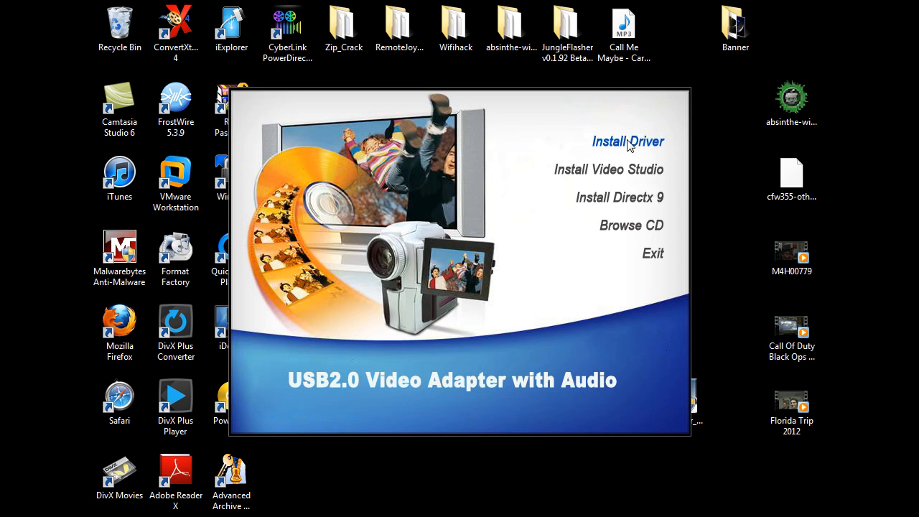
mouse_move(620, 198)
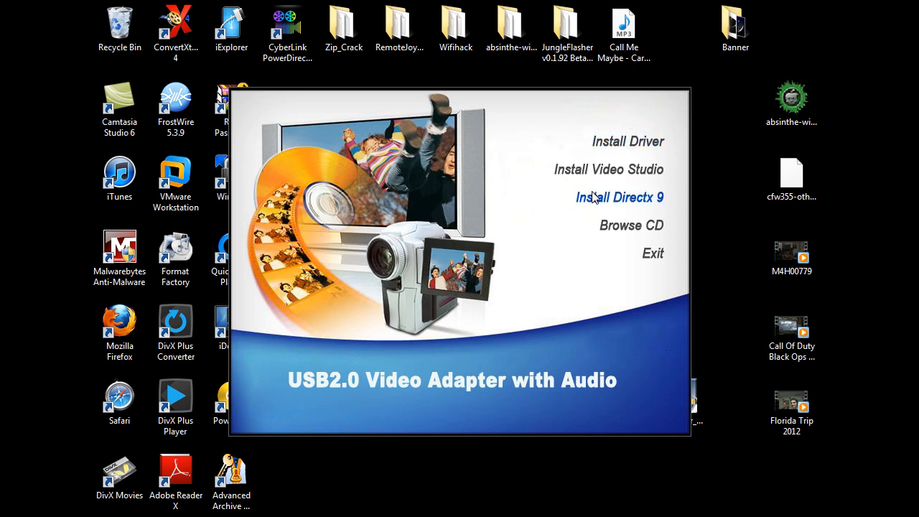
mouse_move(636, 275)
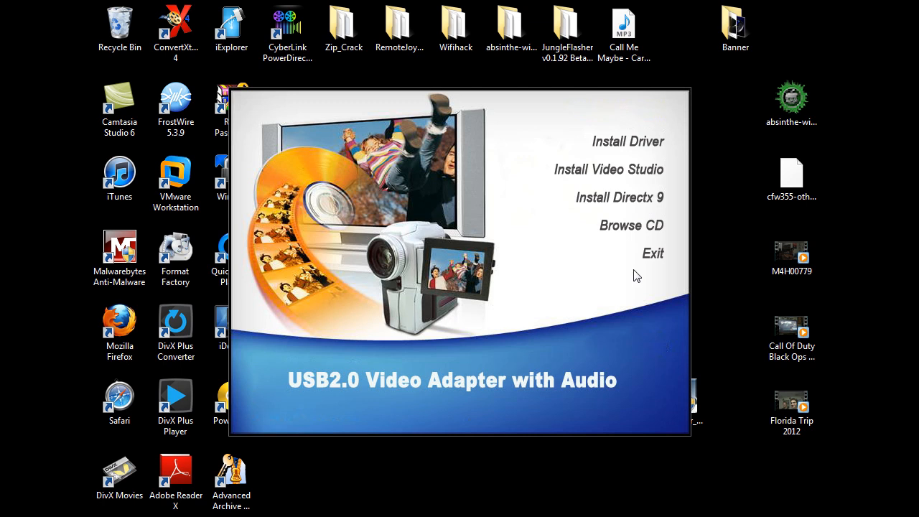
mouse_move(653, 252)
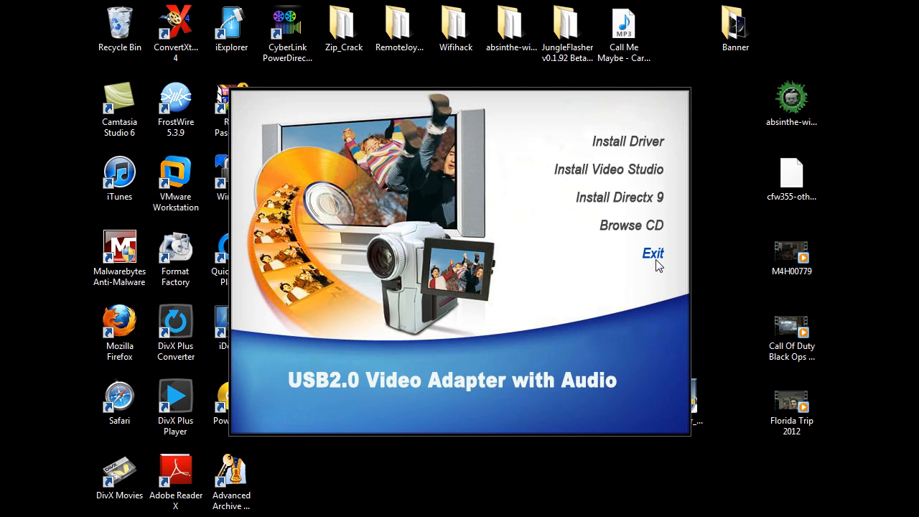
left_click(653, 254)
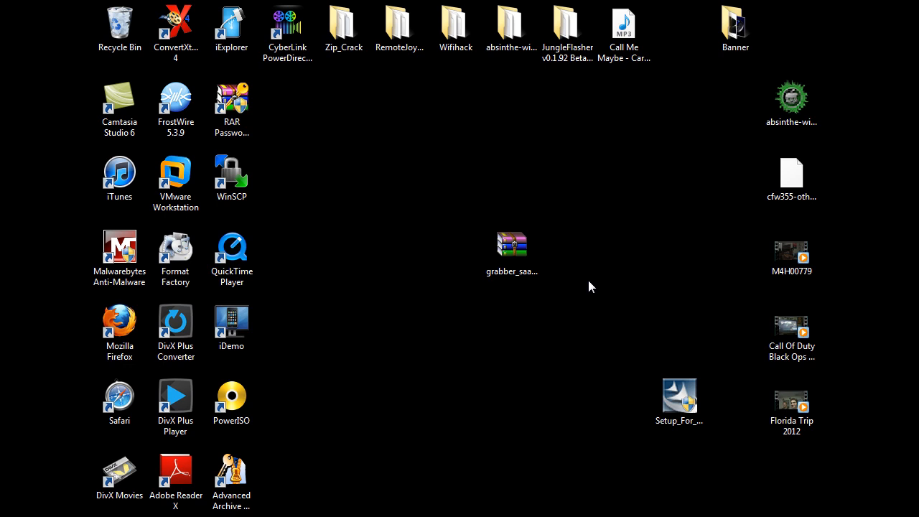
Step: Select the grabber_saa7113 driver archive and bring up its context menu
left_click(513, 244)
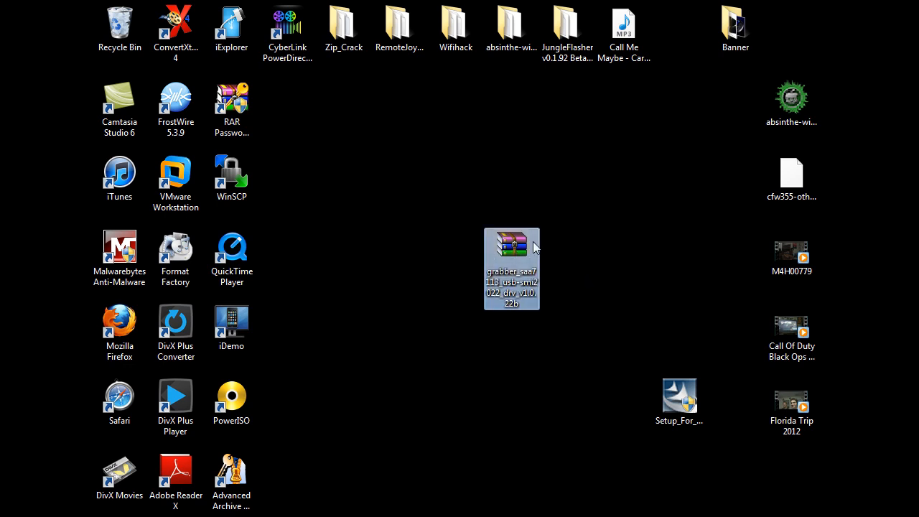
mouse_move(538, 238)
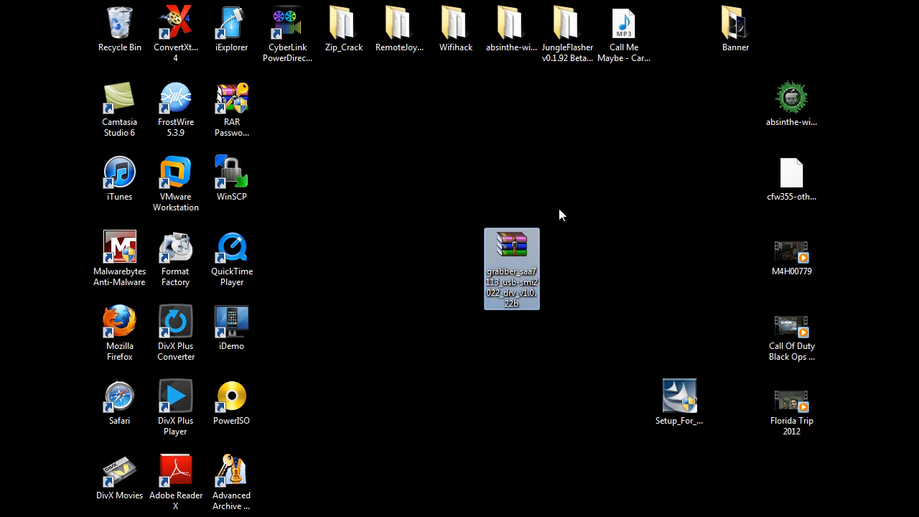
mouse_move(476, 246)
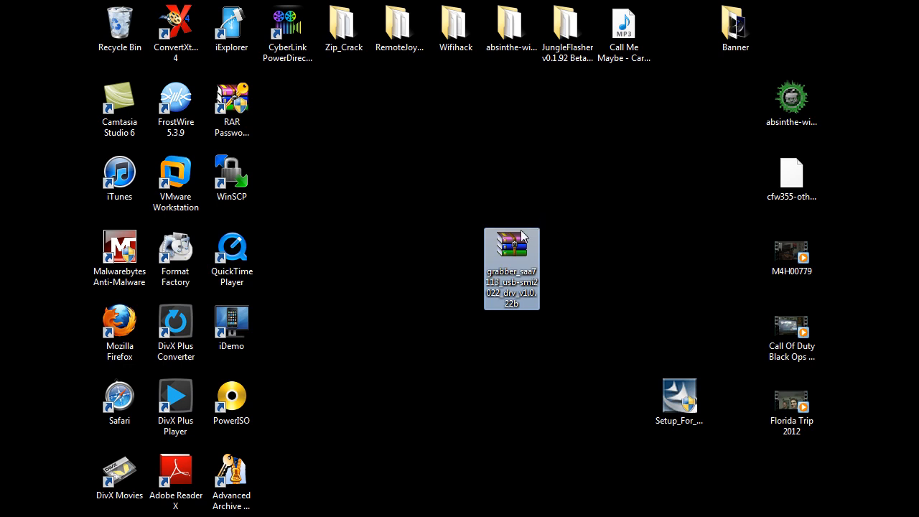
right_click(511, 269)
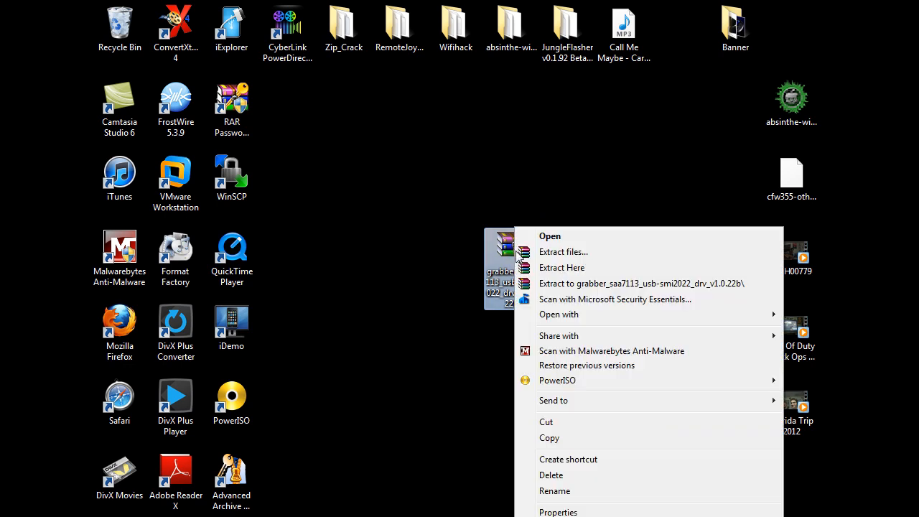
mouse_move(562, 267)
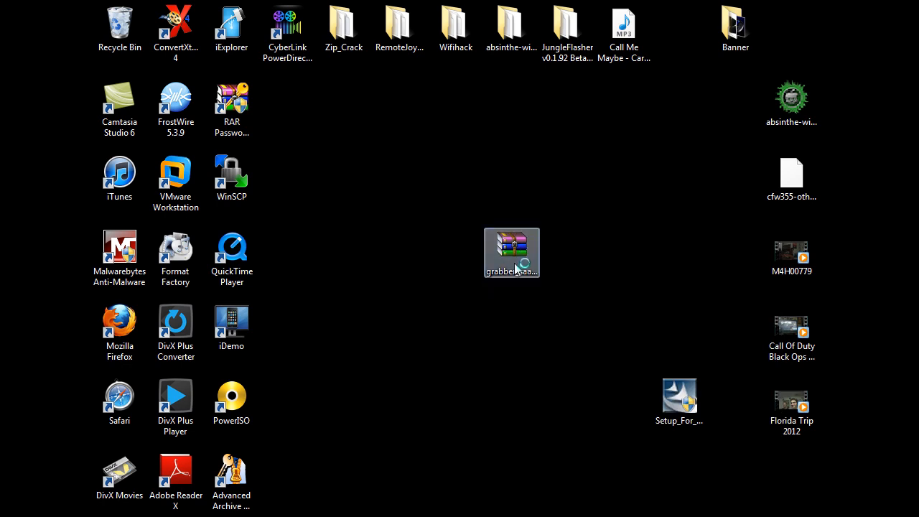
Step: Open the archive's Grabber_SAA7113 folder, inspect the Win7_64 drivers, and return to the OS folders
double_click(512, 253)
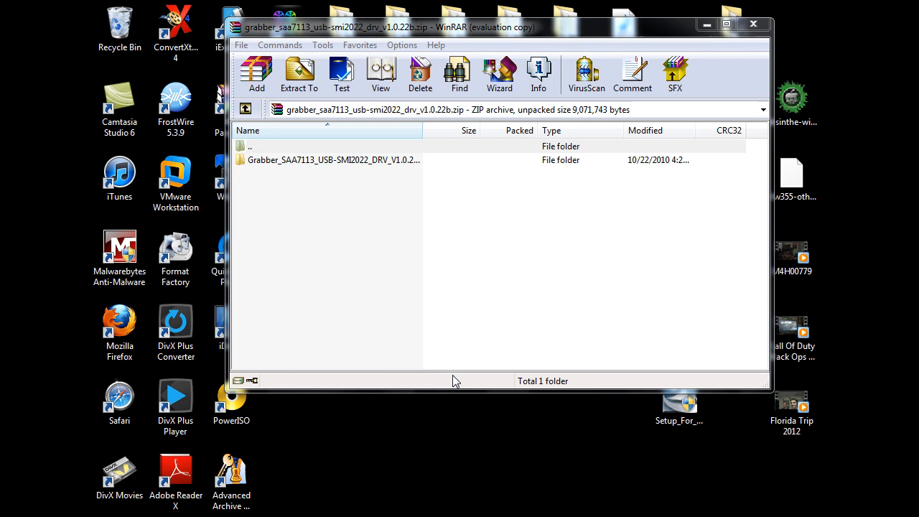
left_click(327, 146)
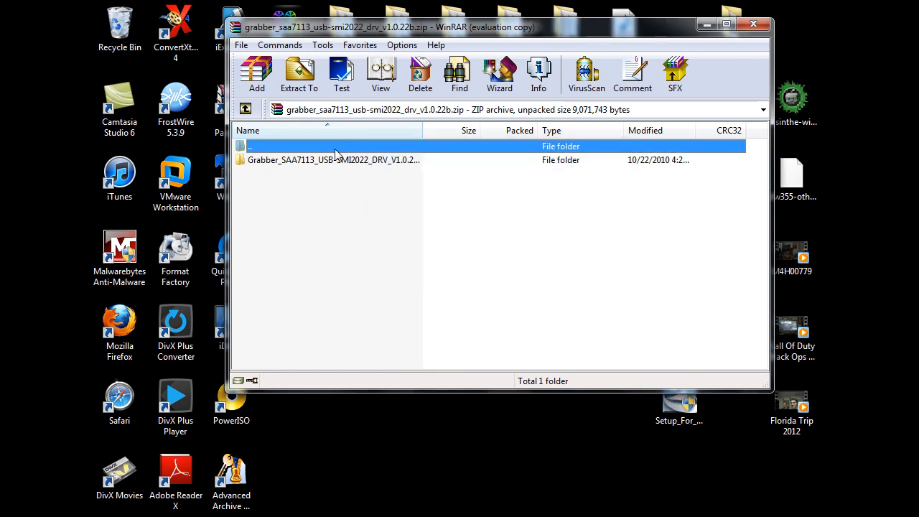
left_click(333, 160)
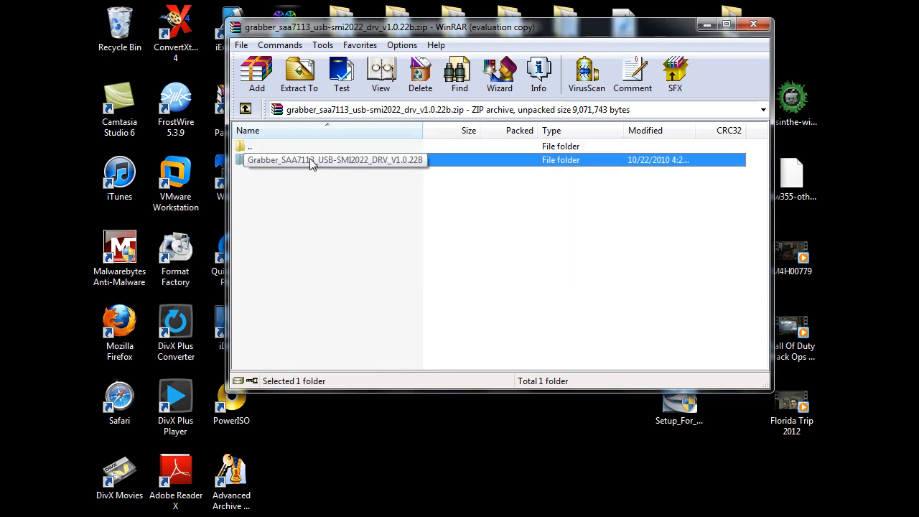
double_click(335, 159)
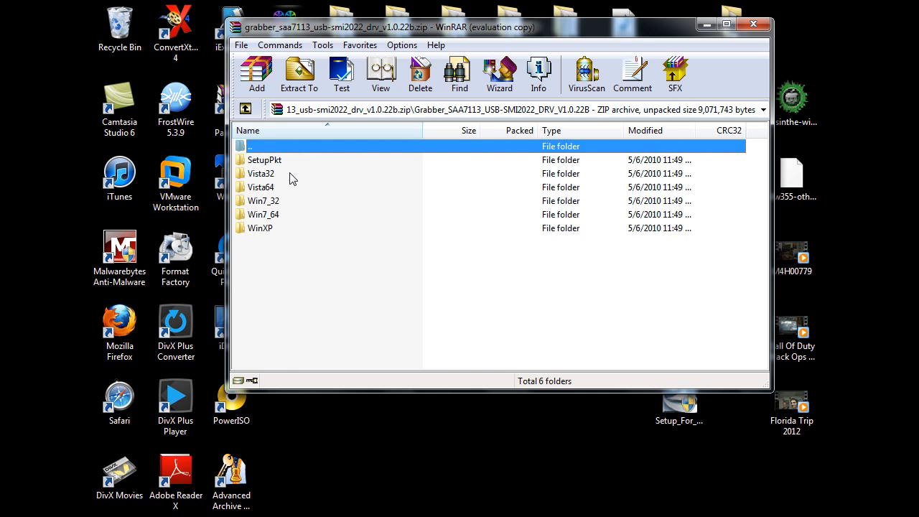
mouse_move(268, 179)
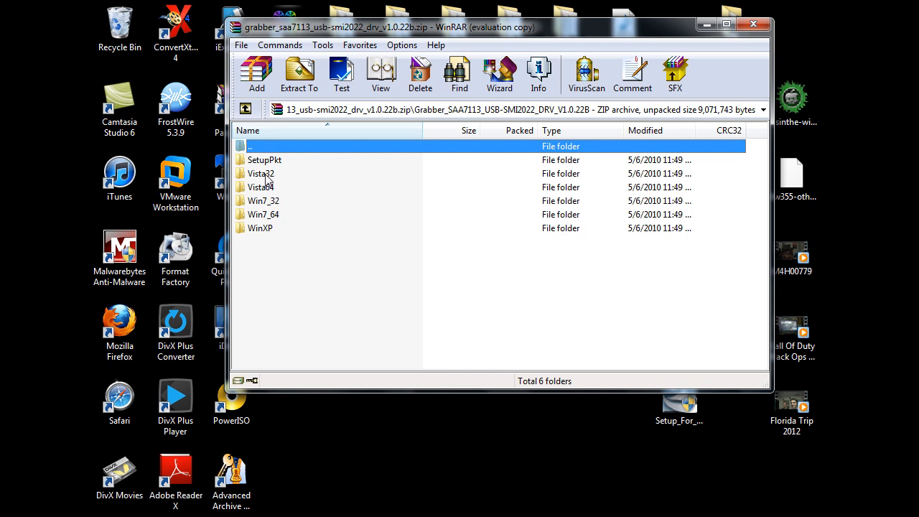
mouse_move(271, 203)
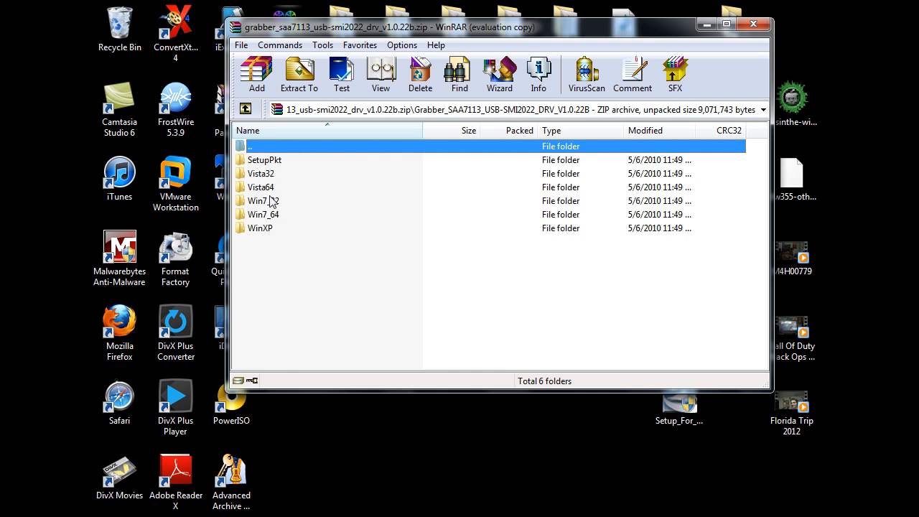
mouse_move(292, 178)
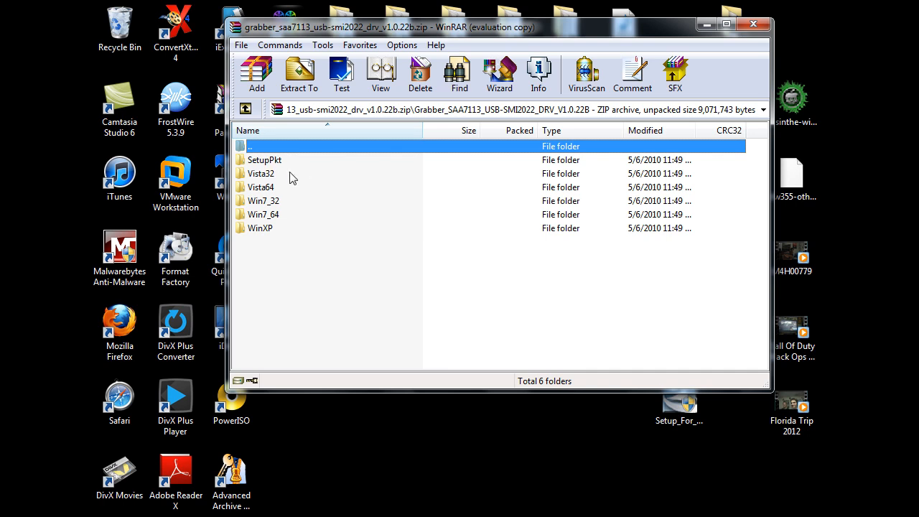
mouse_move(257, 189)
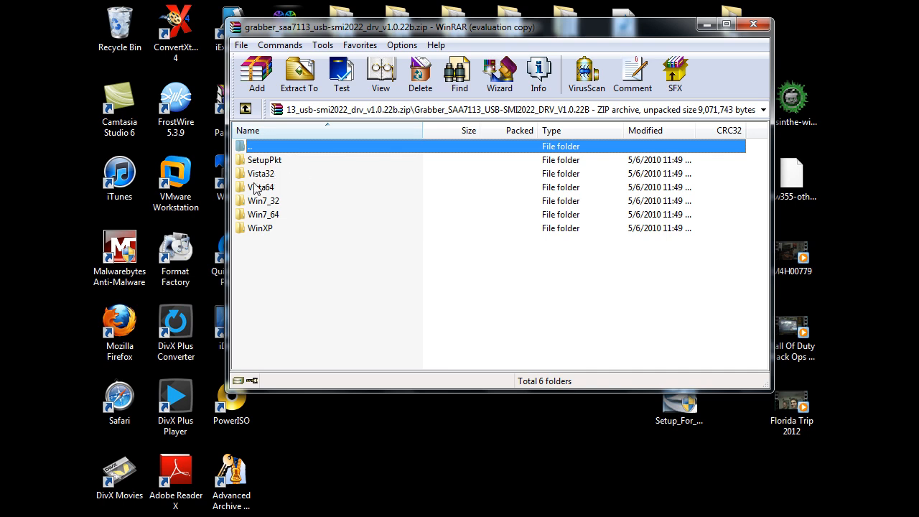
mouse_move(252, 207)
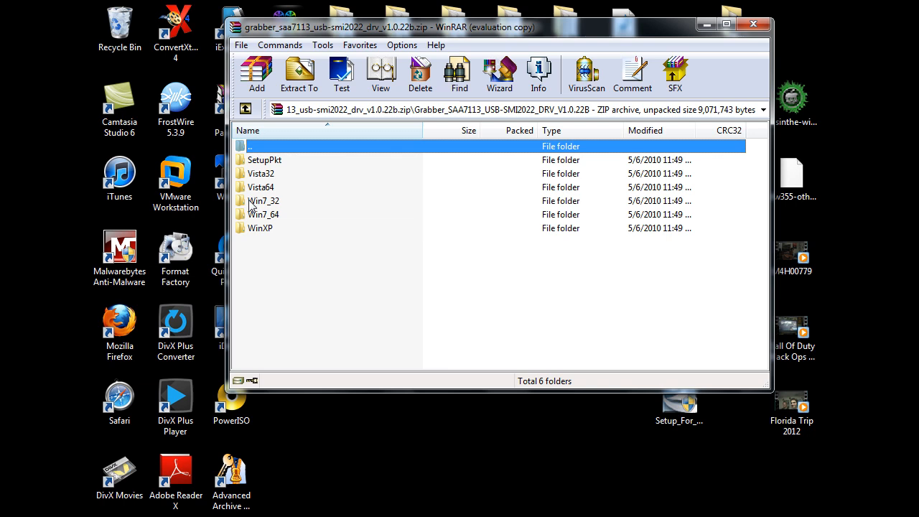
mouse_move(267, 238)
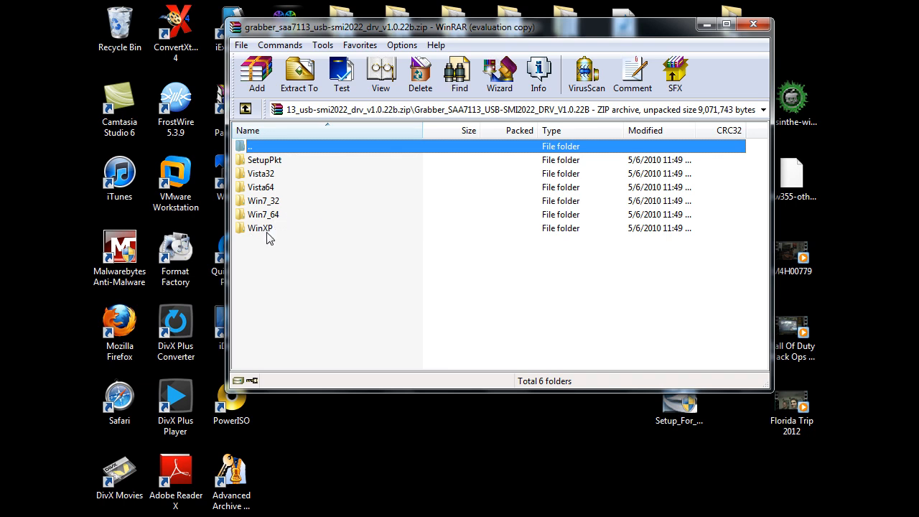
mouse_move(313, 214)
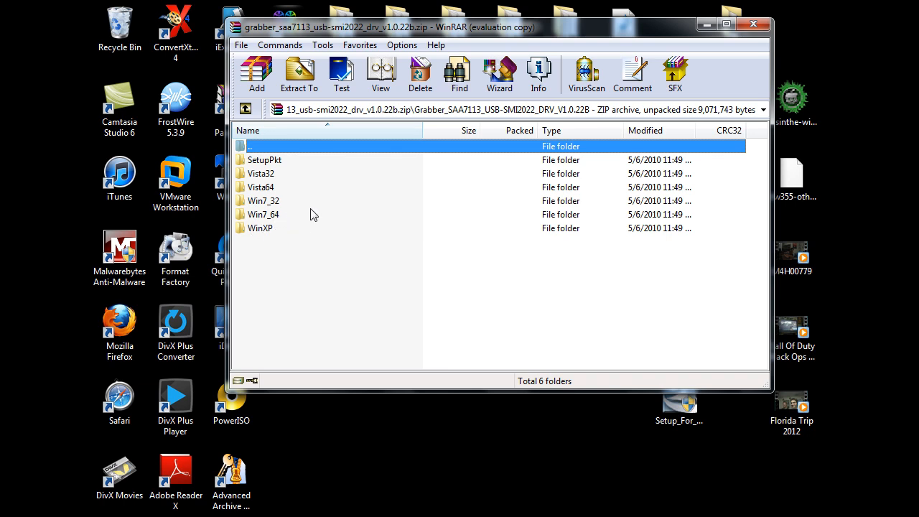
mouse_move(300, 220)
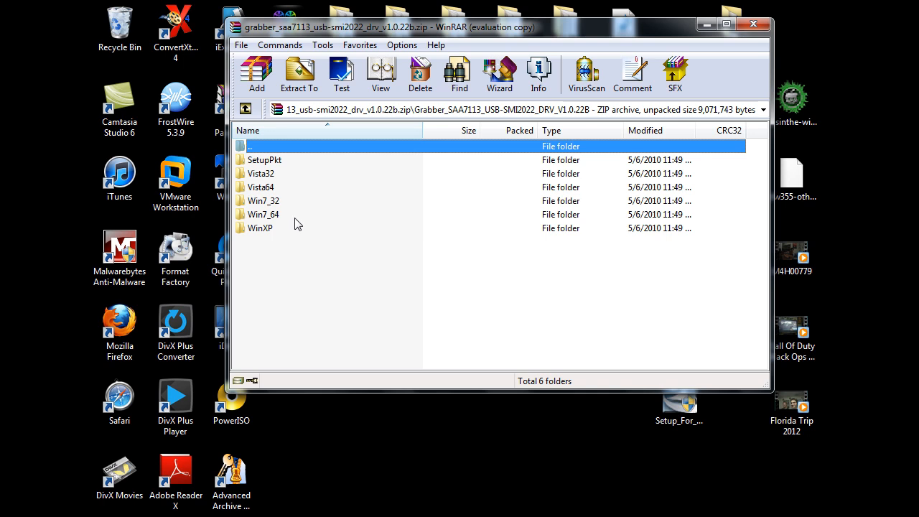
mouse_move(253, 214)
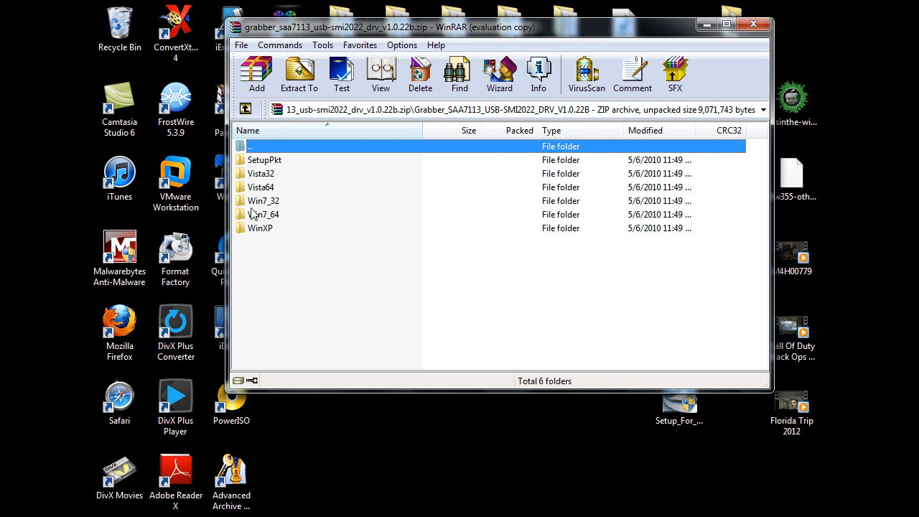
mouse_move(264, 202)
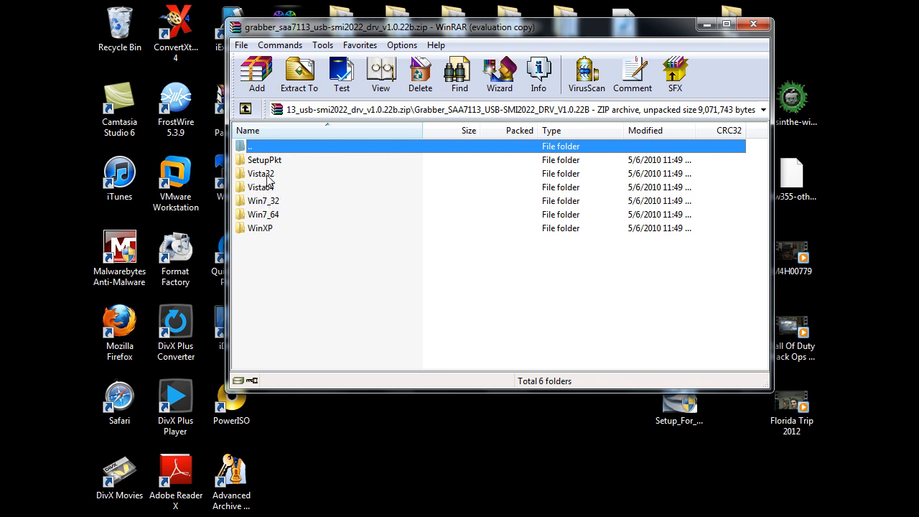
double_click(263, 214)
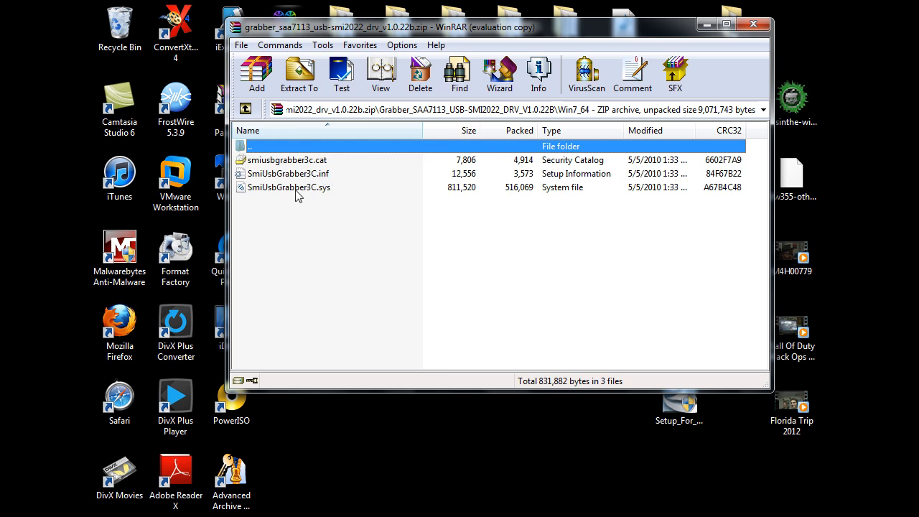
mouse_move(327, 198)
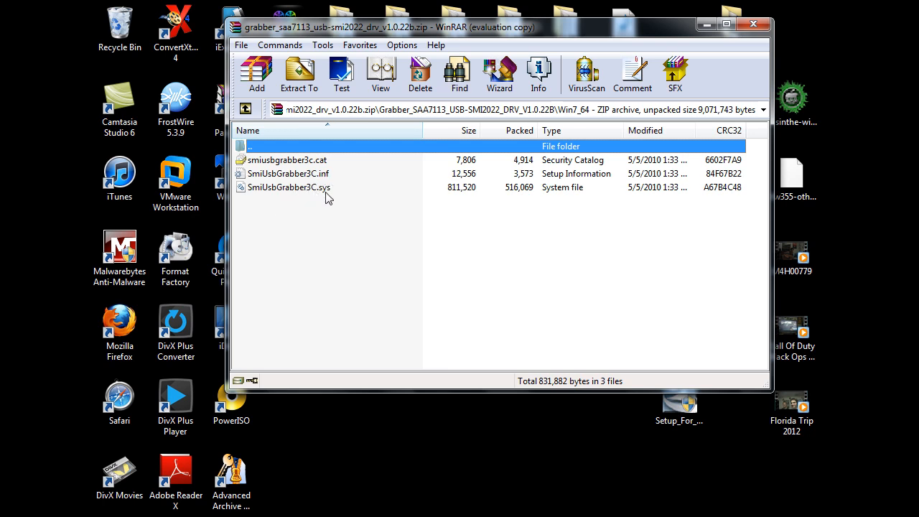
double_click(251, 146)
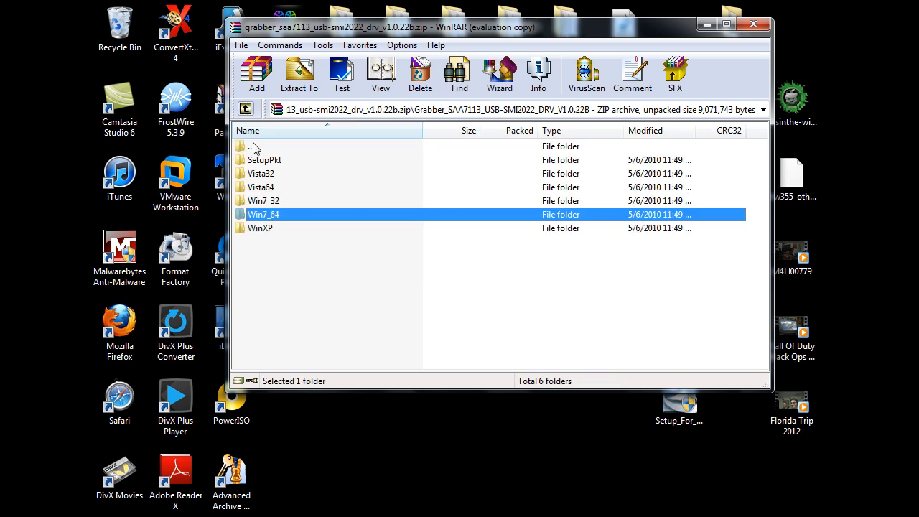
Step: Open SetupPkt in the archive and run Setup.exe
double_click(265, 159)
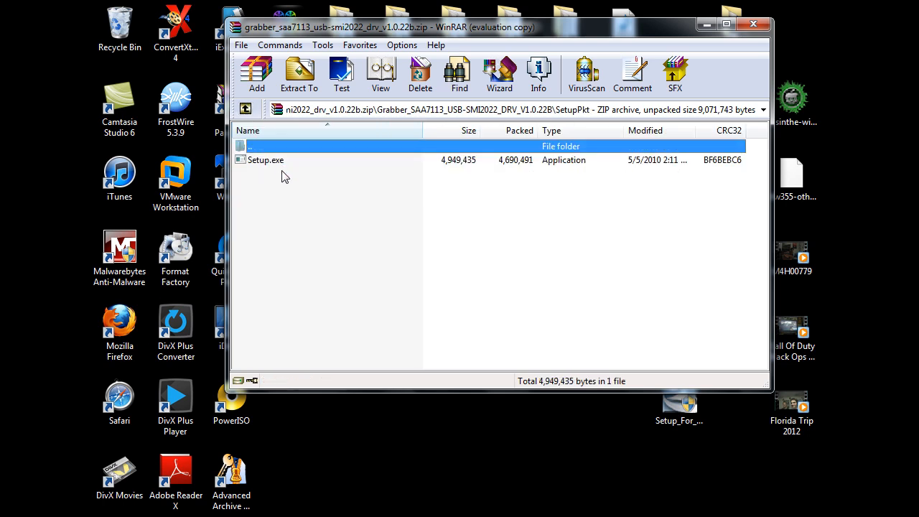
mouse_move(282, 173)
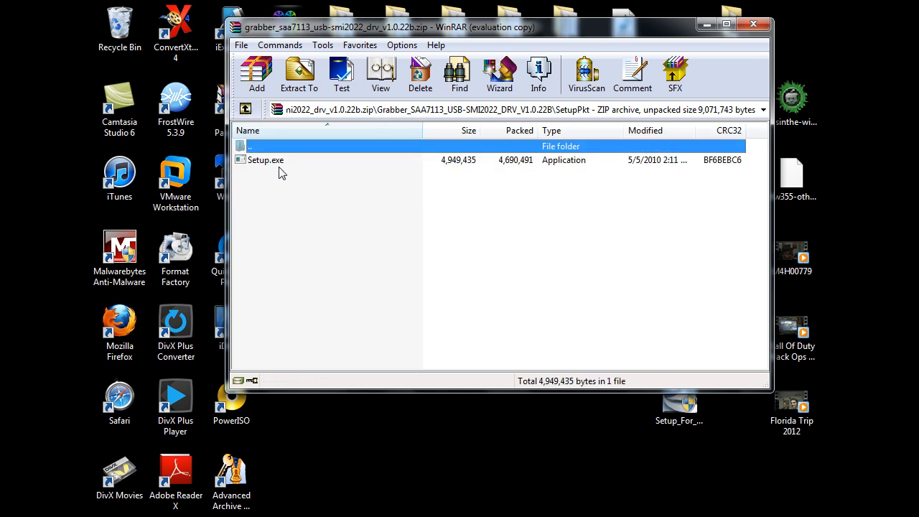
mouse_move(281, 165)
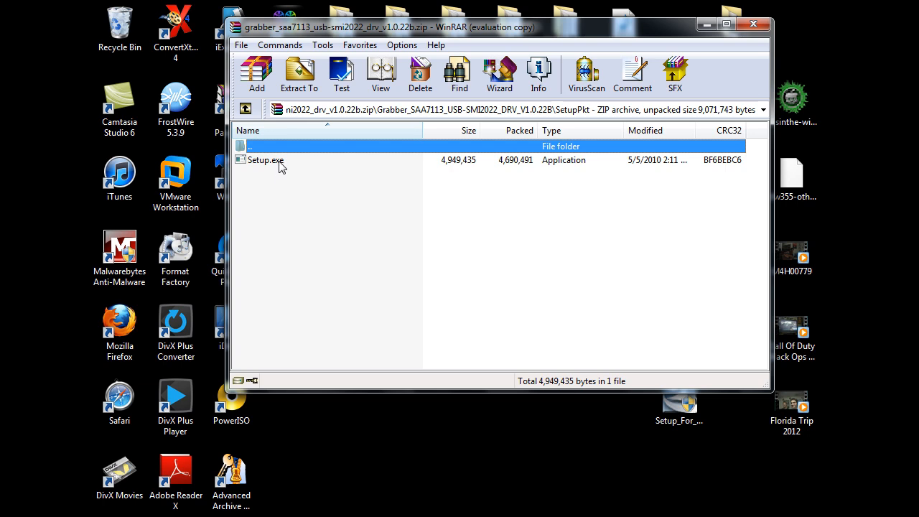
mouse_move(282, 166)
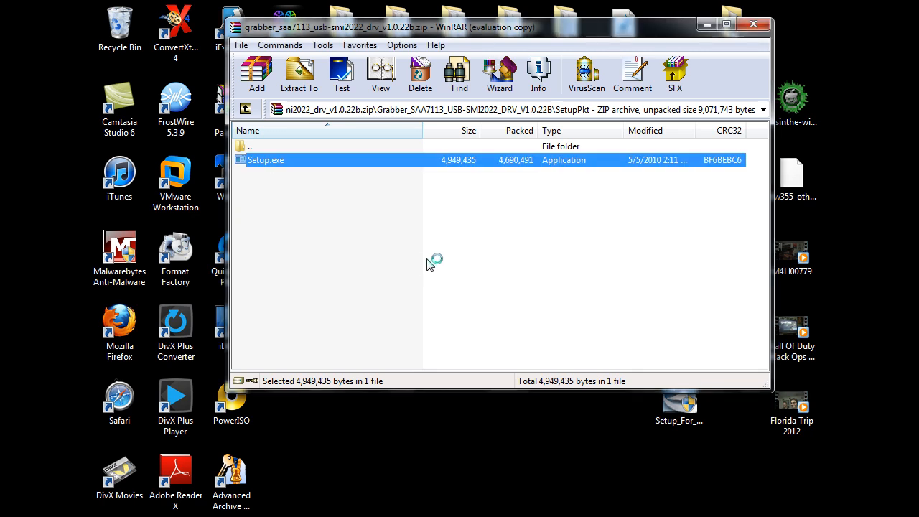
double_click(265, 160)
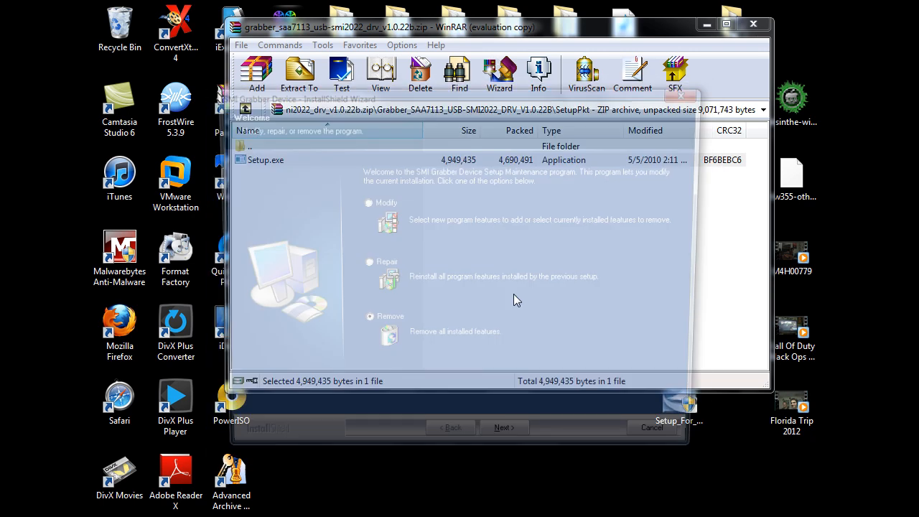
Step: Choose removing the driver features, cancel the SMI Grabber setup, and click Finish
left_click(362, 324)
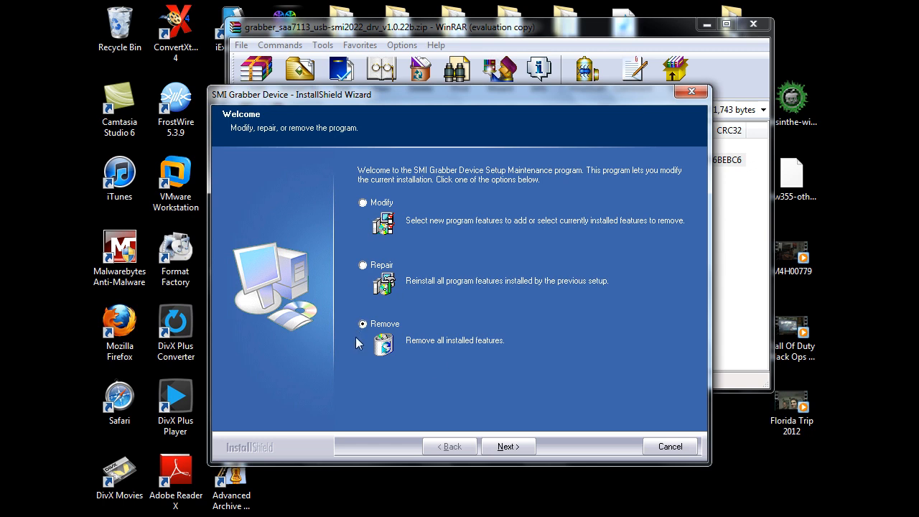
mouse_move(444, 360)
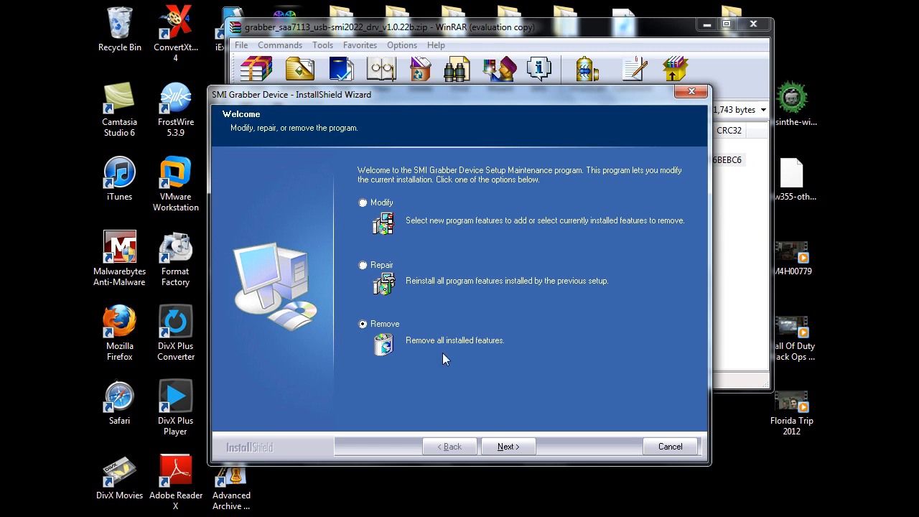
left_click(670, 446)
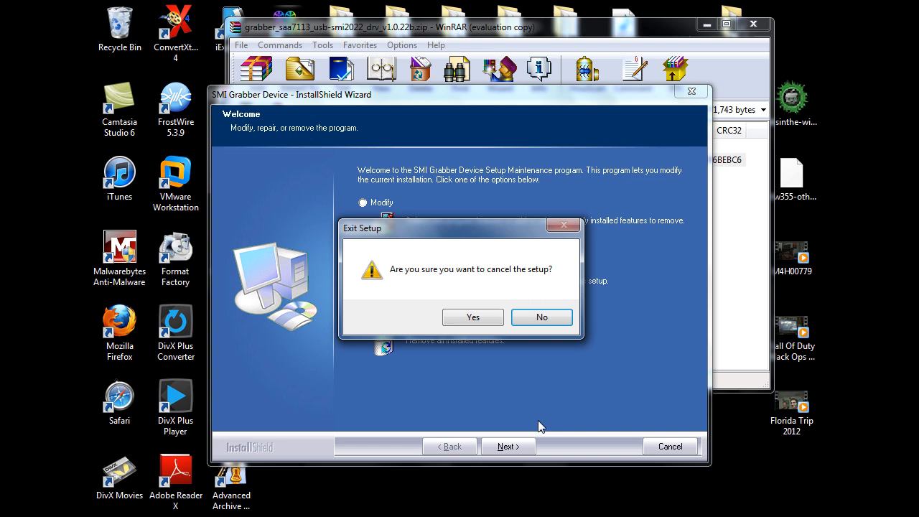
left_click(473, 318)
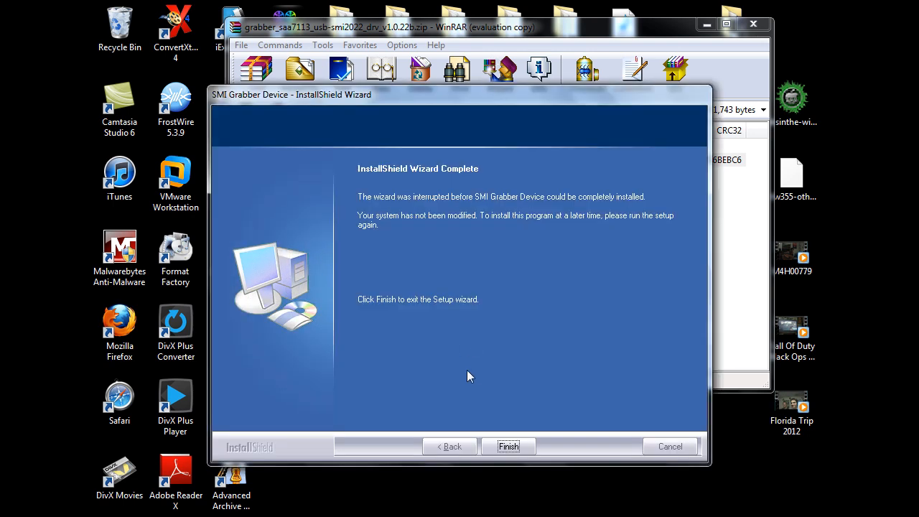
mouse_move(498, 451)
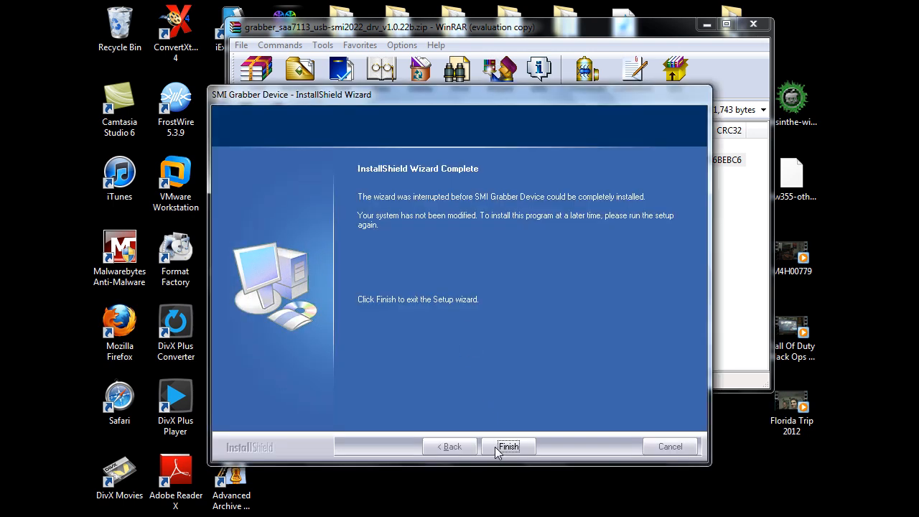
left_click(508, 446)
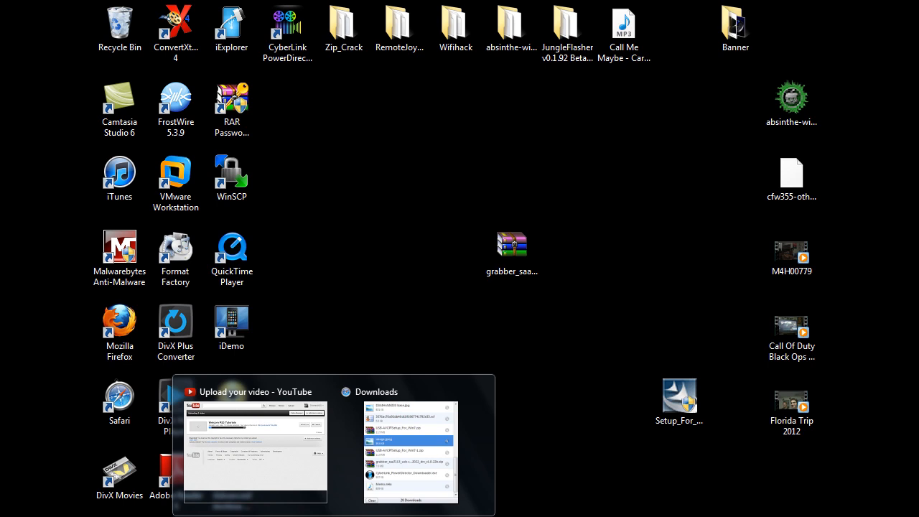
left_click(410, 453)
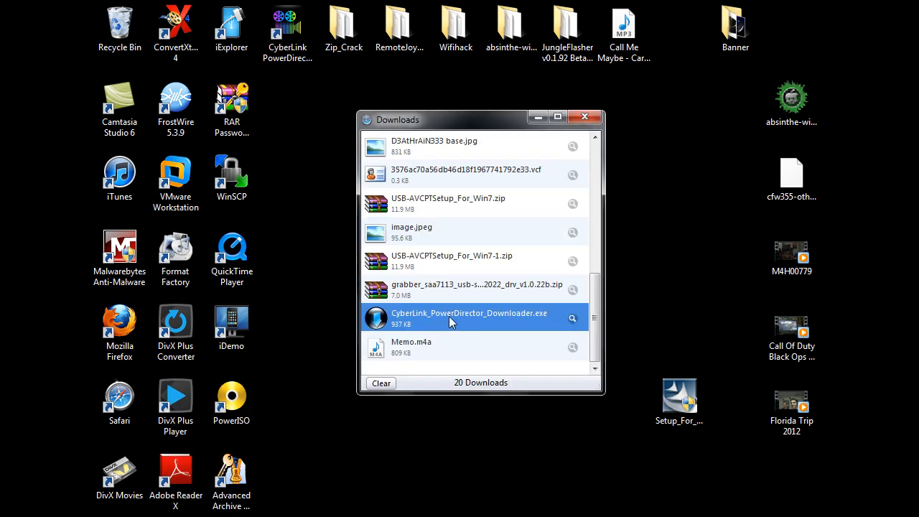
mouse_move(503, 322)
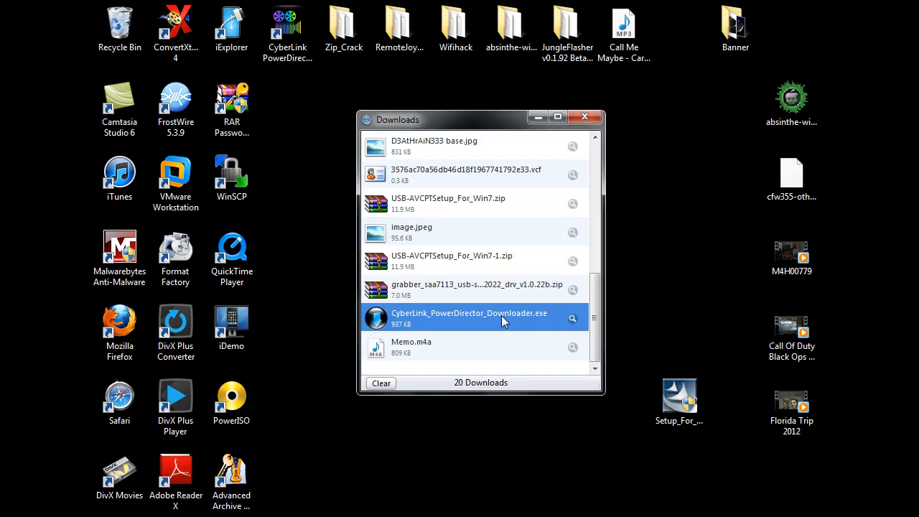
mouse_move(433, 322)
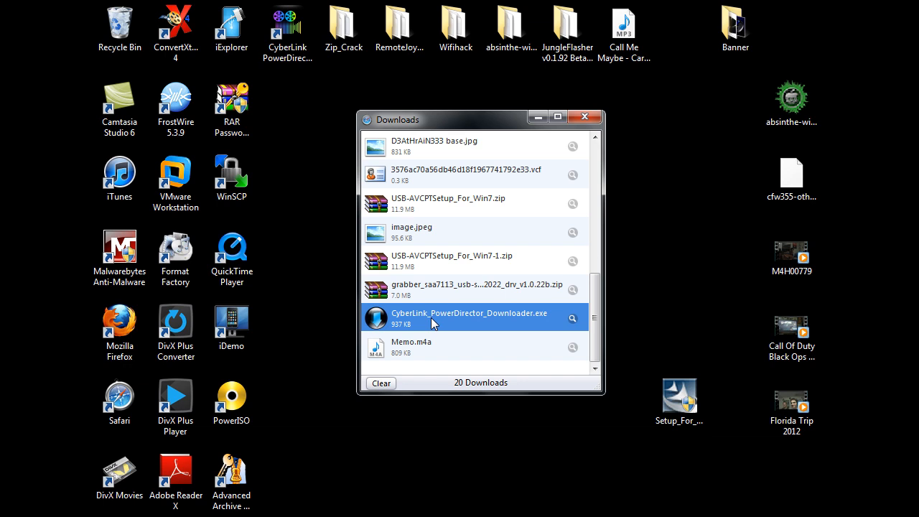
mouse_move(503, 325)
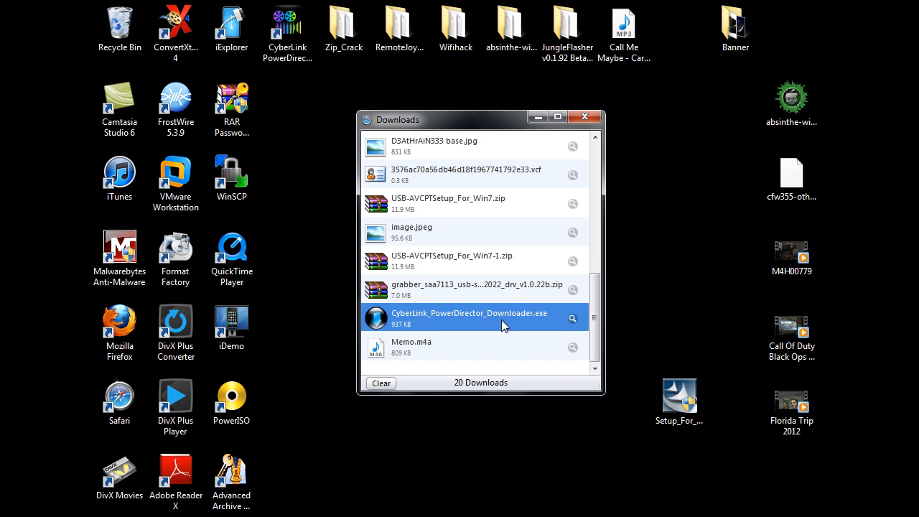
mouse_move(506, 322)
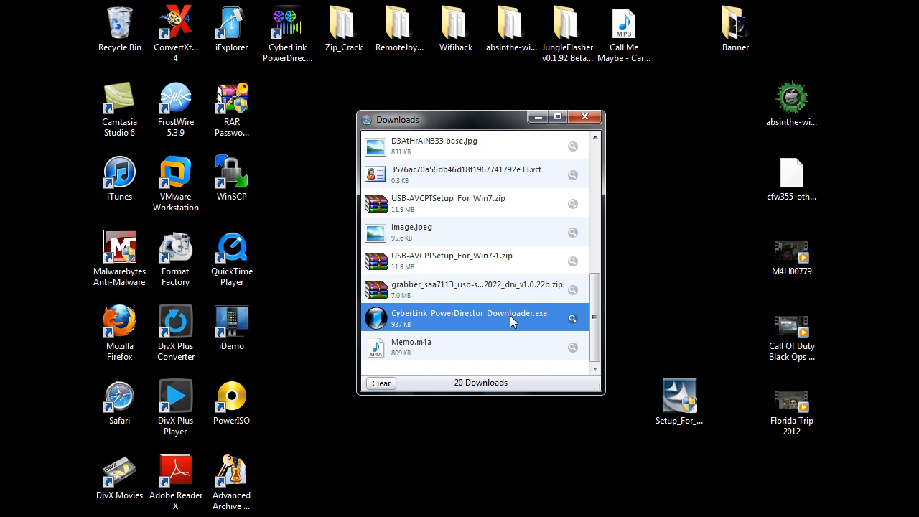
mouse_move(413, 325)
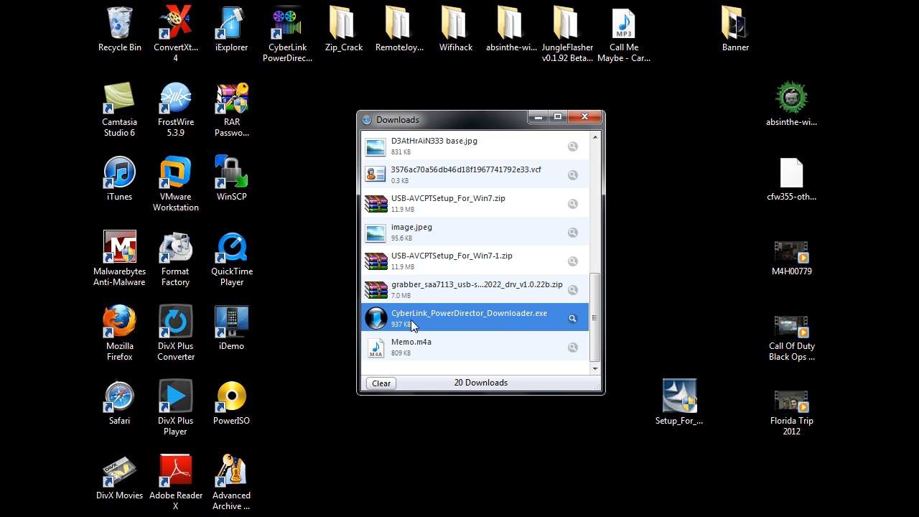
mouse_move(339, 295)
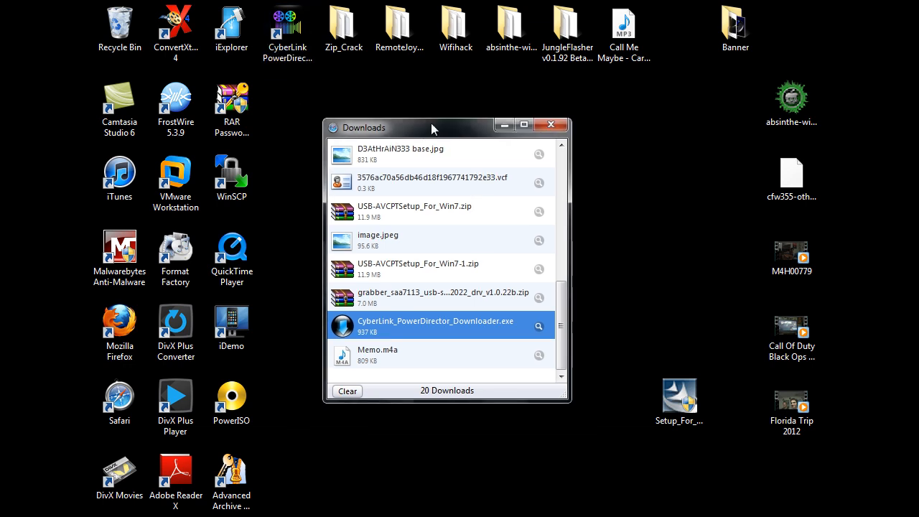
mouse_move(551, 125)
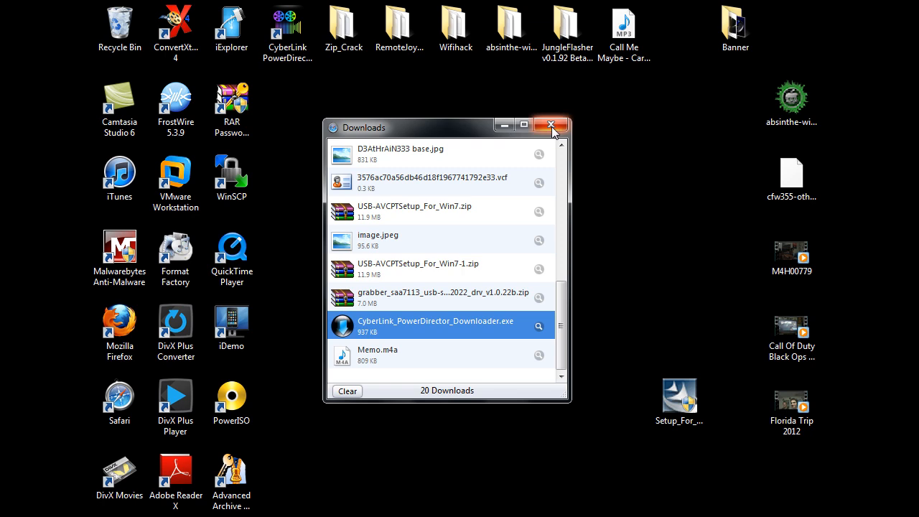
mouse_move(552, 125)
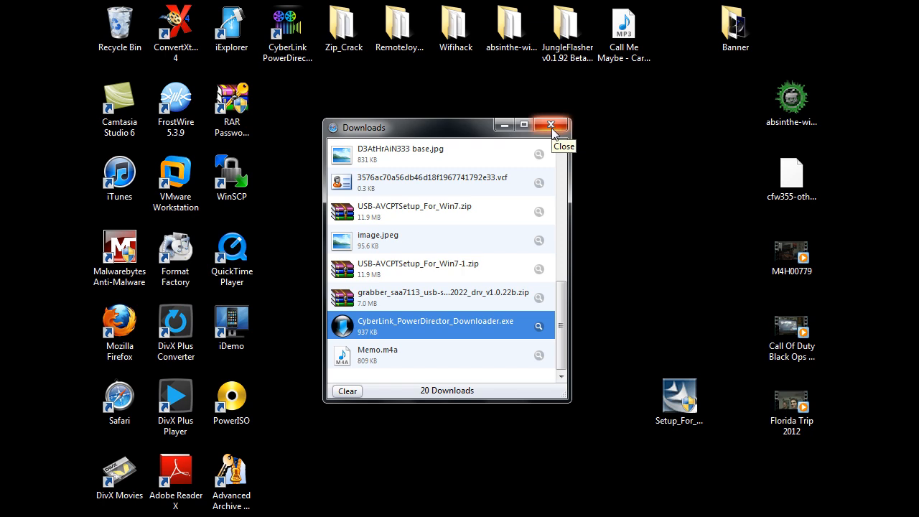
left_click(552, 125)
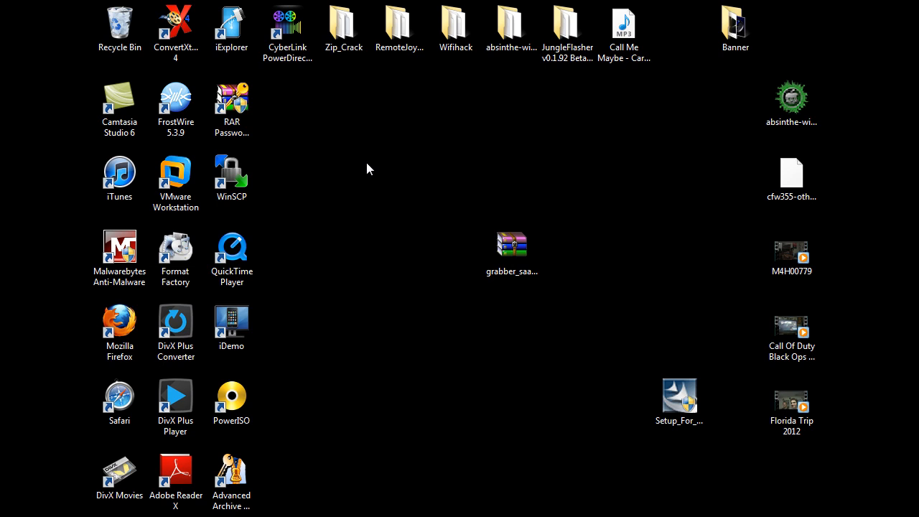
mouse_move(359, 171)
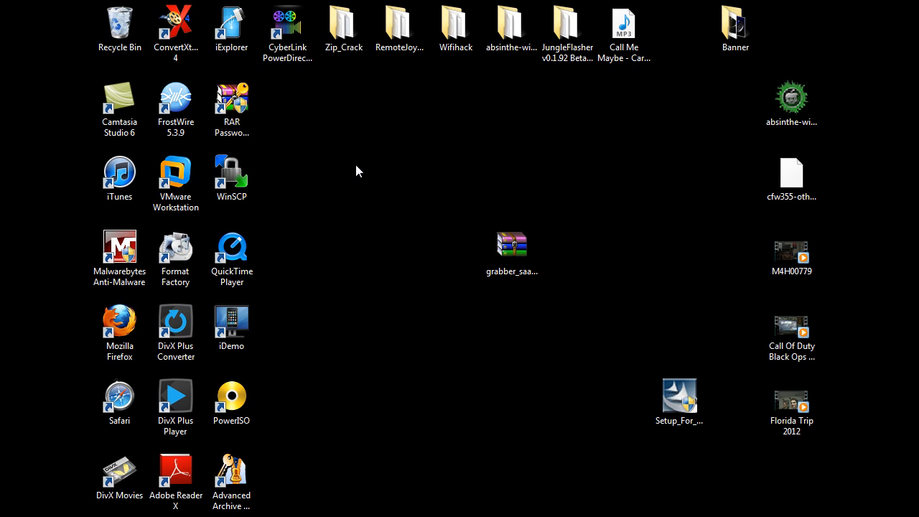
mouse_move(369, 171)
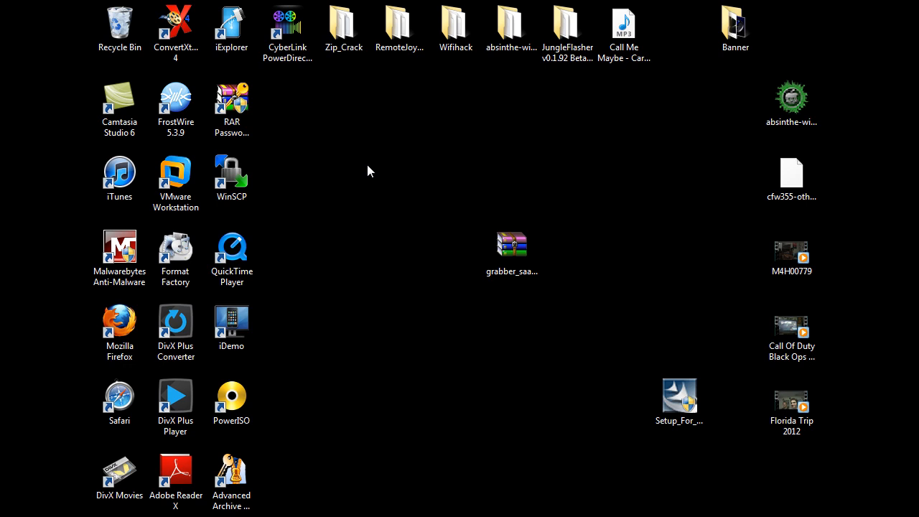
Step: Click the Start button on the taskbar
left_click(175, 396)
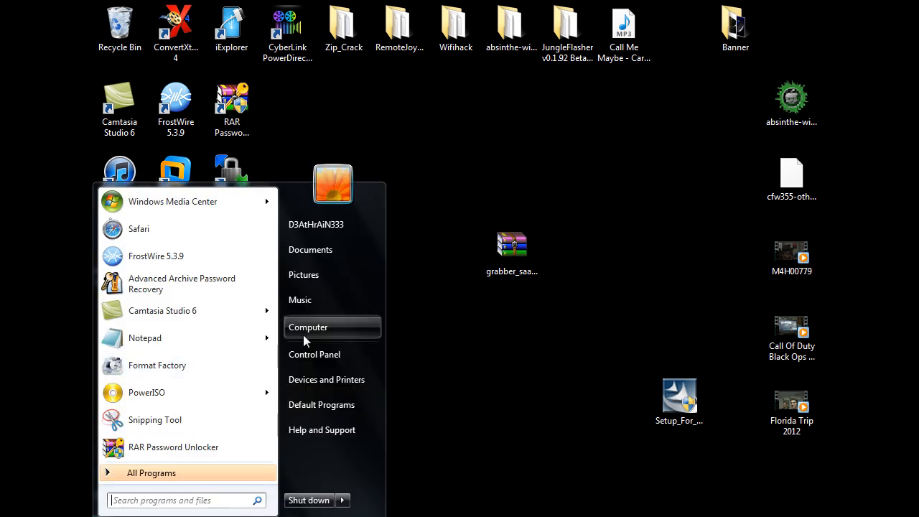
mouse_move(335, 332)
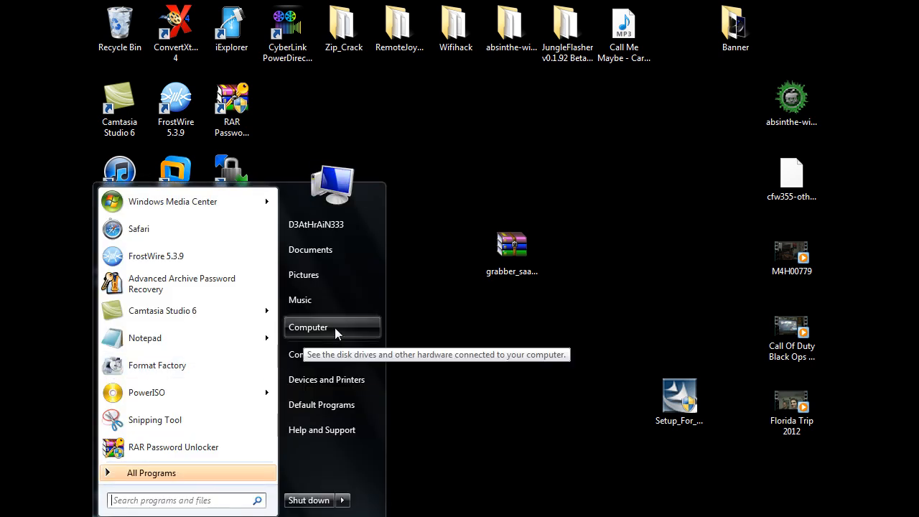
Step: Choose Manage from the Computer entry's context menu
right_click(308, 327)
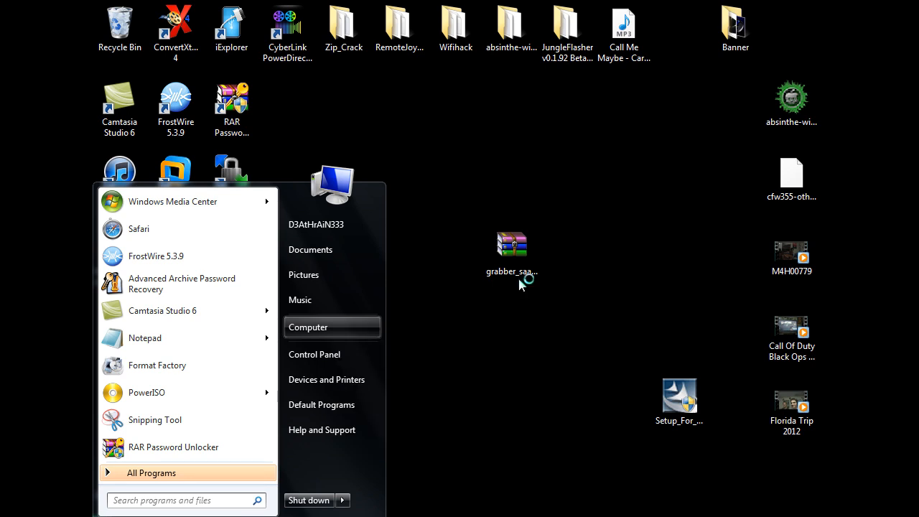
mouse_move(578, 266)
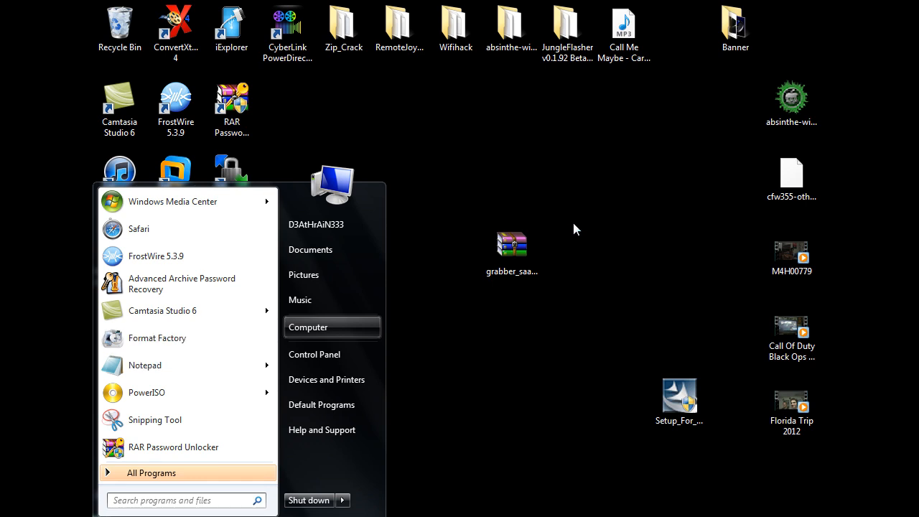
left_click(308, 327)
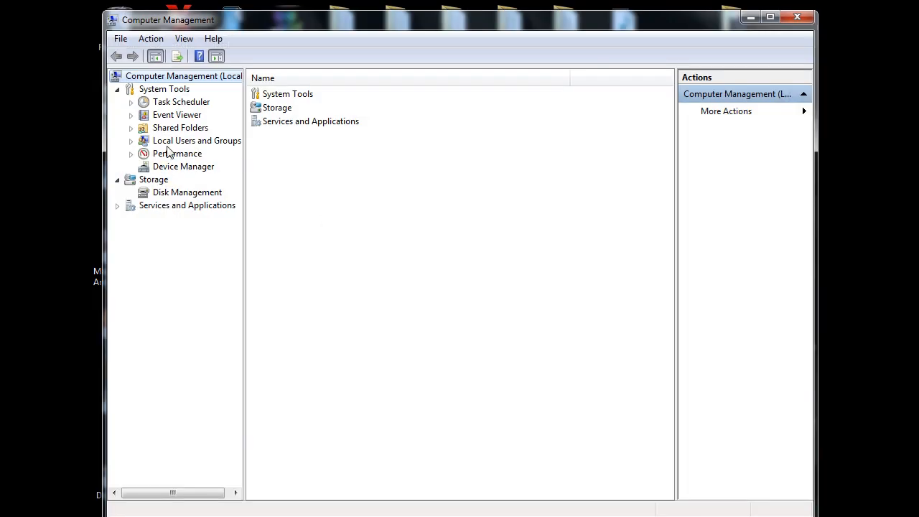
Step: In Device Manager, check the SMI Grabber Device's status under Sound, video and game controllers
left_click(183, 166)
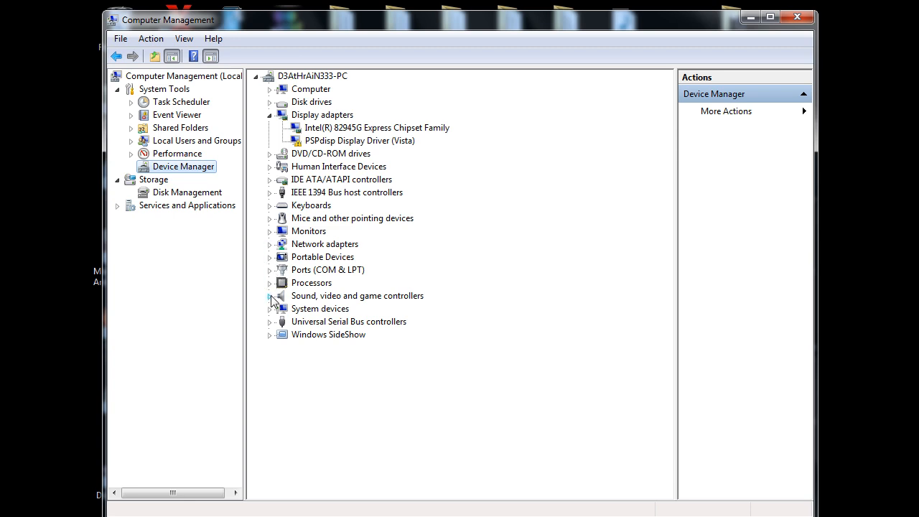
left_click(272, 295)
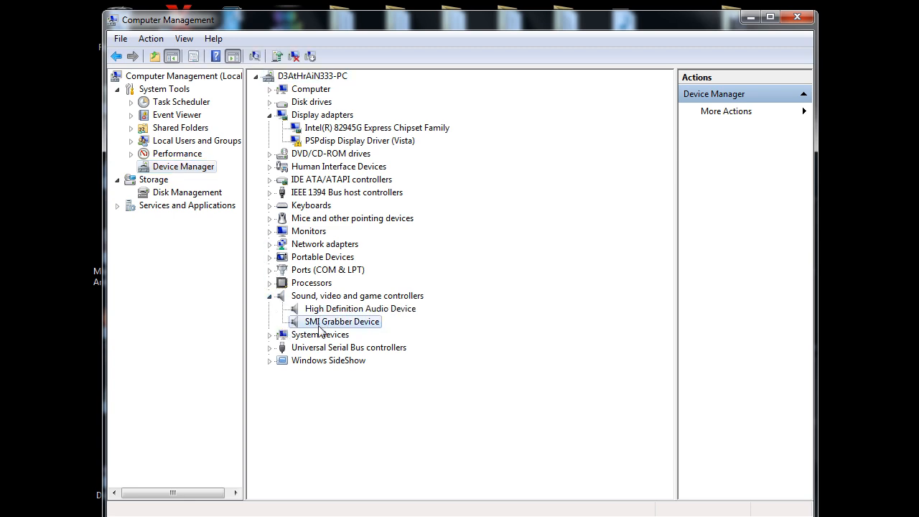
mouse_move(359, 333)
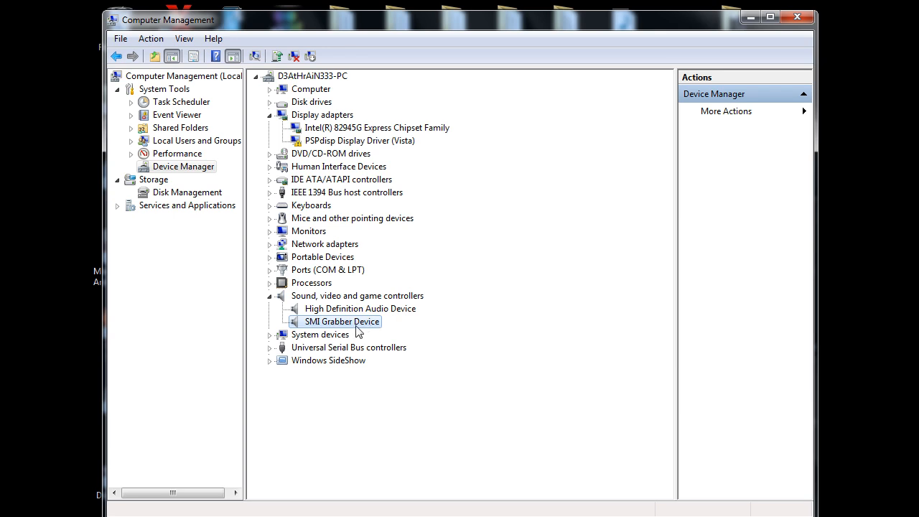
double_click(342, 321)
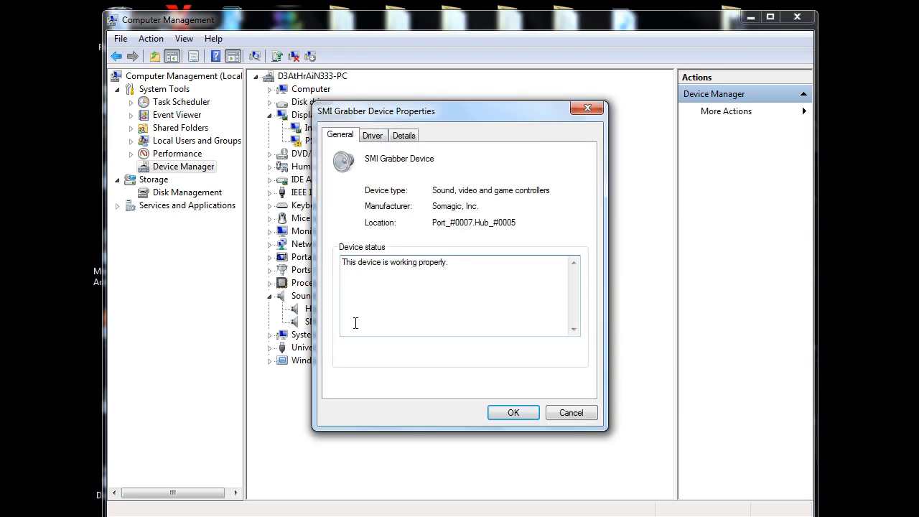
mouse_move(587, 109)
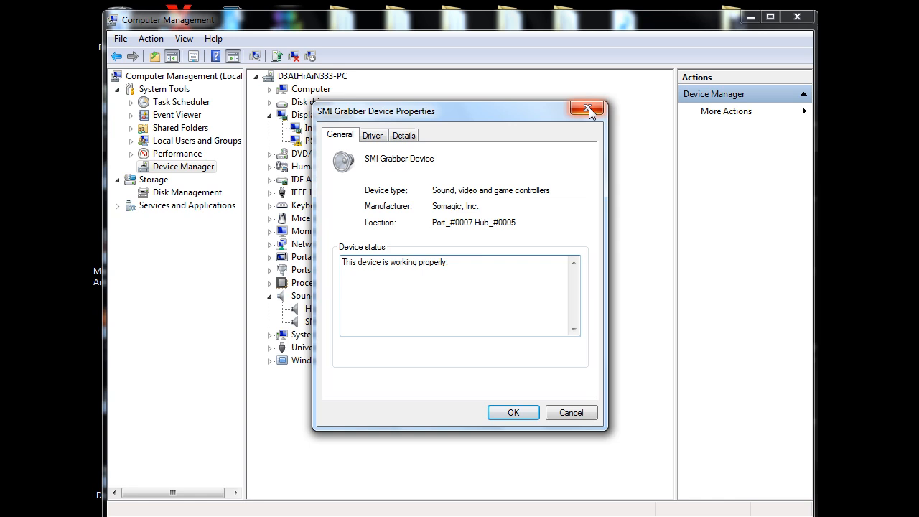
left_click(588, 109)
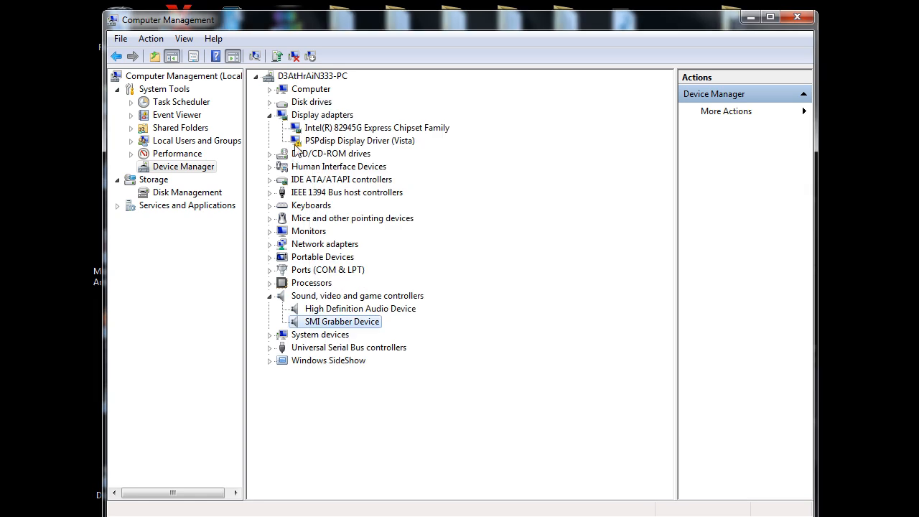
mouse_move(278, 144)
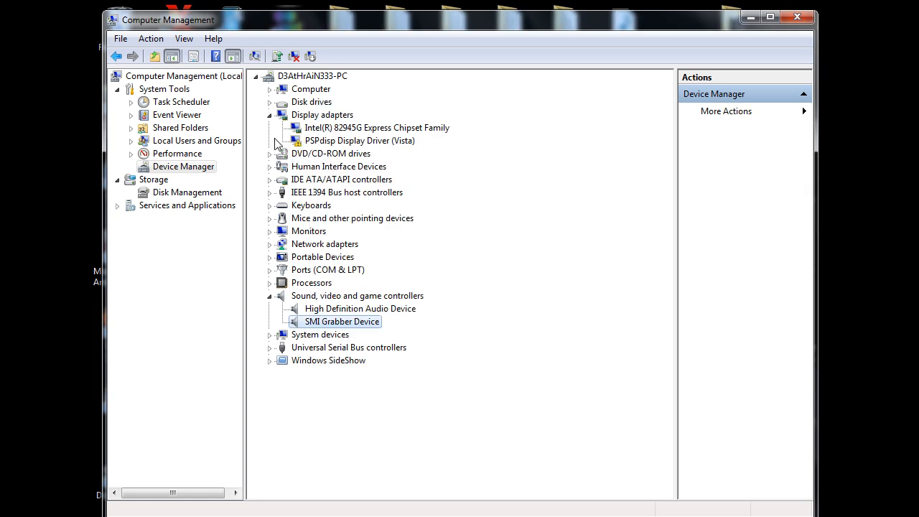
left_click(359, 140)
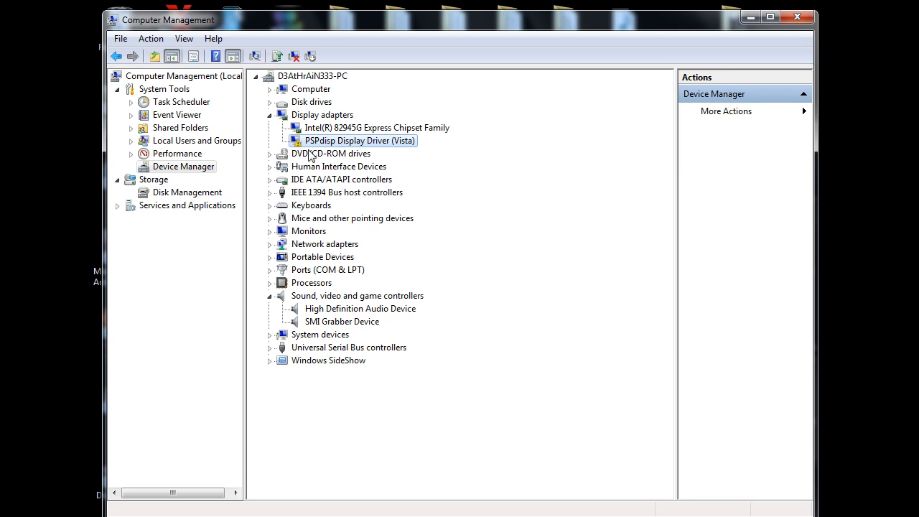
mouse_move(303, 153)
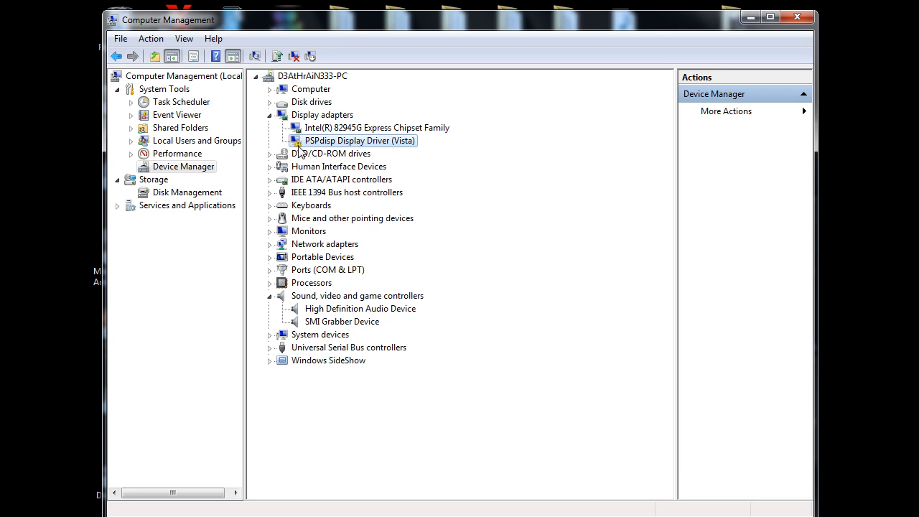
mouse_move(359, 148)
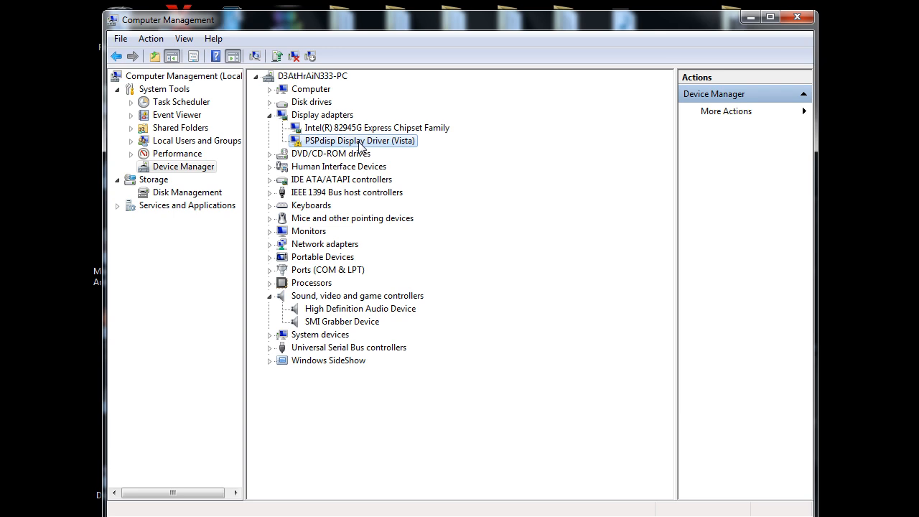
mouse_move(394, 149)
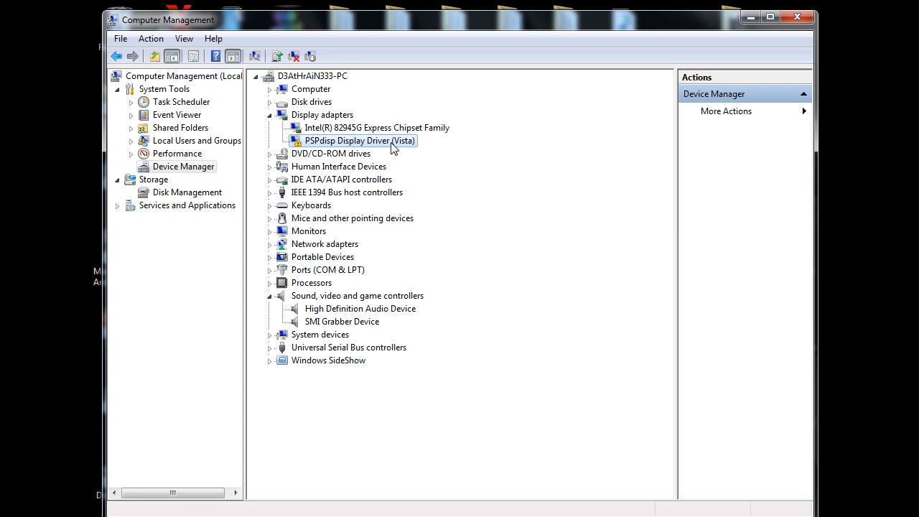
mouse_move(303, 154)
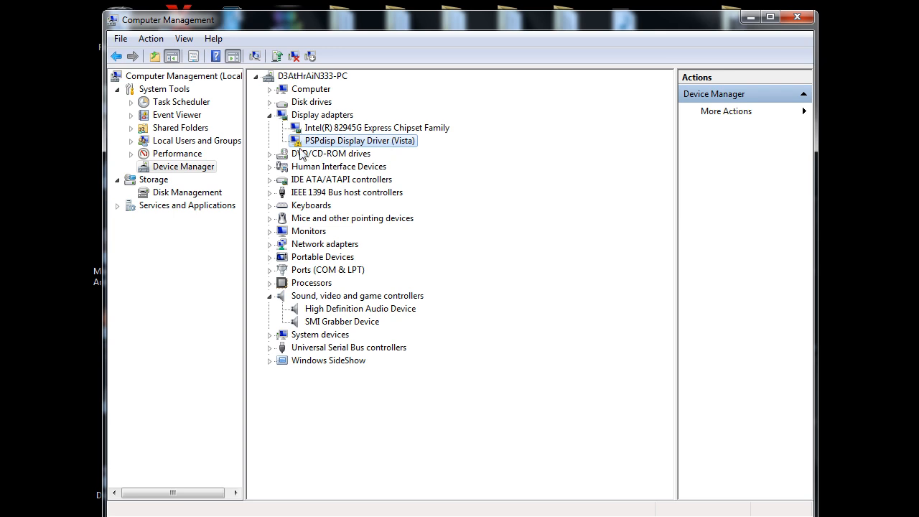
mouse_move(333, 149)
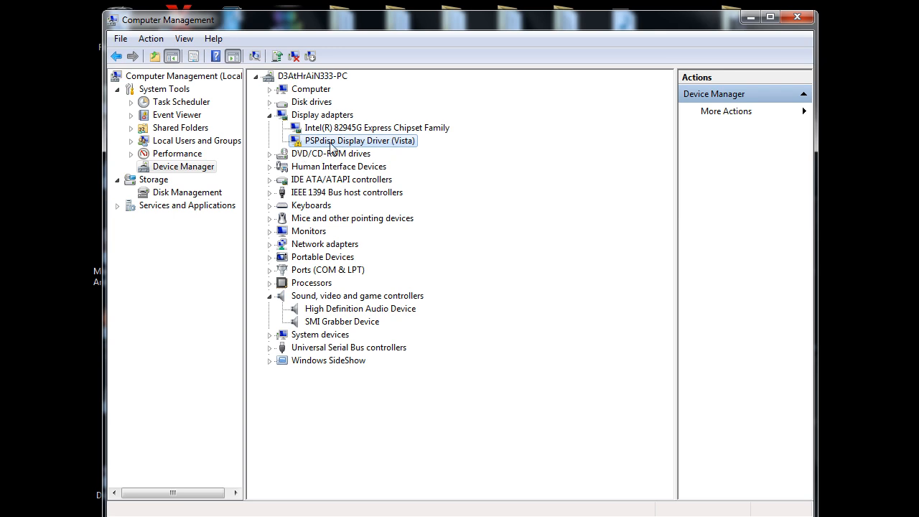
mouse_move(306, 149)
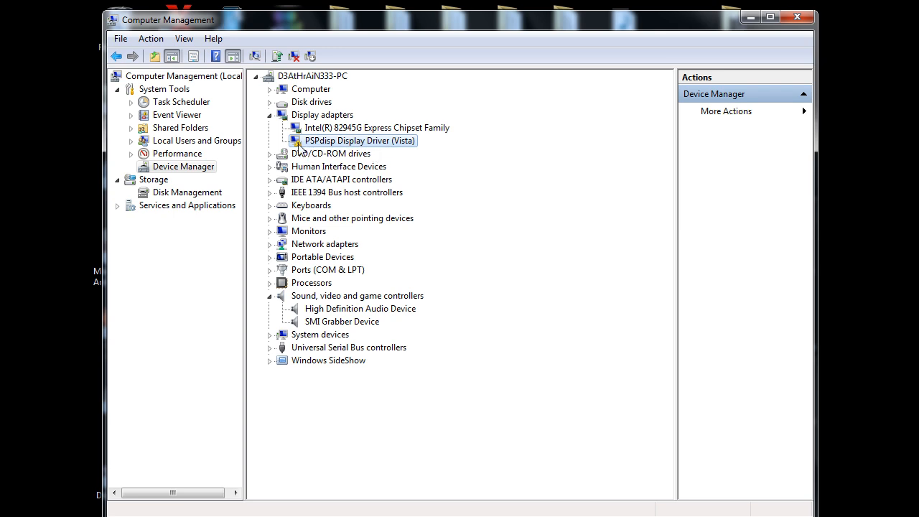
left_click(342, 321)
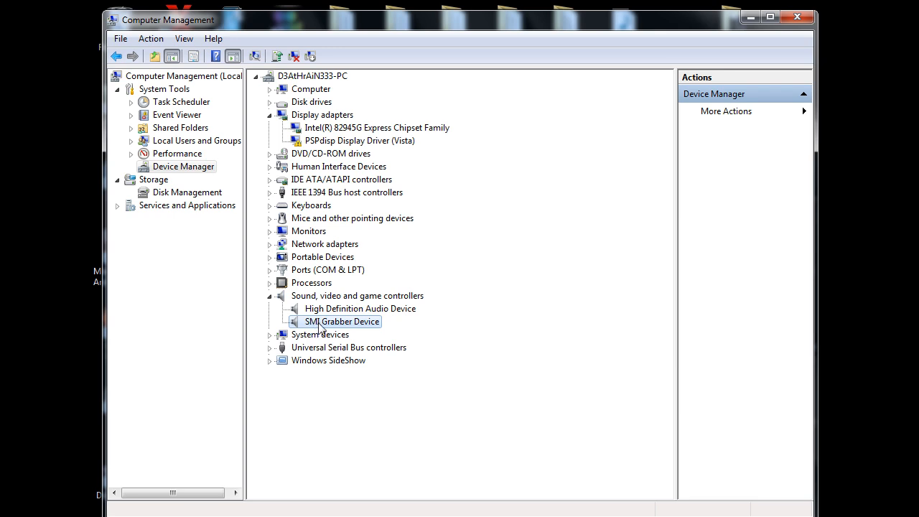
Step: View the SMI Grabber Device's driver details: Somagic, version 1.0.8.22
double_click(343, 321)
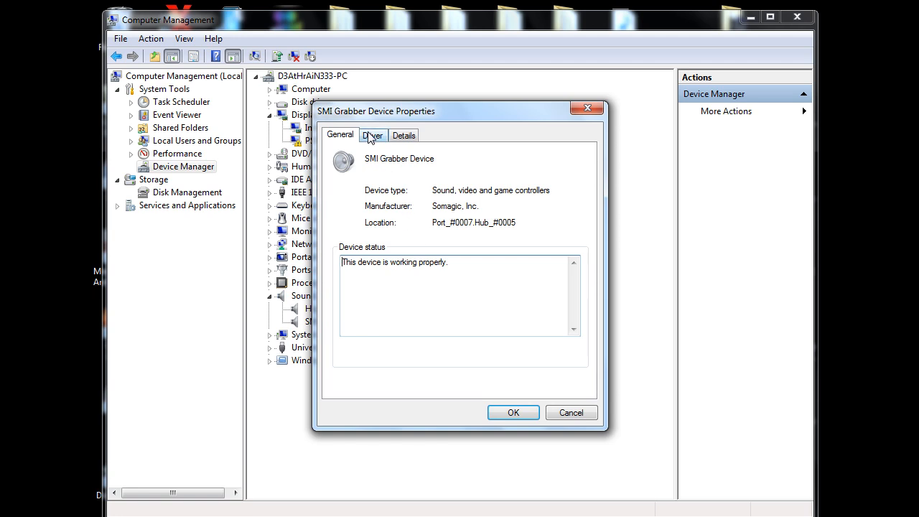
left_click(372, 135)
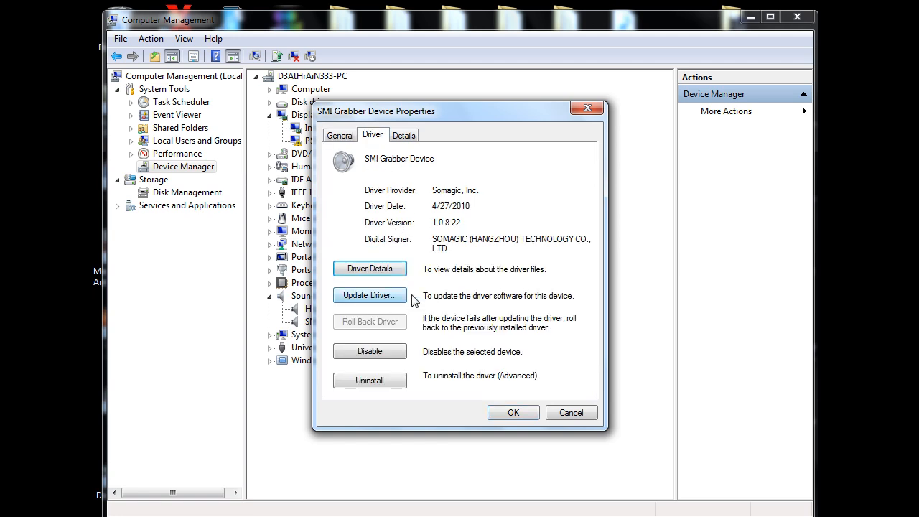
mouse_move(434, 293)
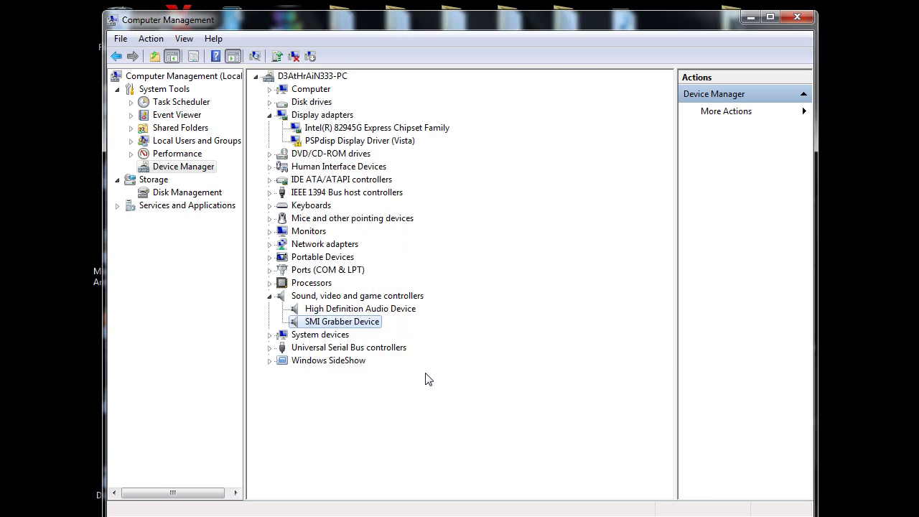
mouse_move(482, 174)
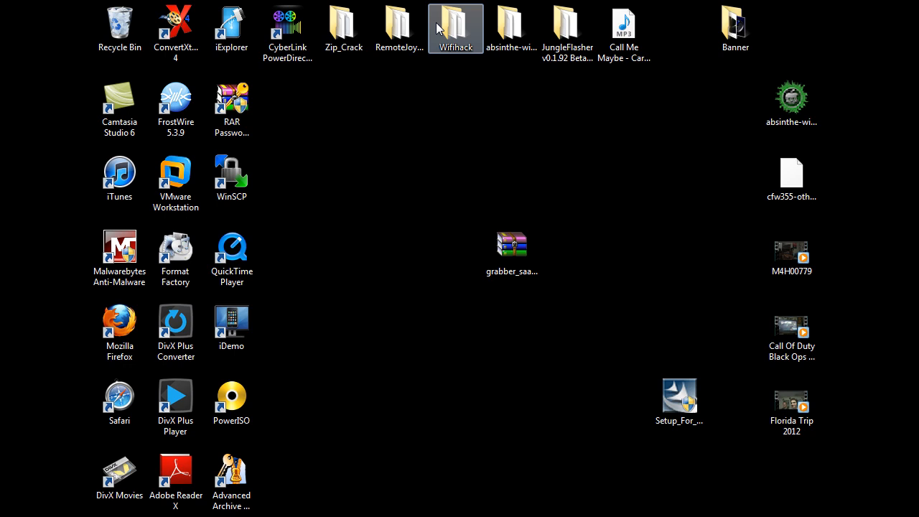
Step: Launch PowerDirector 11 from its desktop shortcut
left_click(287, 25)
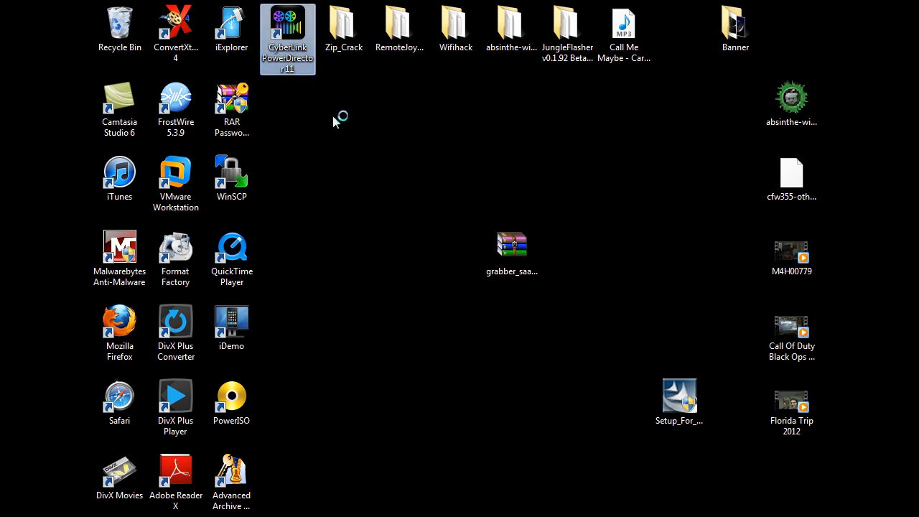
double_click(288, 39)
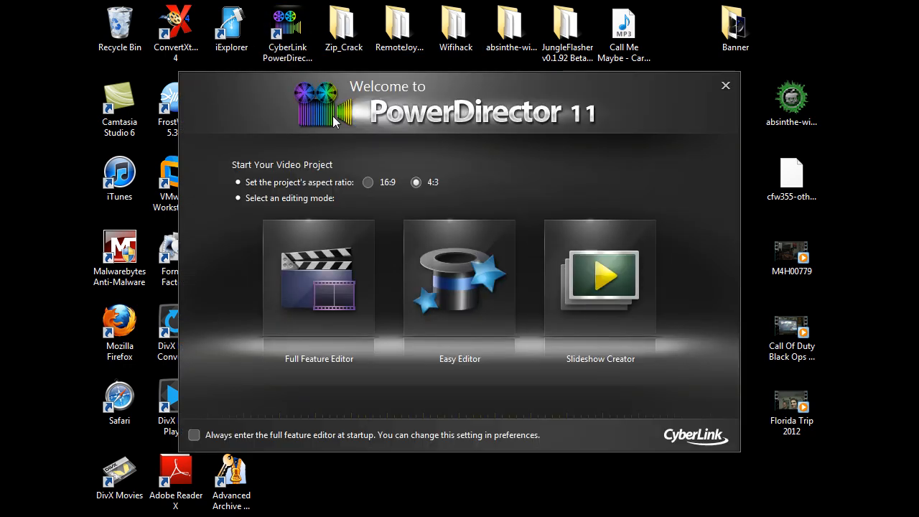
mouse_move(329, 188)
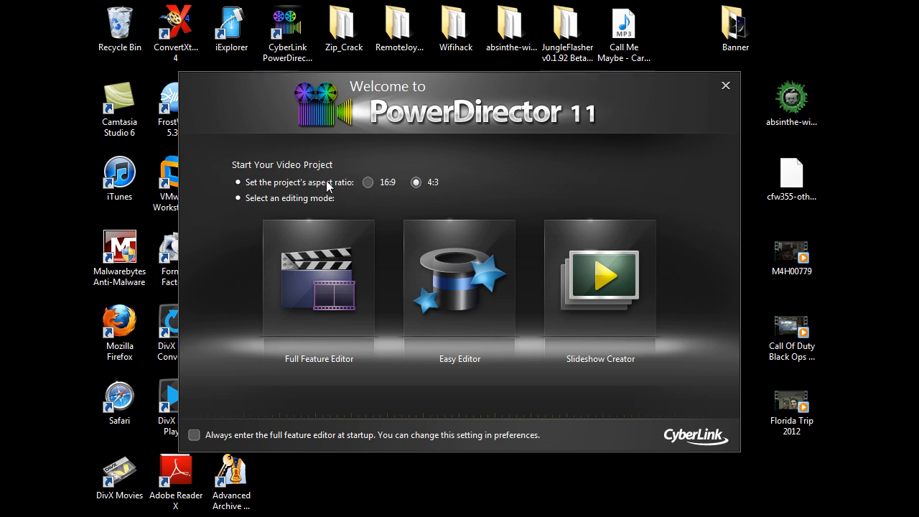
mouse_move(334, 185)
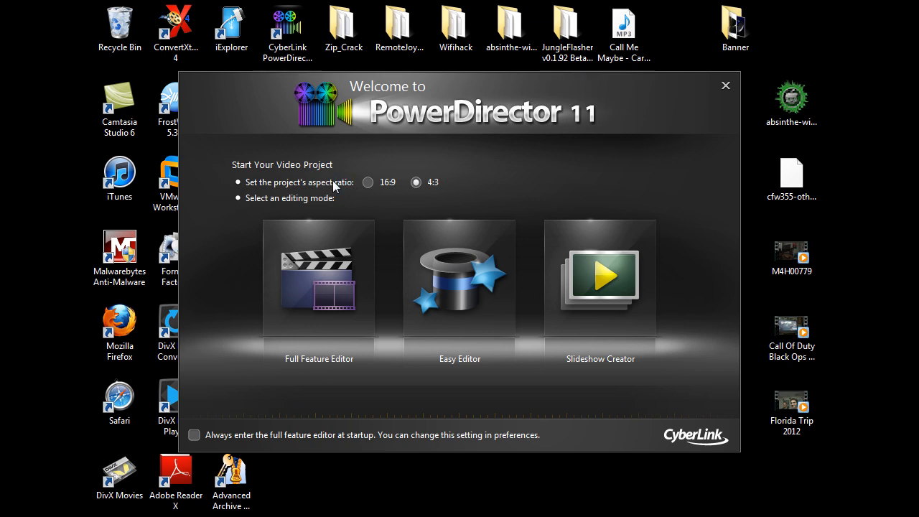
mouse_move(365, 191)
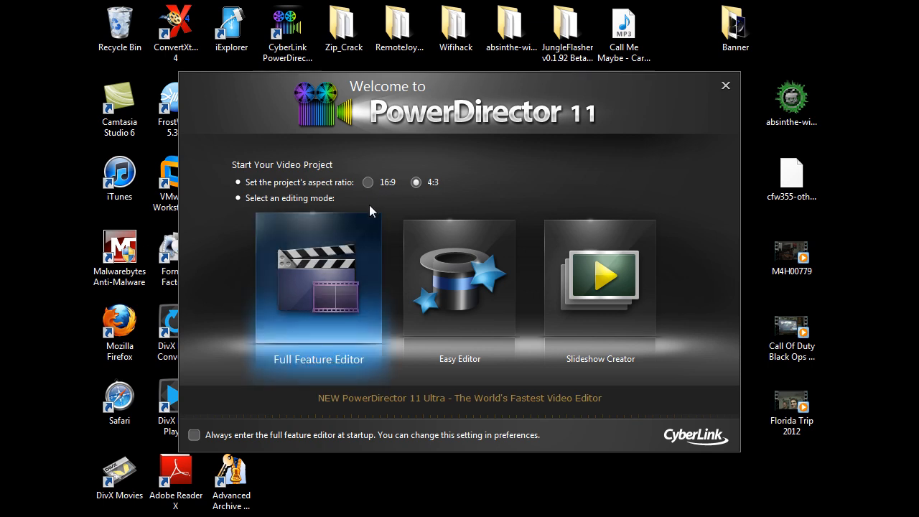
mouse_move(385, 203)
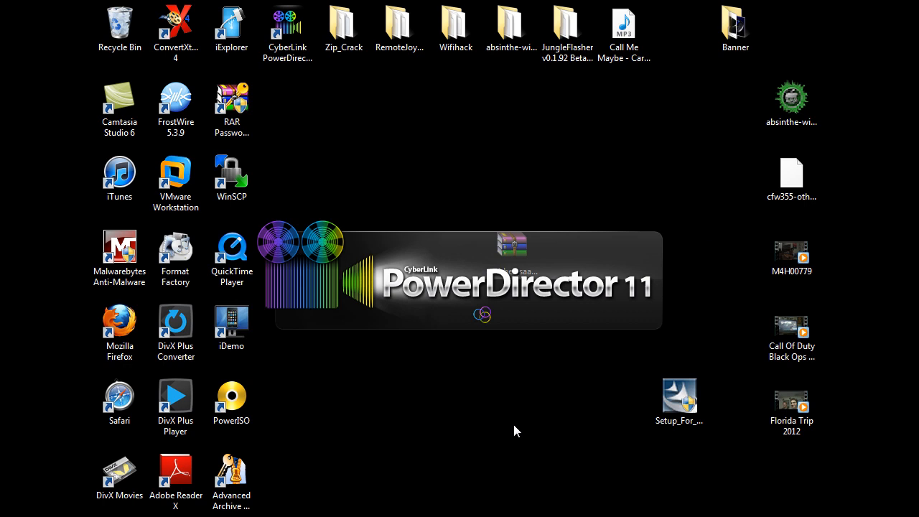
mouse_move(492, 415)
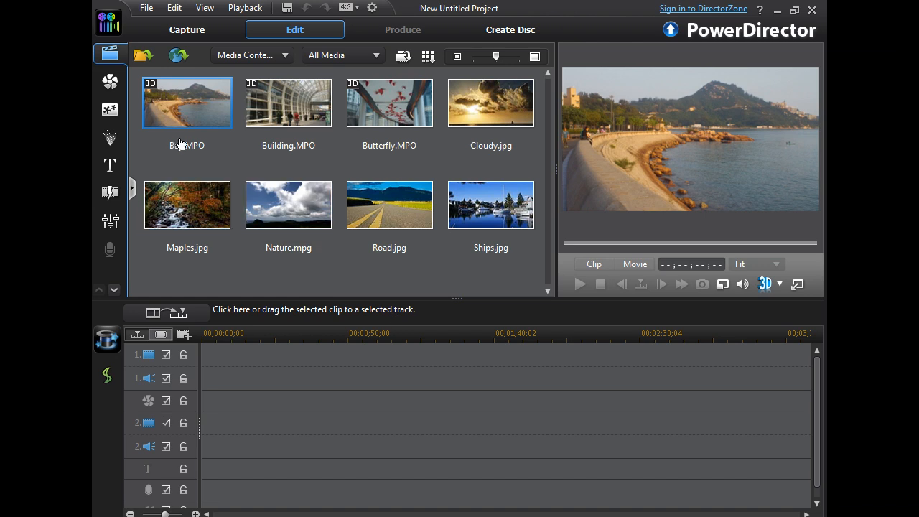
mouse_move(97, 253)
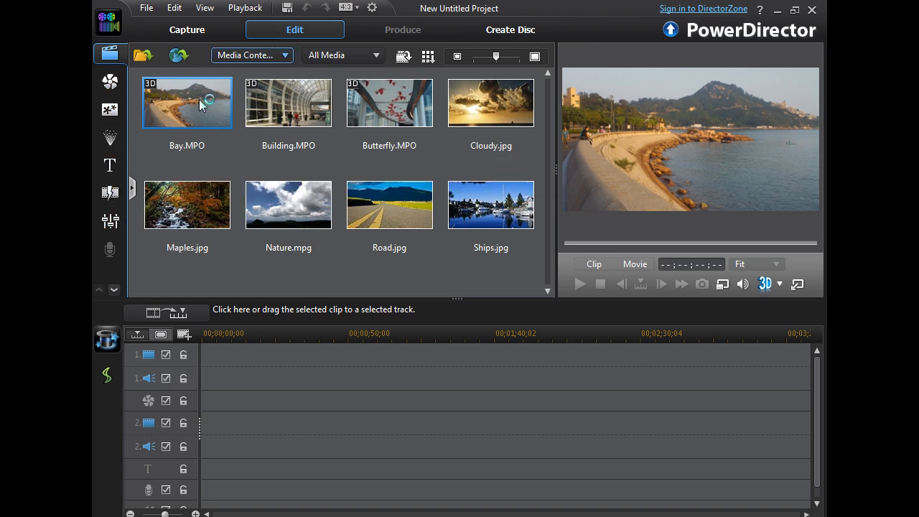
mouse_move(244, 167)
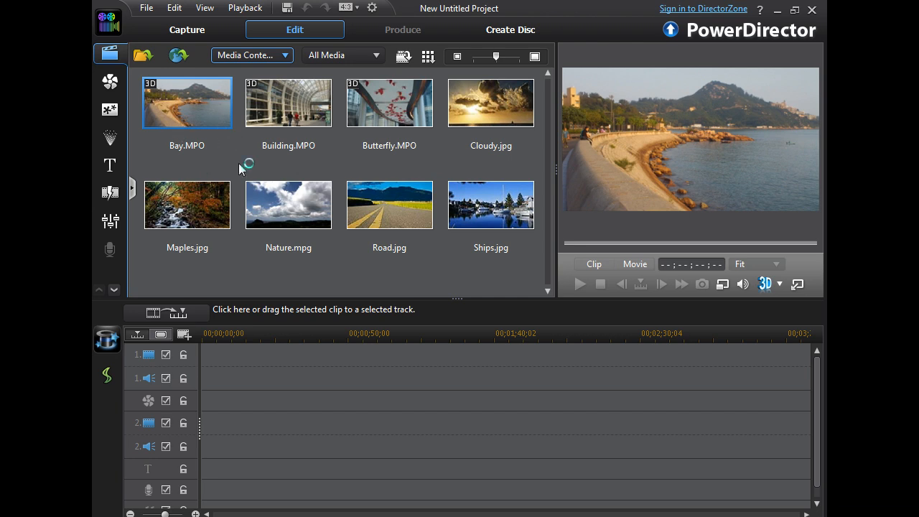
mouse_move(115, 143)
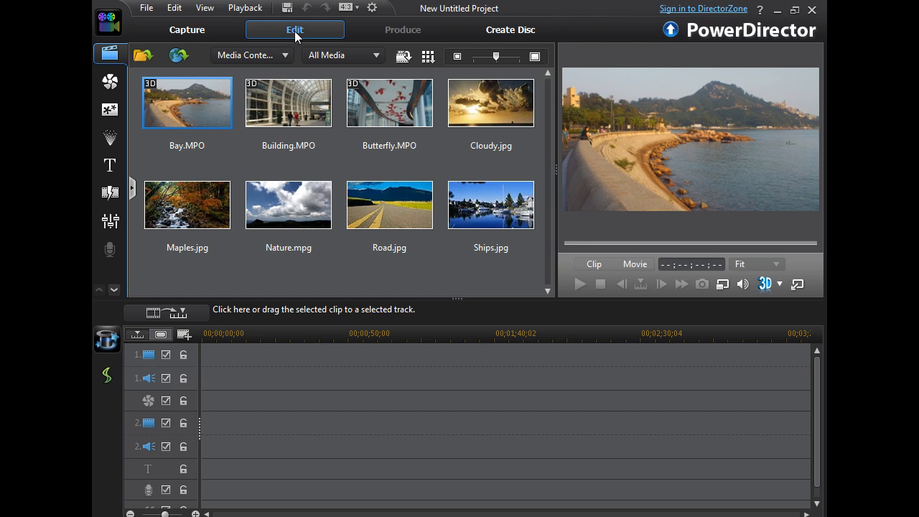
mouse_move(187, 30)
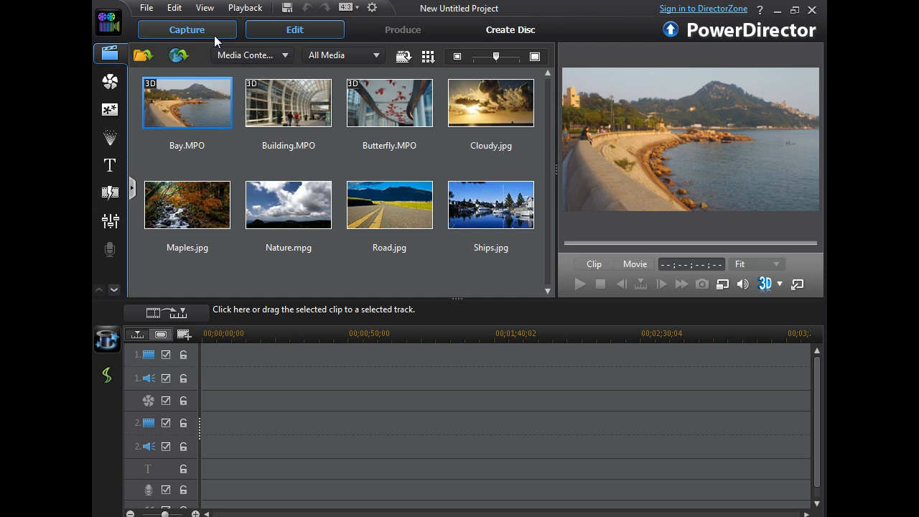
Step: Switch to the Capture module so PowerDirector starts detecting devices
left_click(187, 29)
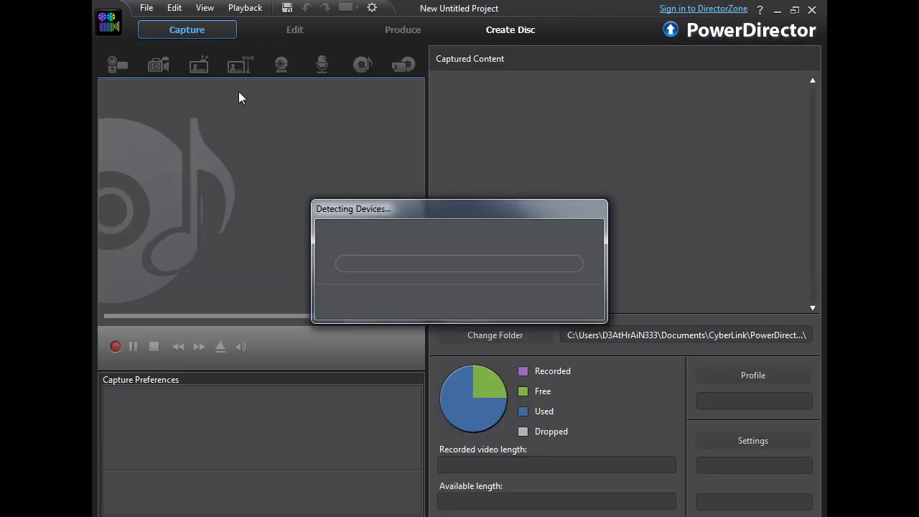
mouse_move(265, 120)
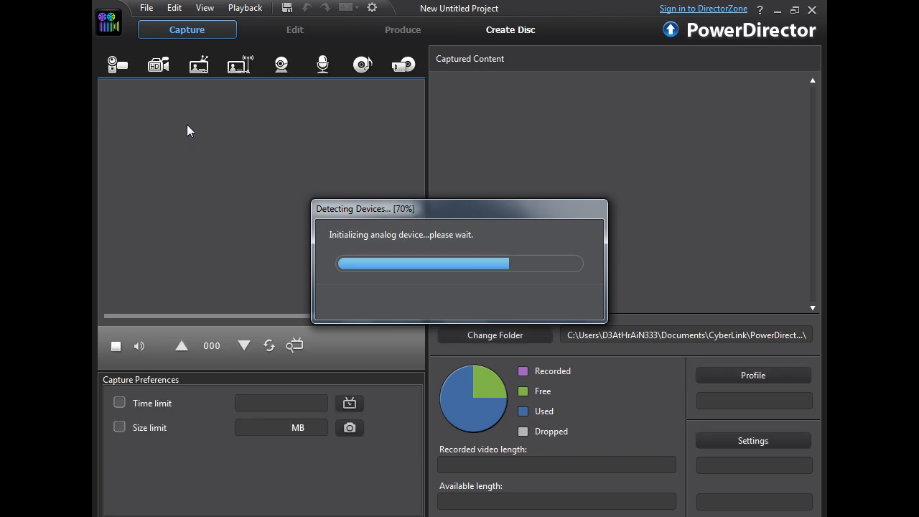
mouse_move(589, 309)
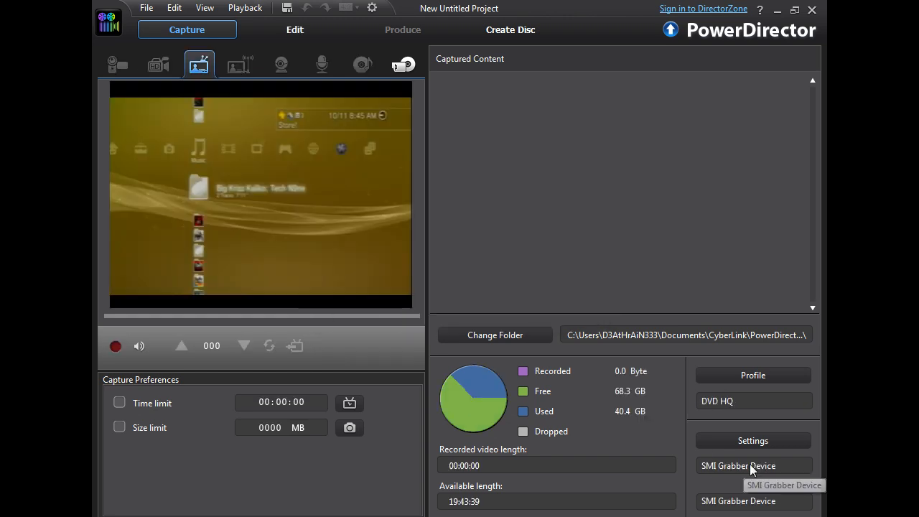
mouse_move(272, 219)
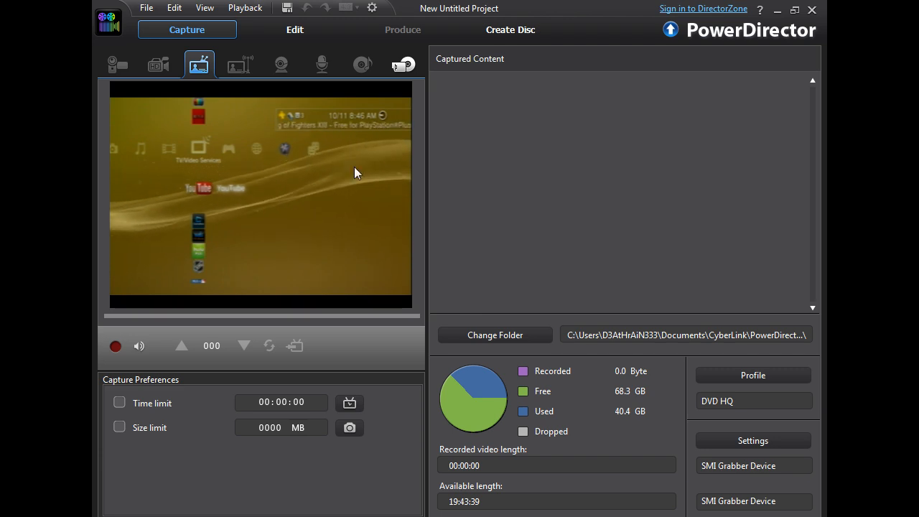
mouse_move(414, 136)
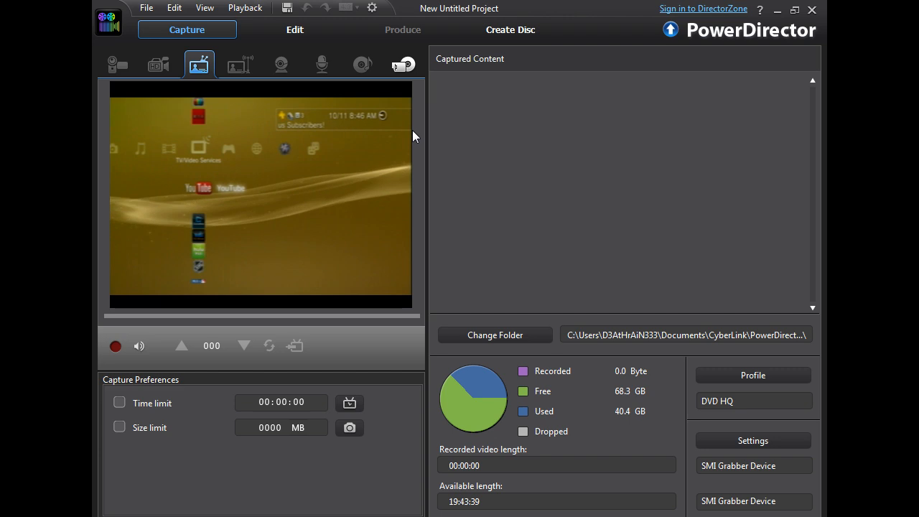
mouse_move(440, 177)
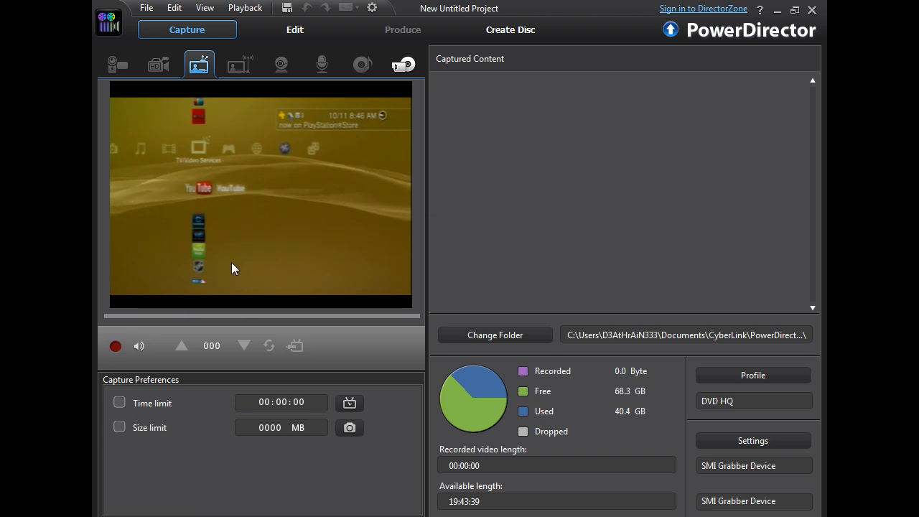
mouse_move(204, 219)
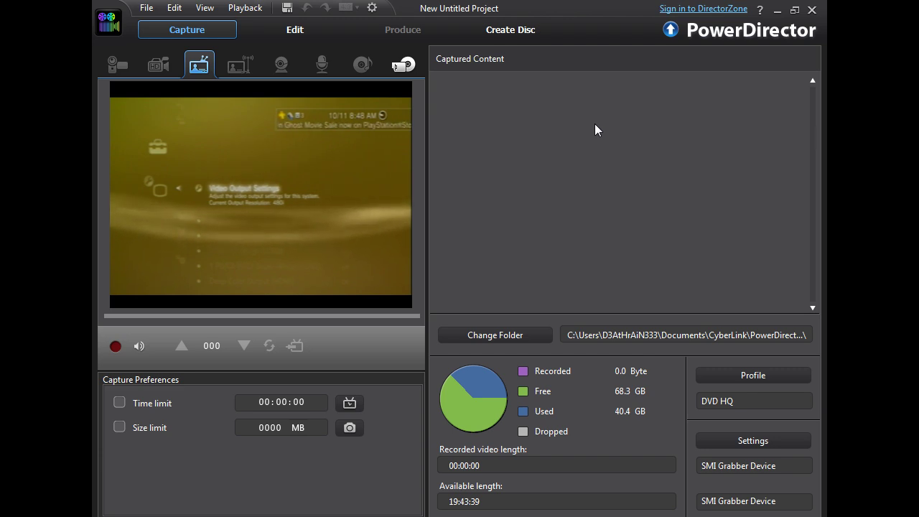
mouse_move(583, 189)
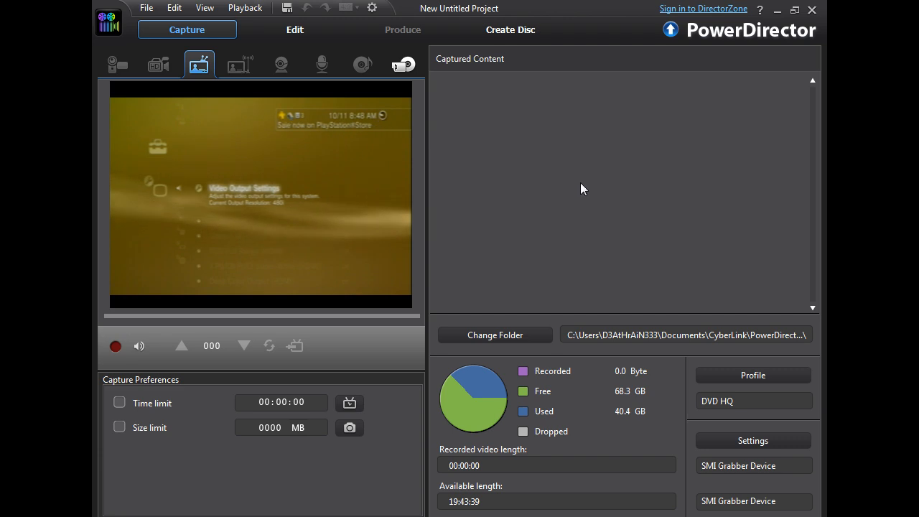